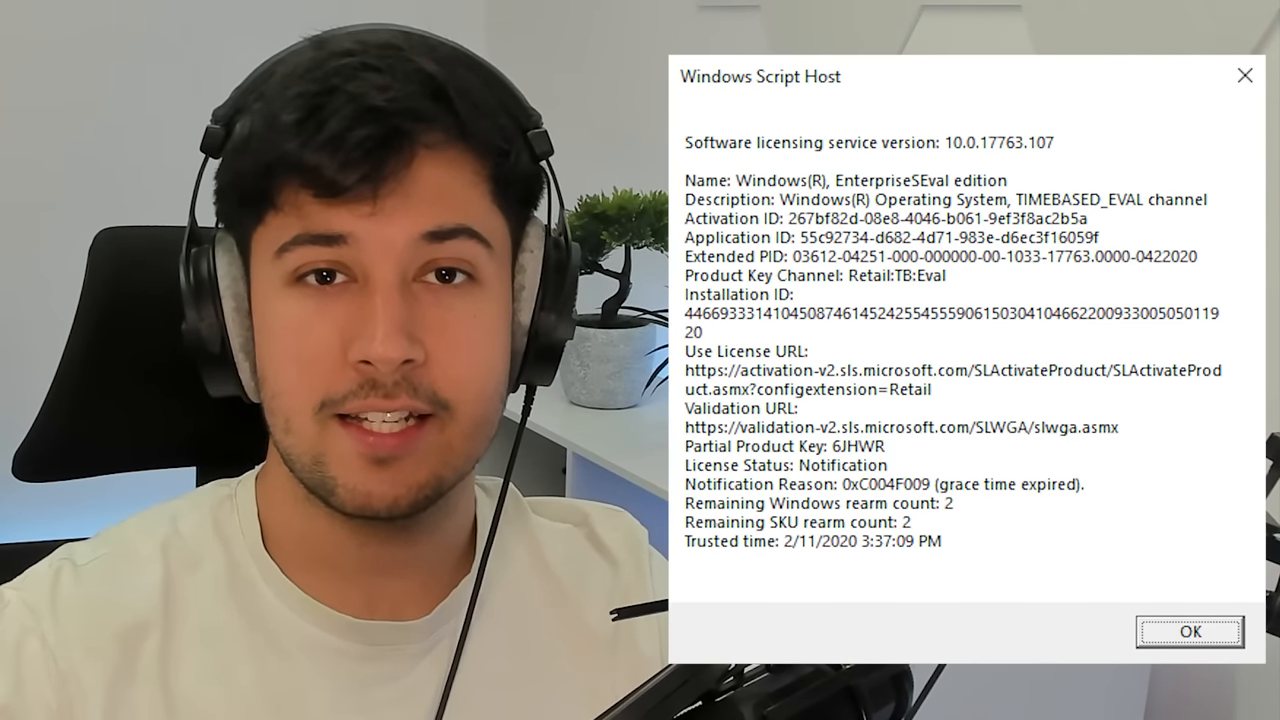
Choose the 64-bit Enterprise LTSC ISO from the Evaluation Center downloads
left_click(1188, 632)
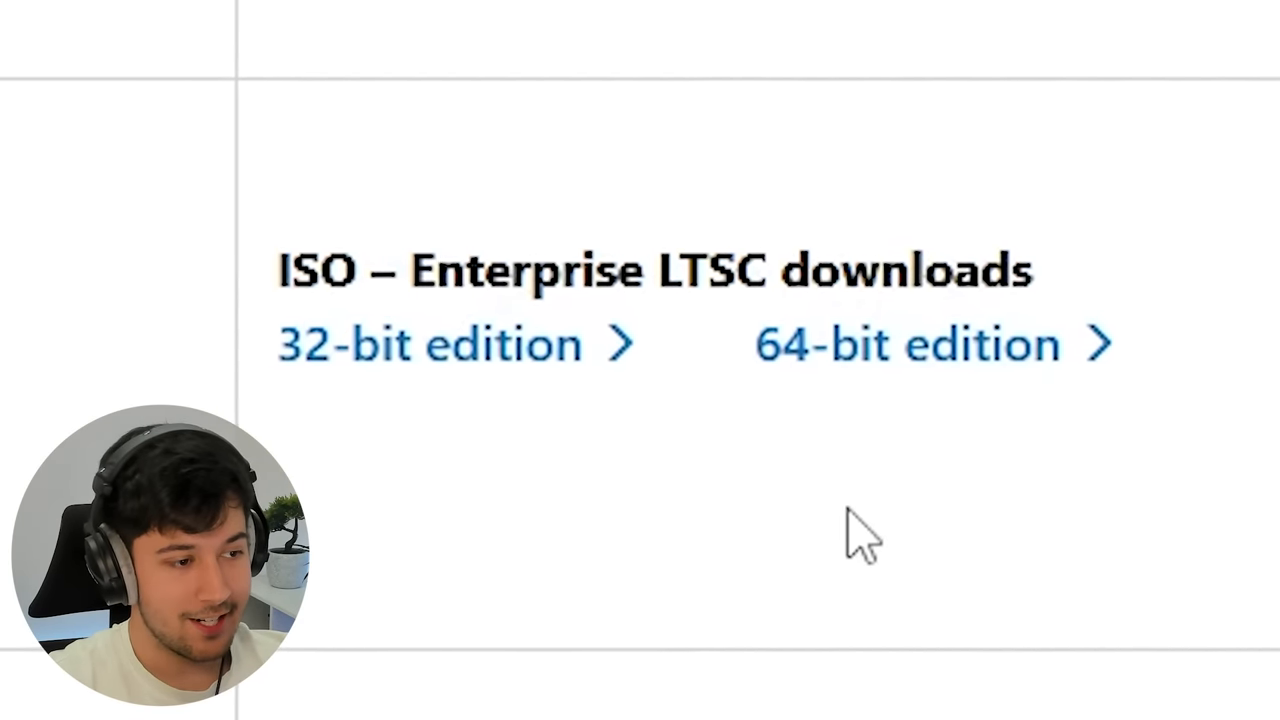
left_click(904, 344)
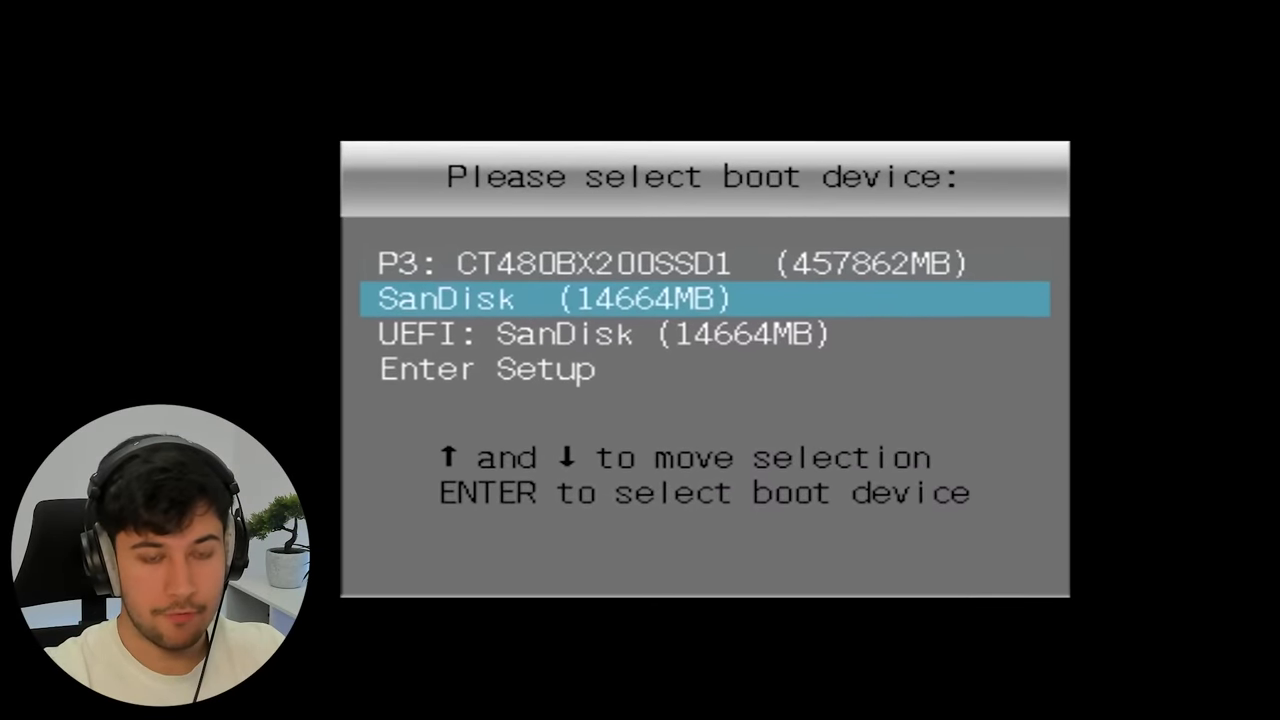
Boot the installer from the SanDisk USB, keep English (United Kingdom) and accept the licence terms
key("enter")
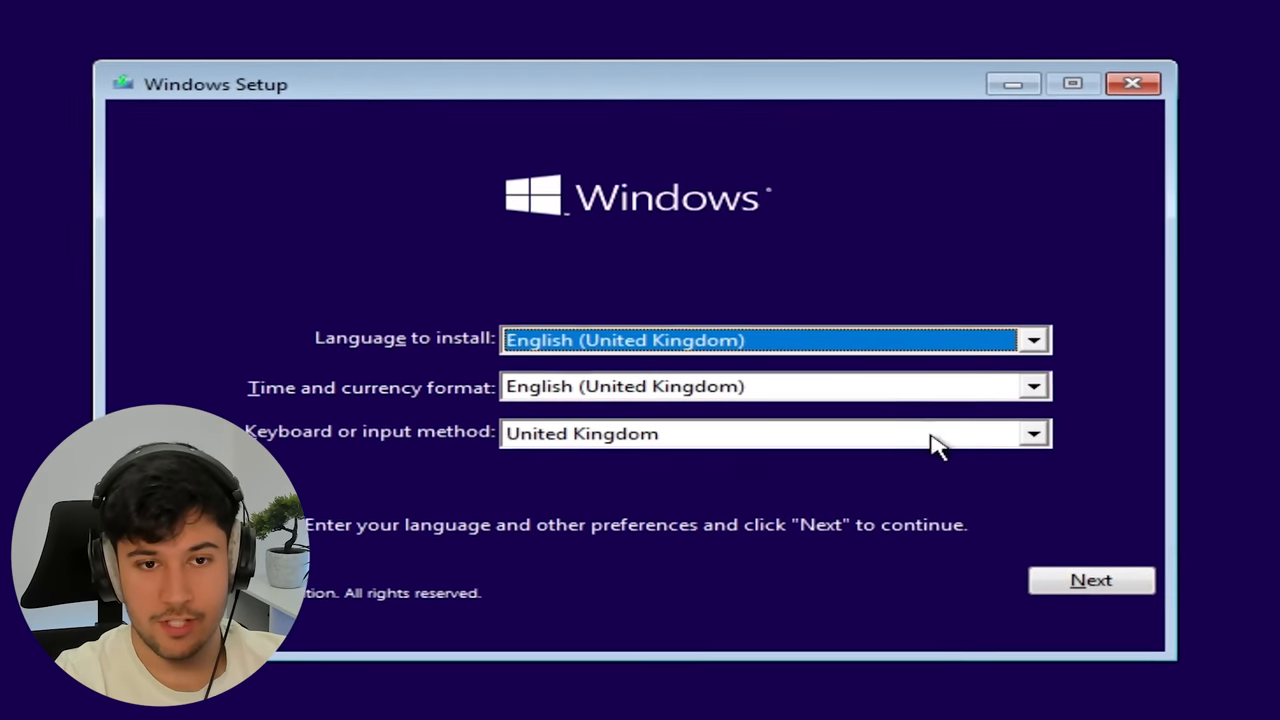
left_click(1090, 580)
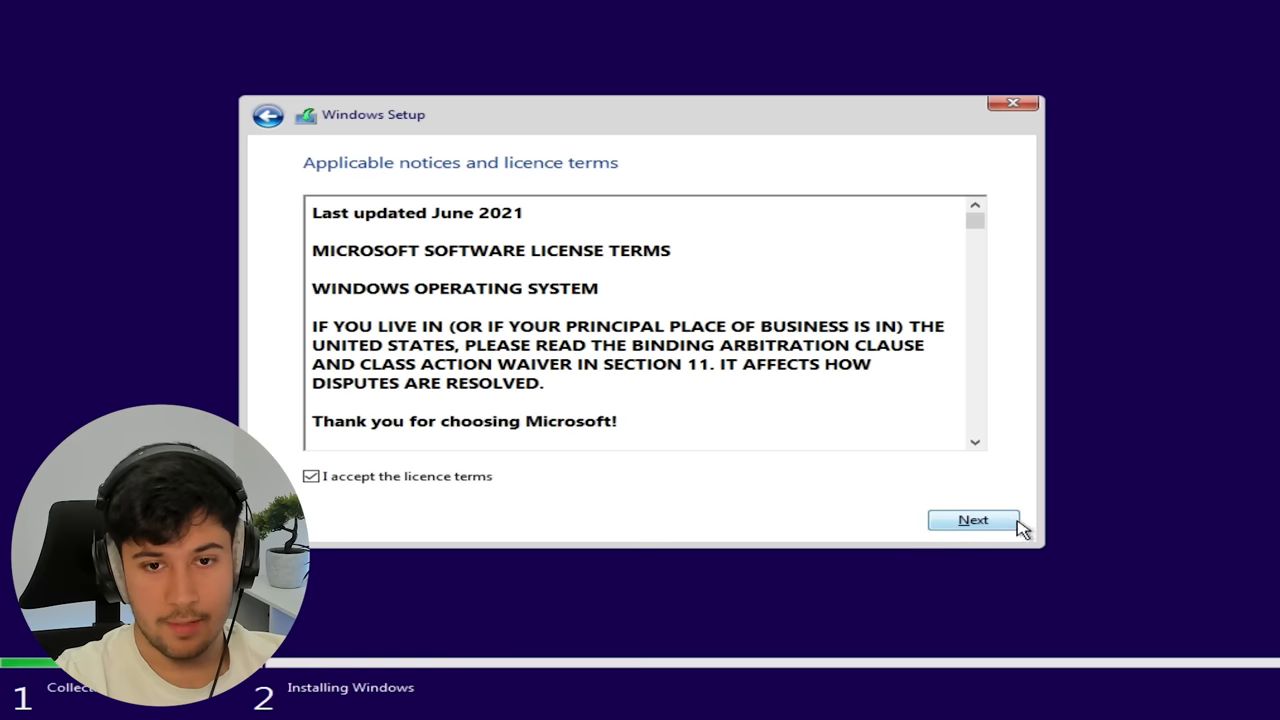
left_click(972, 520)
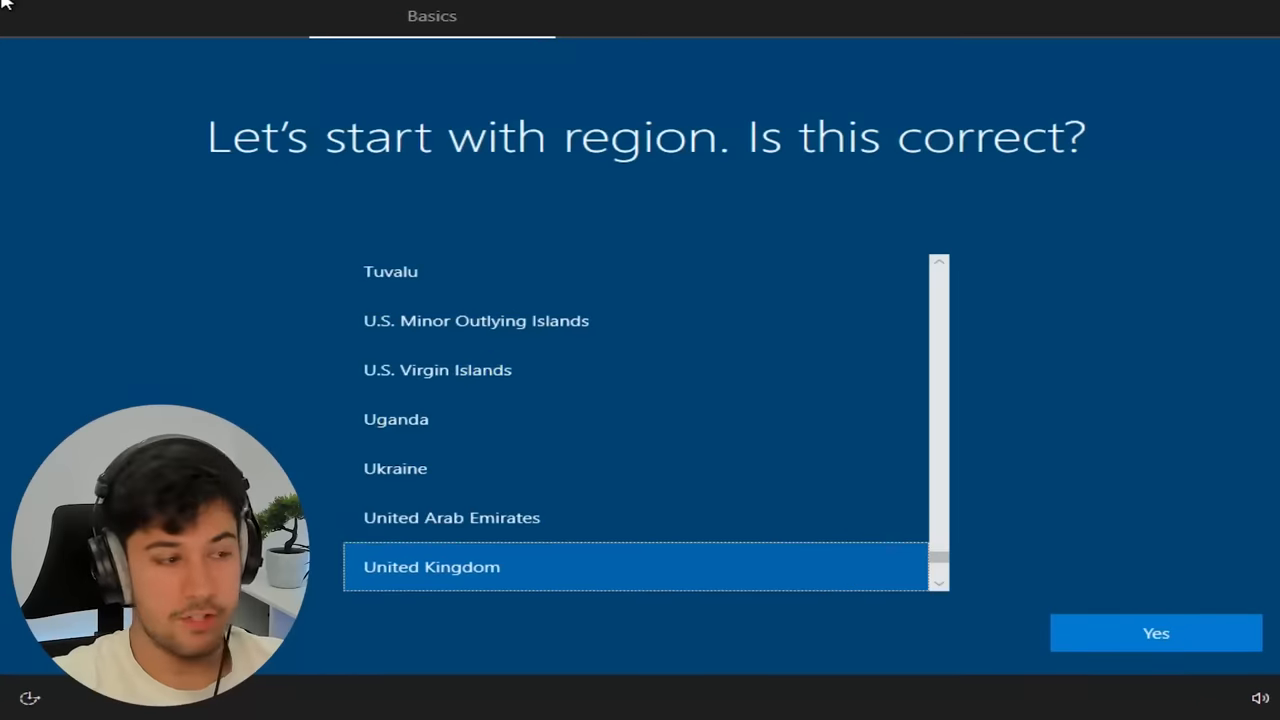
Confirm United Kingdom region and keyboard layout, skipping a second layout
left_click(1156, 632)
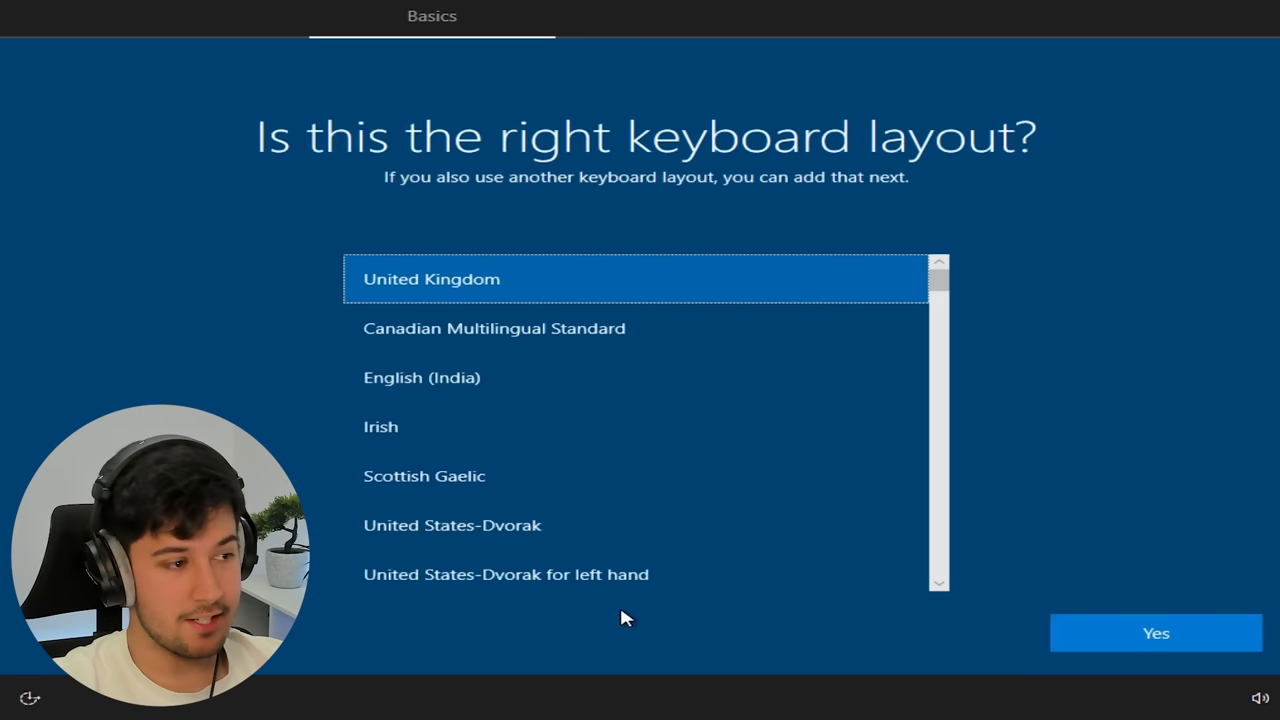
left_click(1156, 632)
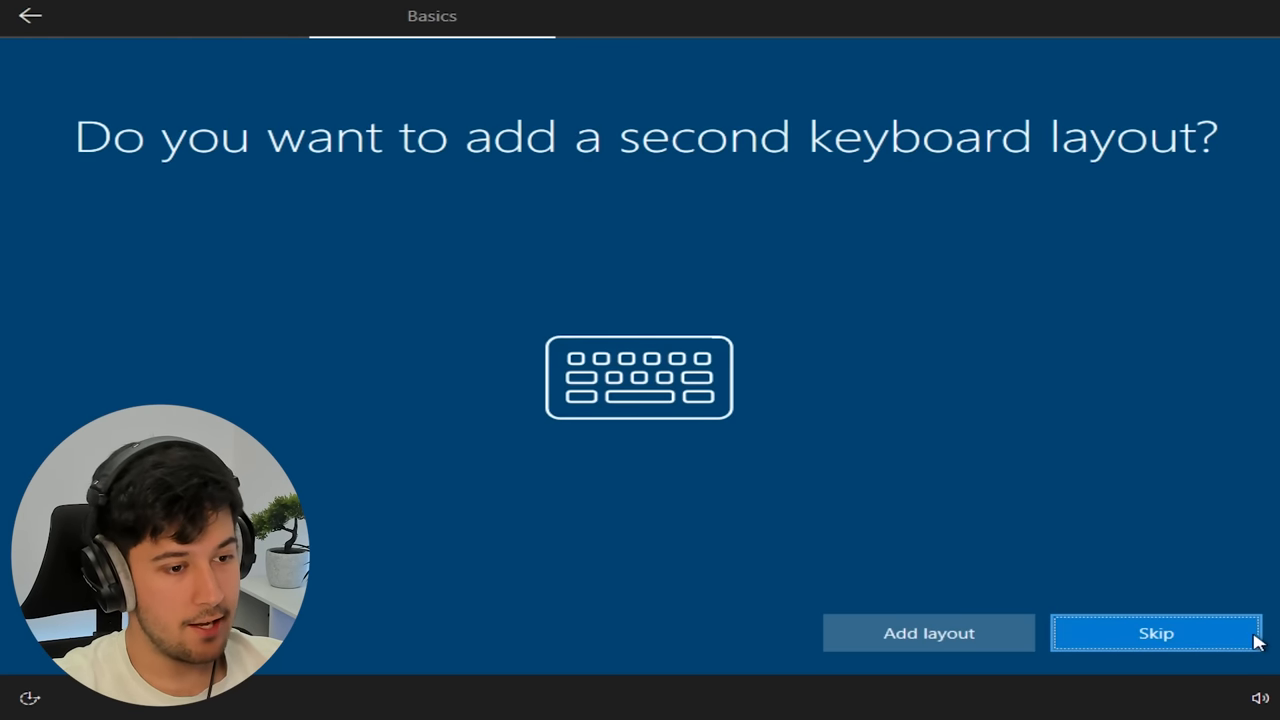
left_click(1156, 632)
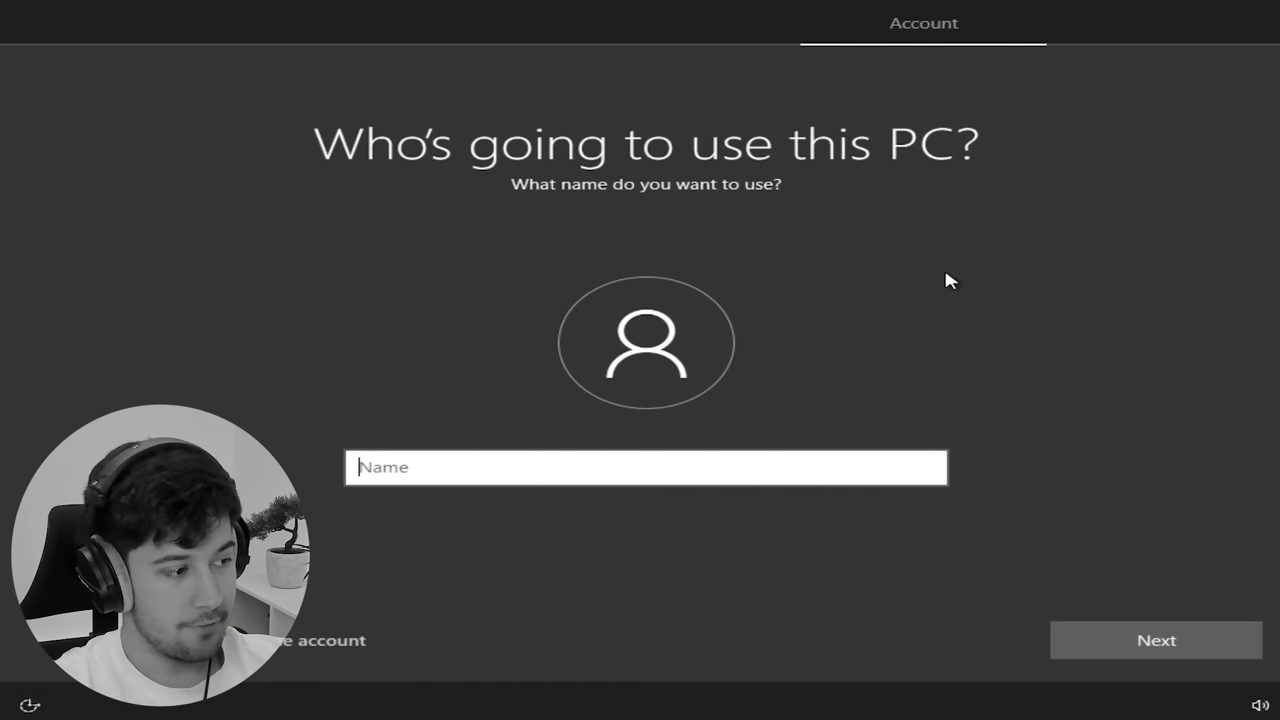
Create the local account named 'D' and decline location access and tailored diagnostics
type("D")
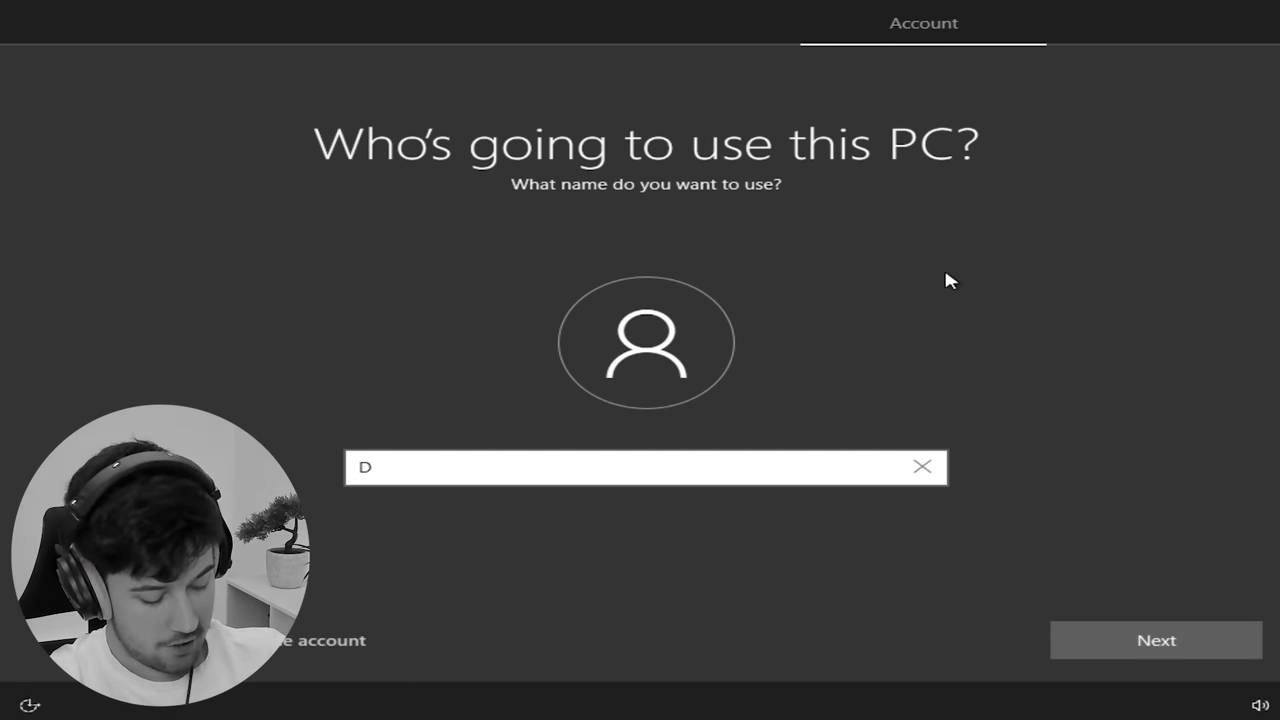
left_click(1156, 640)
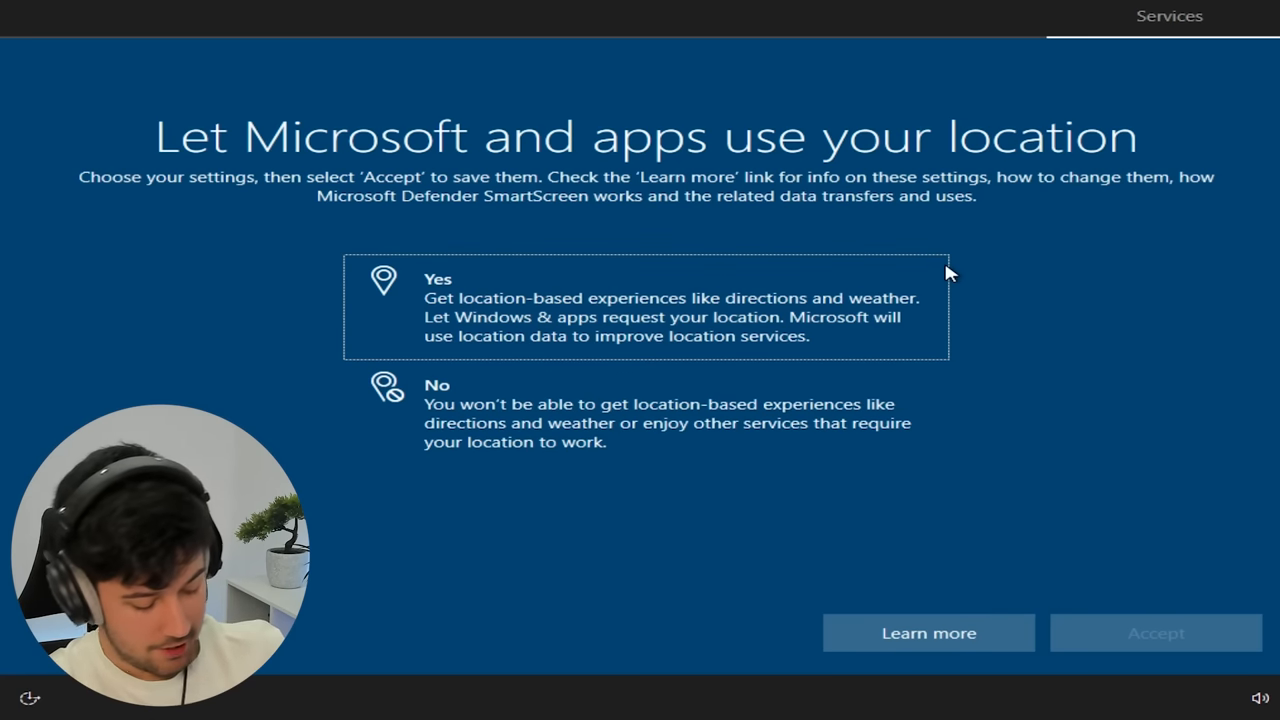
left_click(1156, 632)
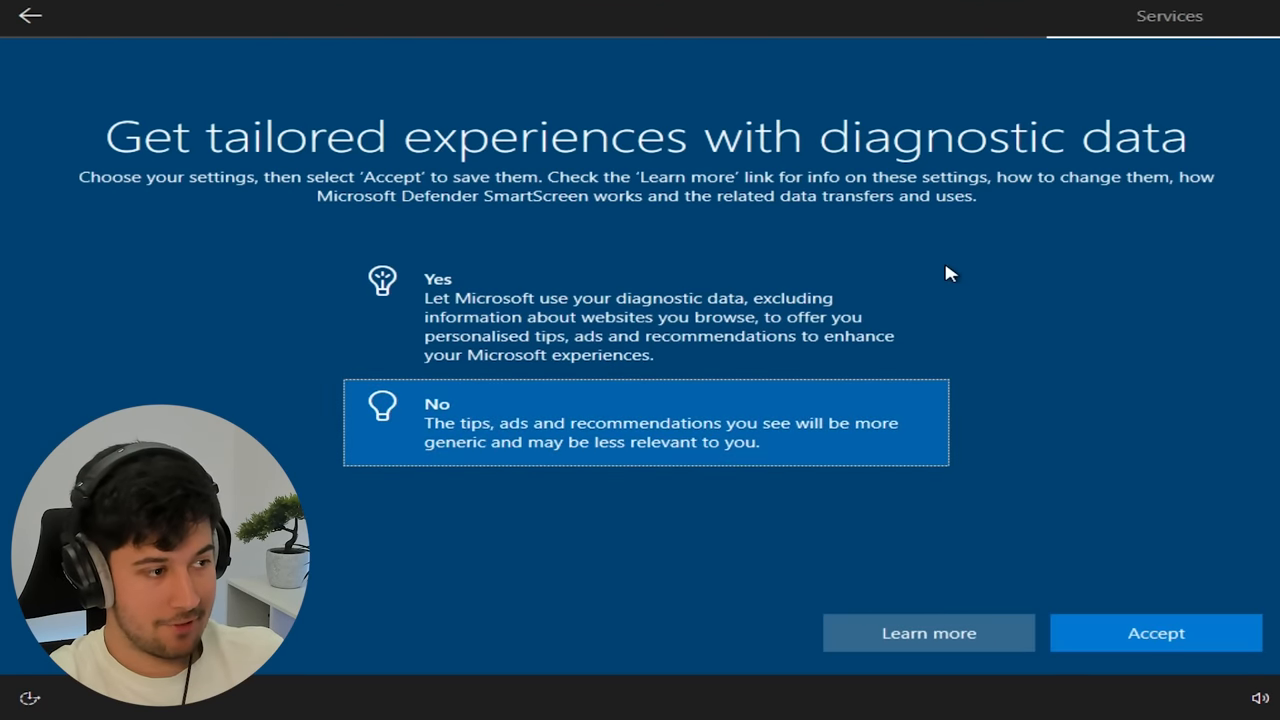
left_click(1156, 632)
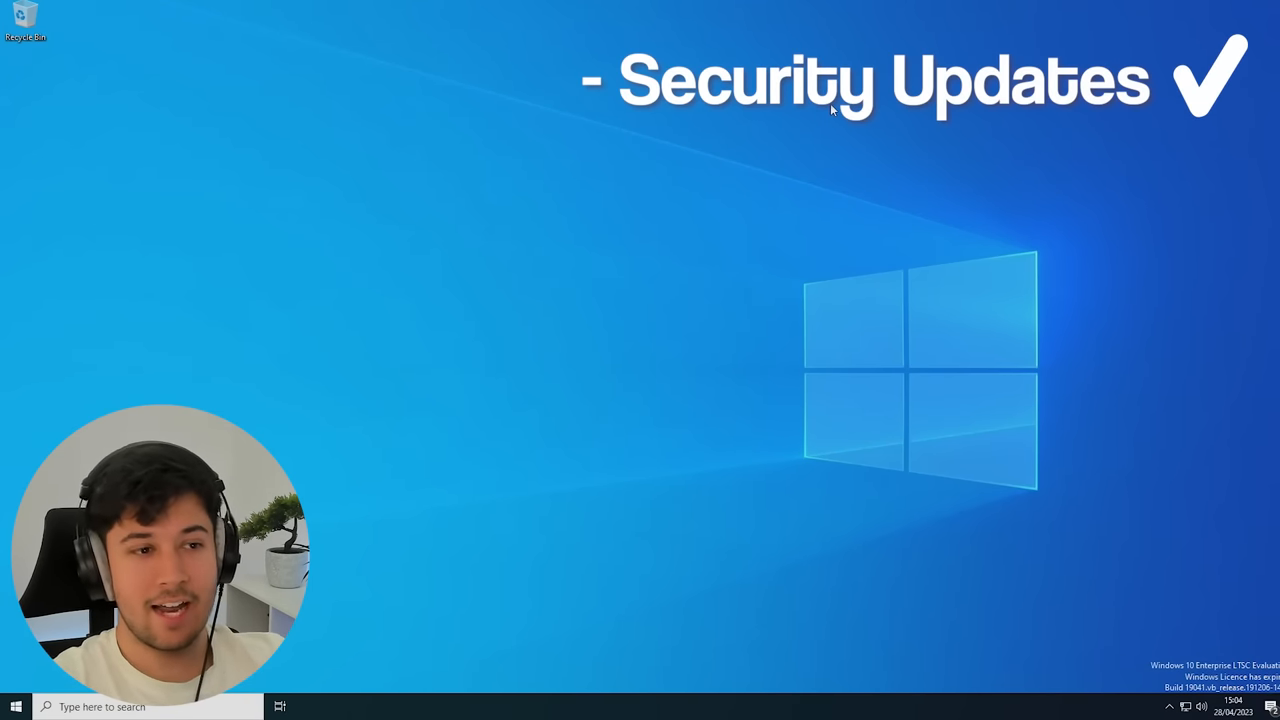
Bring up the Start menu on the freshly installed LTSC desktop
left_click(16, 706)
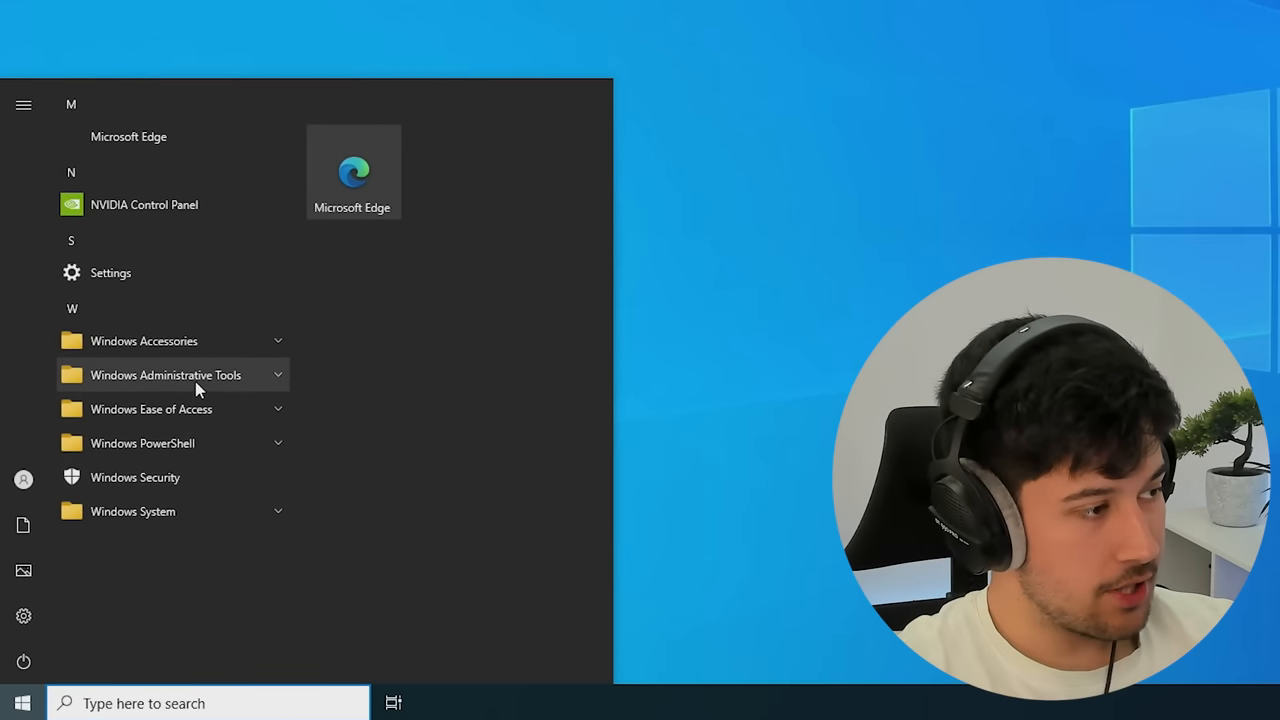
left_click(144, 340)
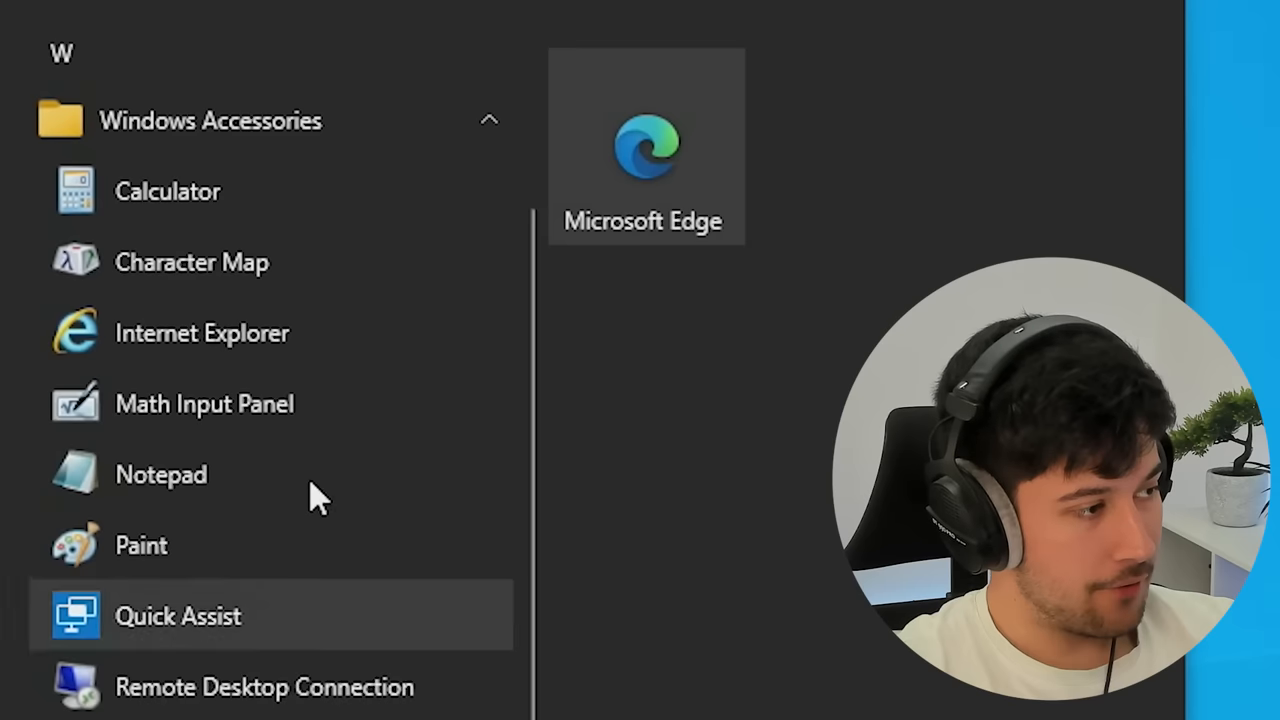
scroll("down", 3)
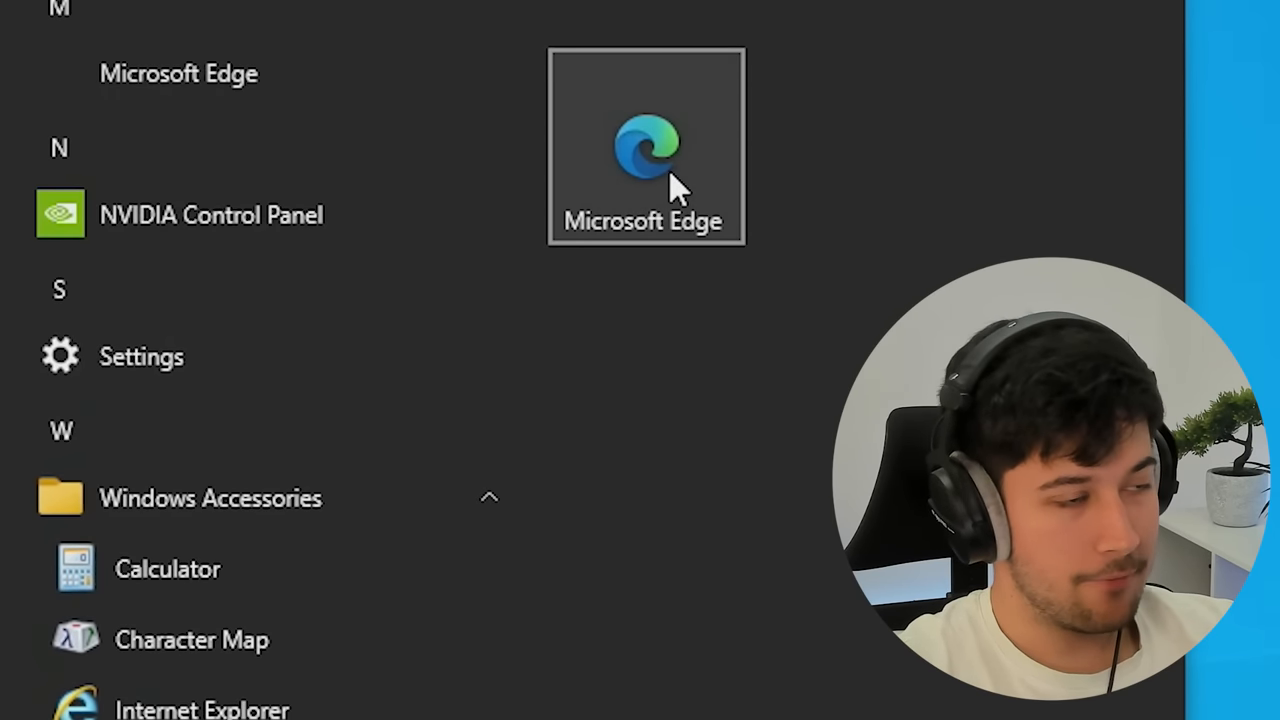
left_click(210, 498)
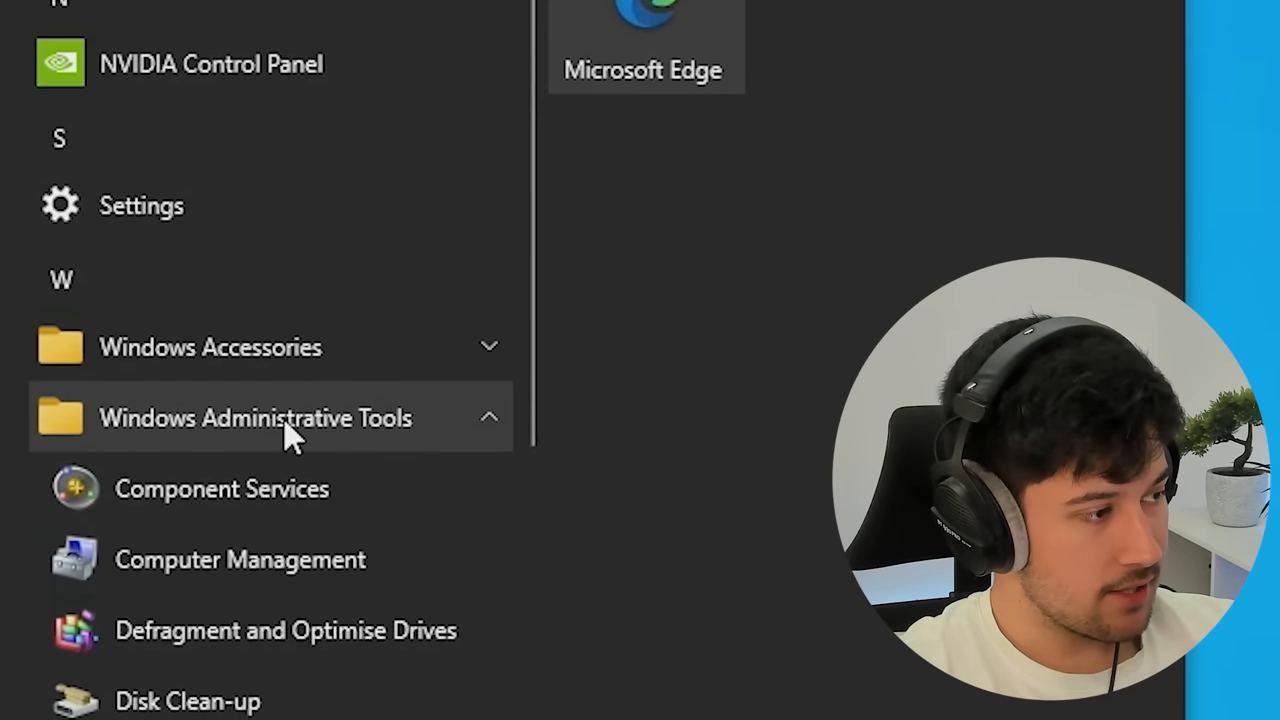
scroll("down", 3)
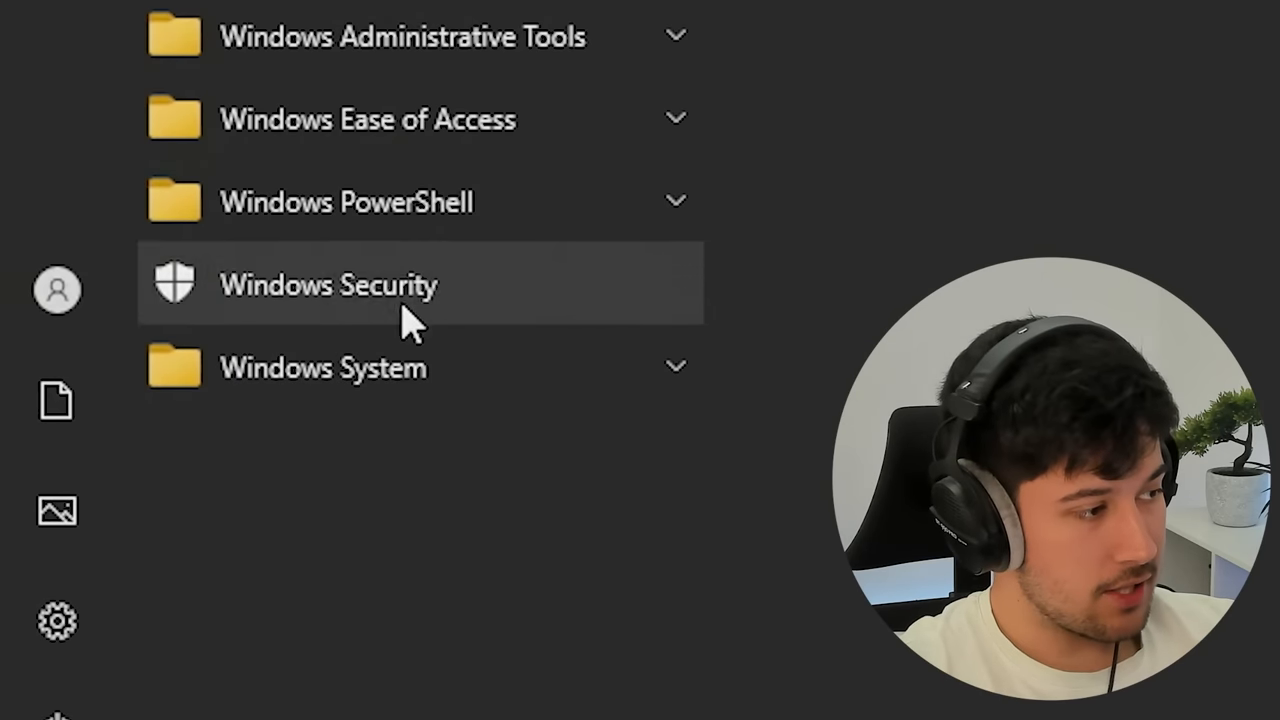
mouse_move(350, 368)
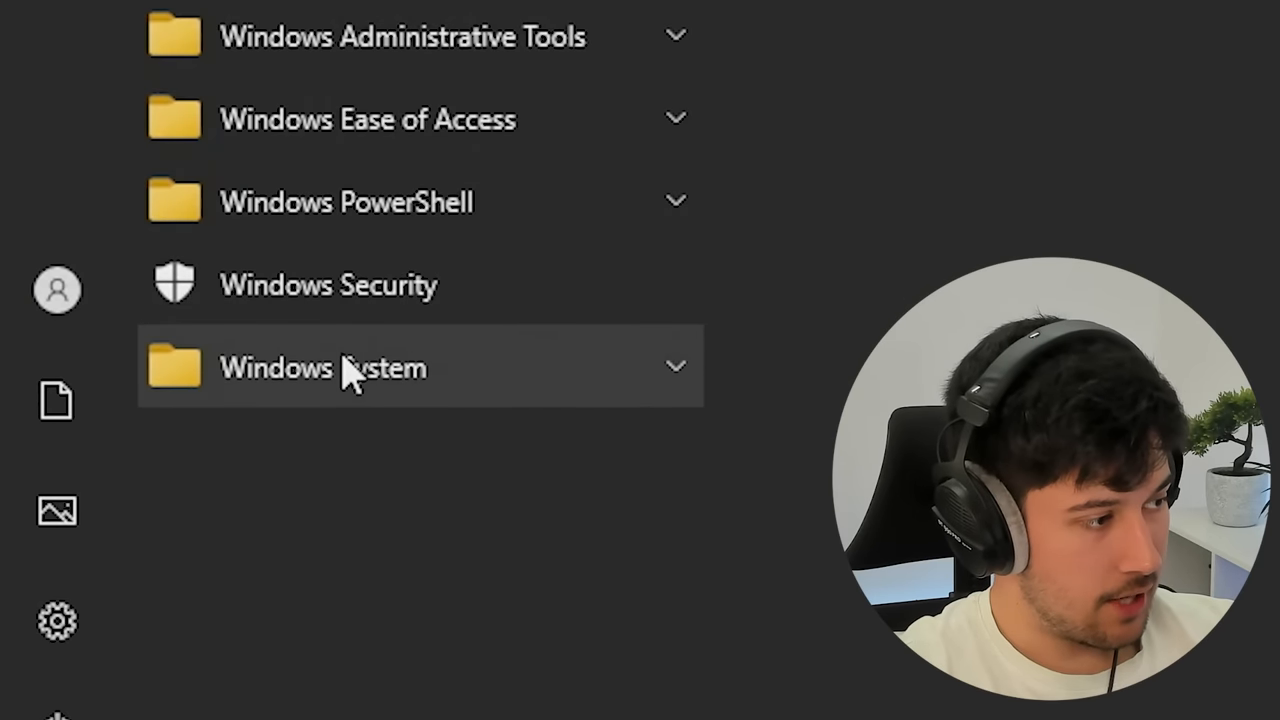
left_click(324, 368)
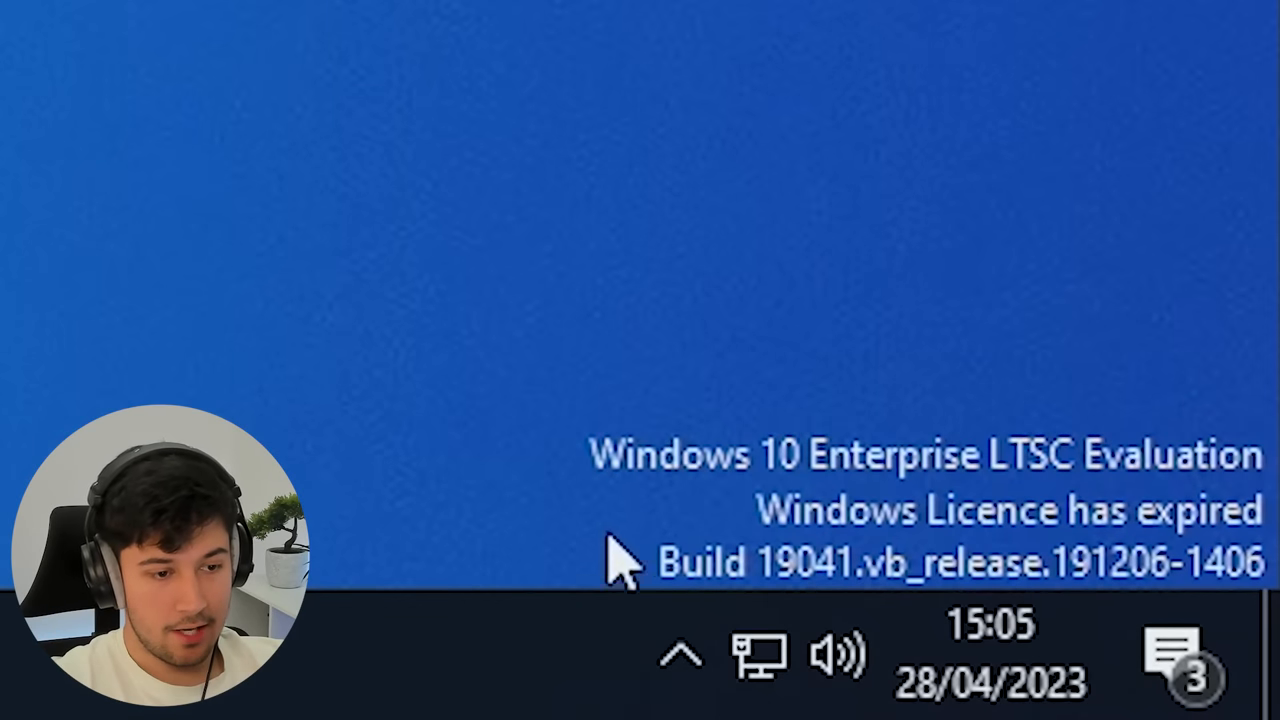
mouse_move(1196, 456)
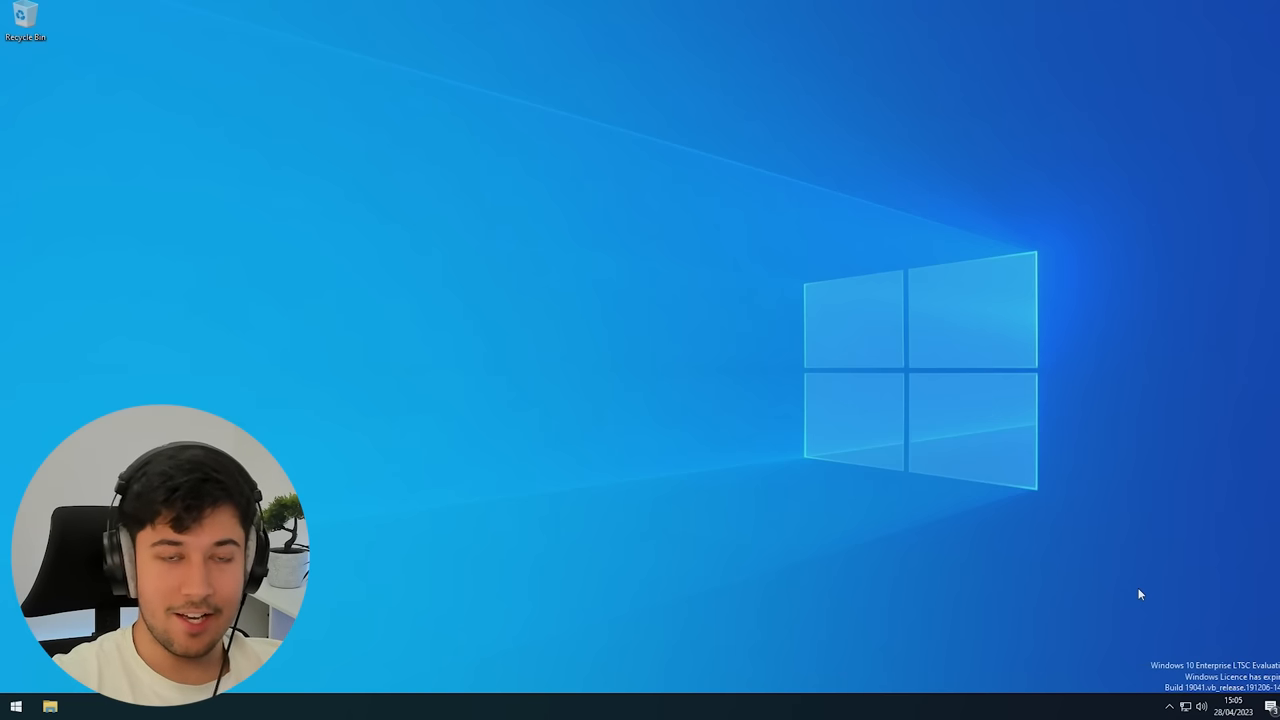
left_click(1268, 706)
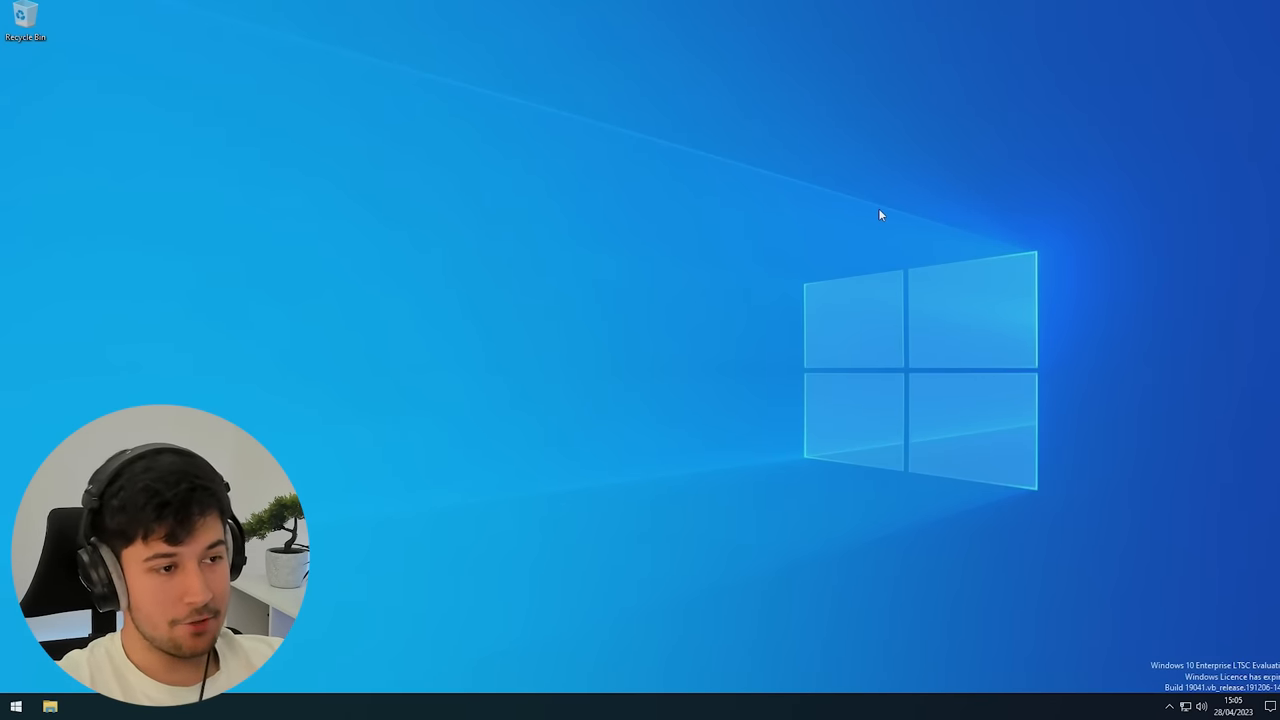
mouse_move(556, 508)
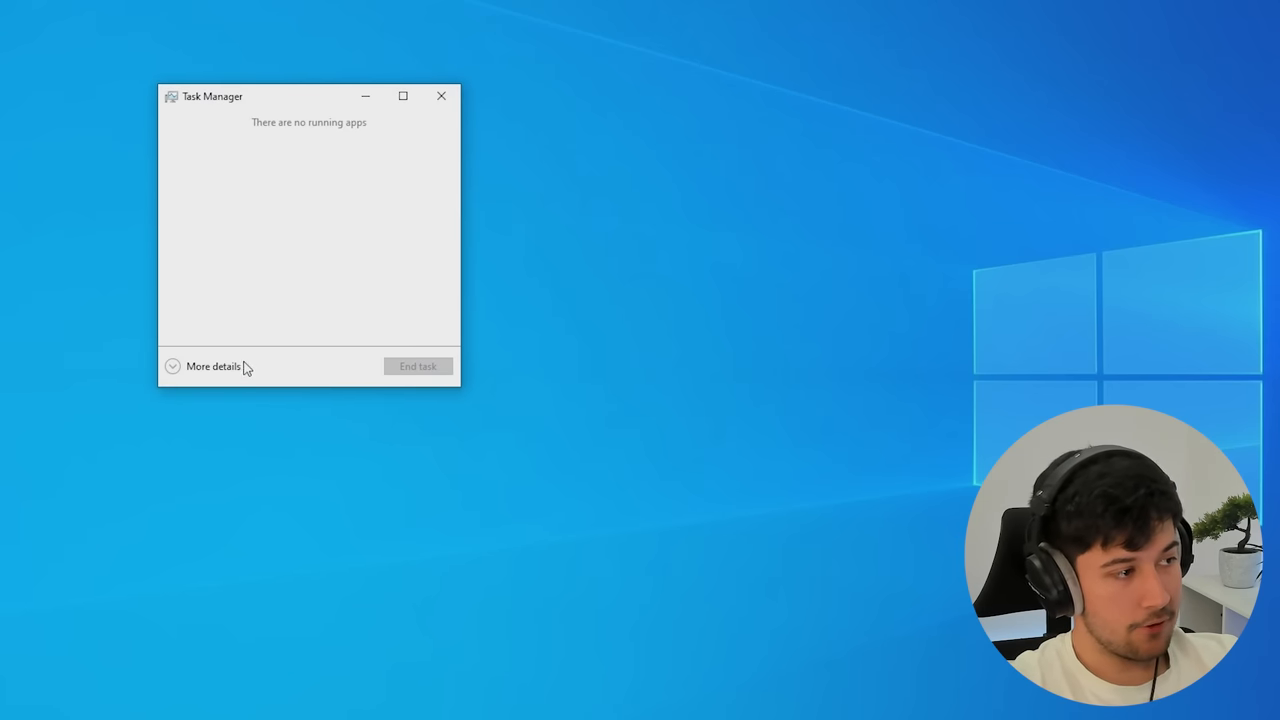
Expand Task Manager to full details and scroll through the 35 background processes
left_click(212, 366)
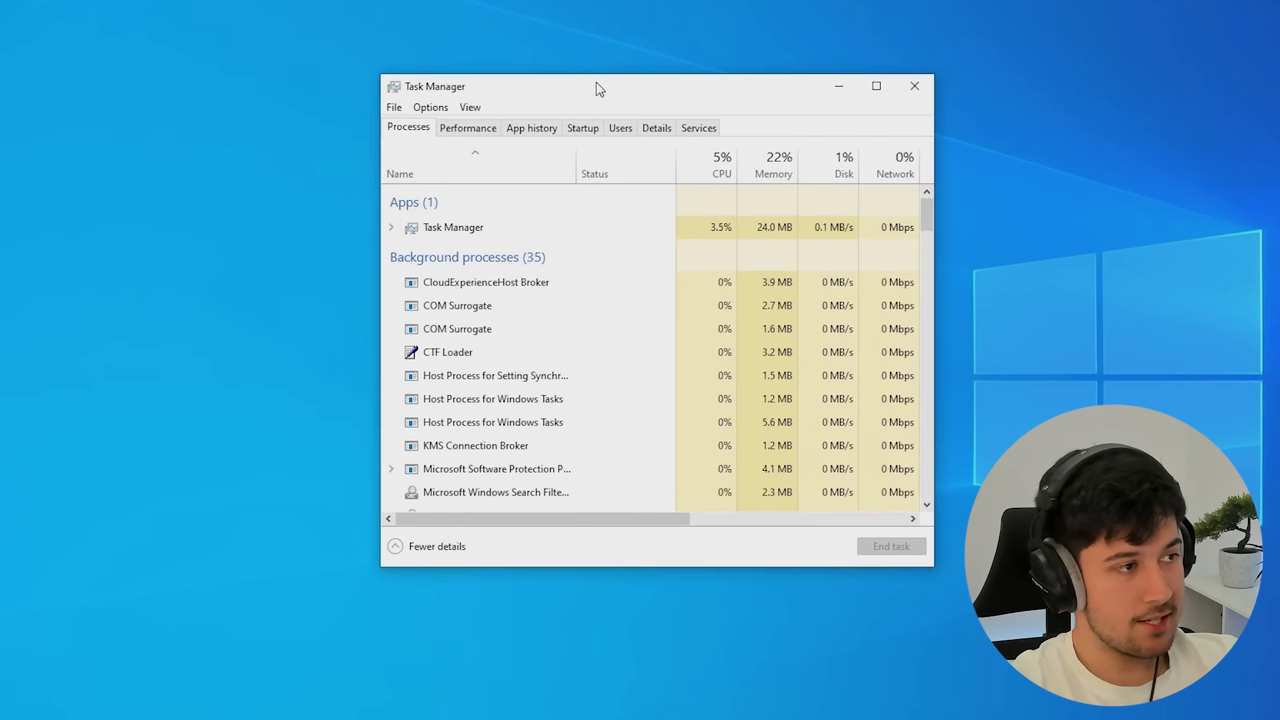
left_click(468, 128)
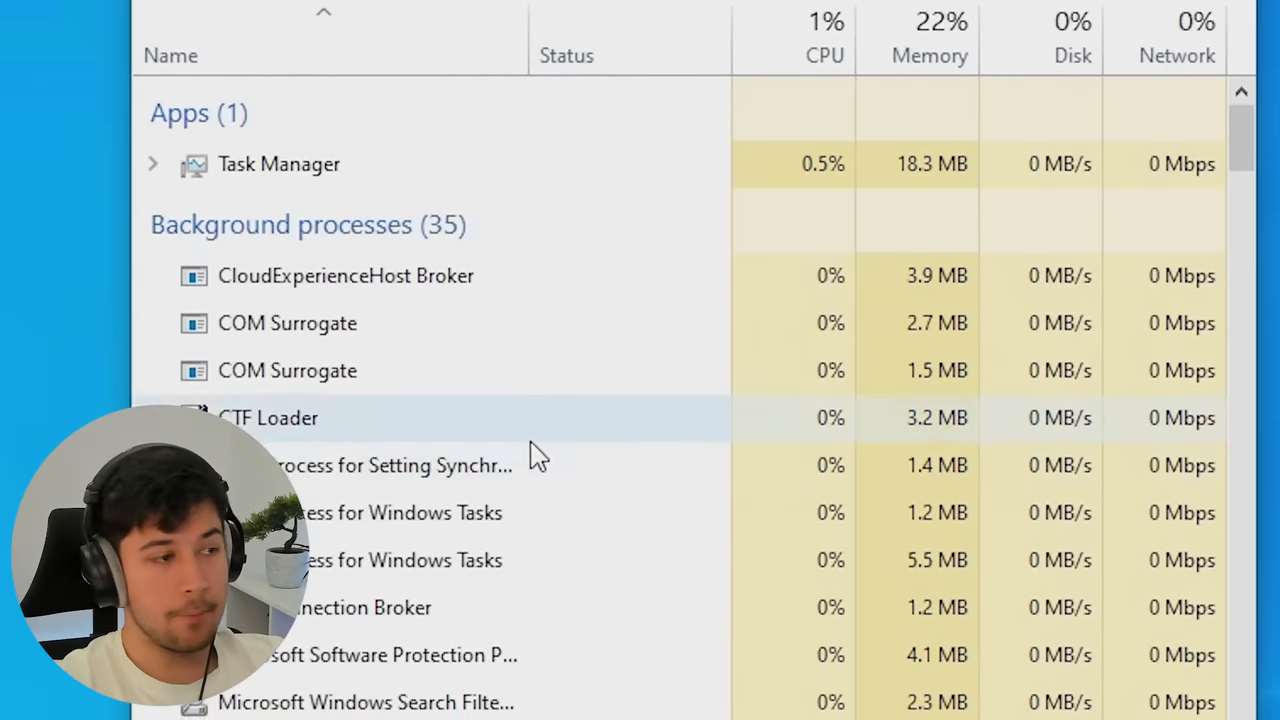
scroll("down", 3)
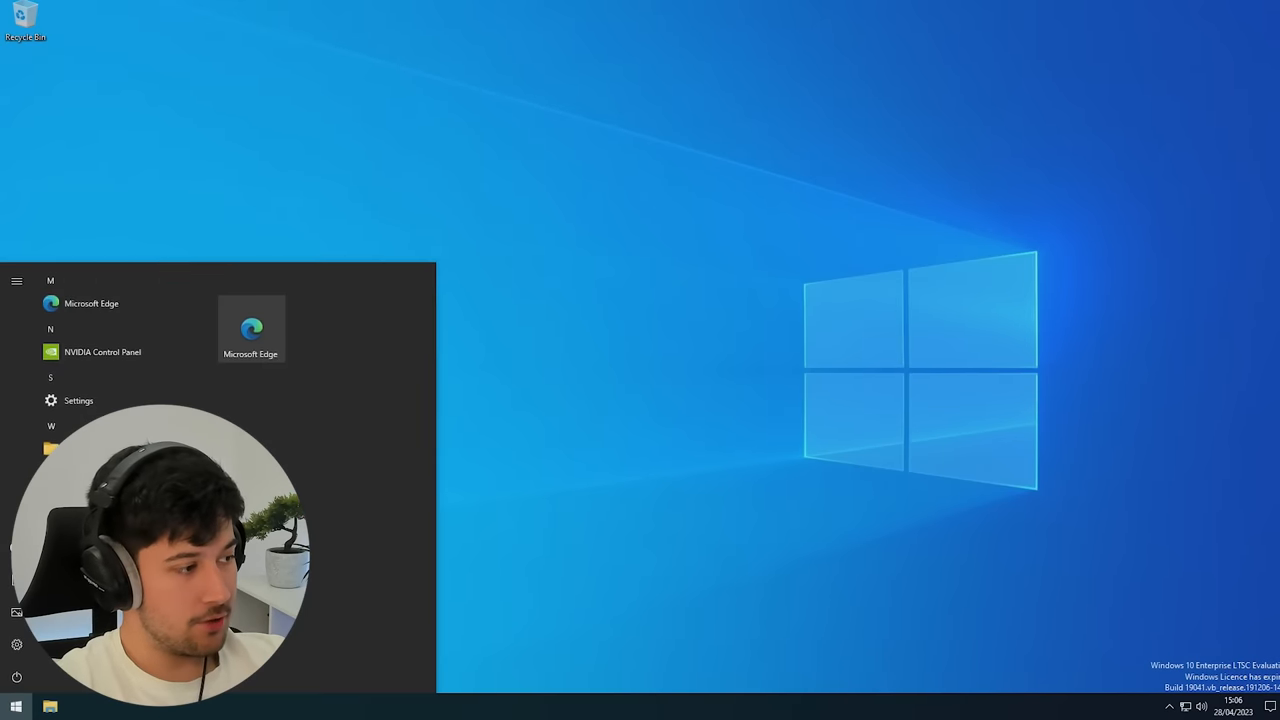
Expand the Windows PowerShell folder and show its More launch options via right-click
left_click(200, 262)
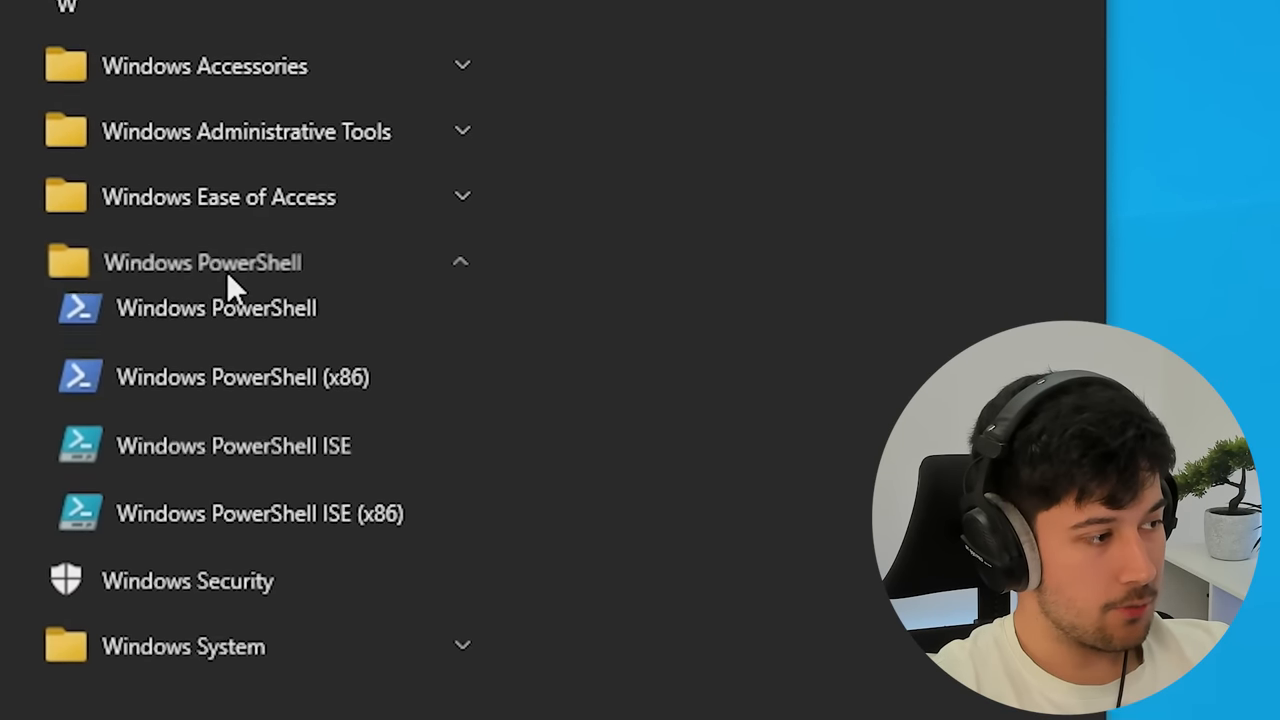
right_click(216, 308)
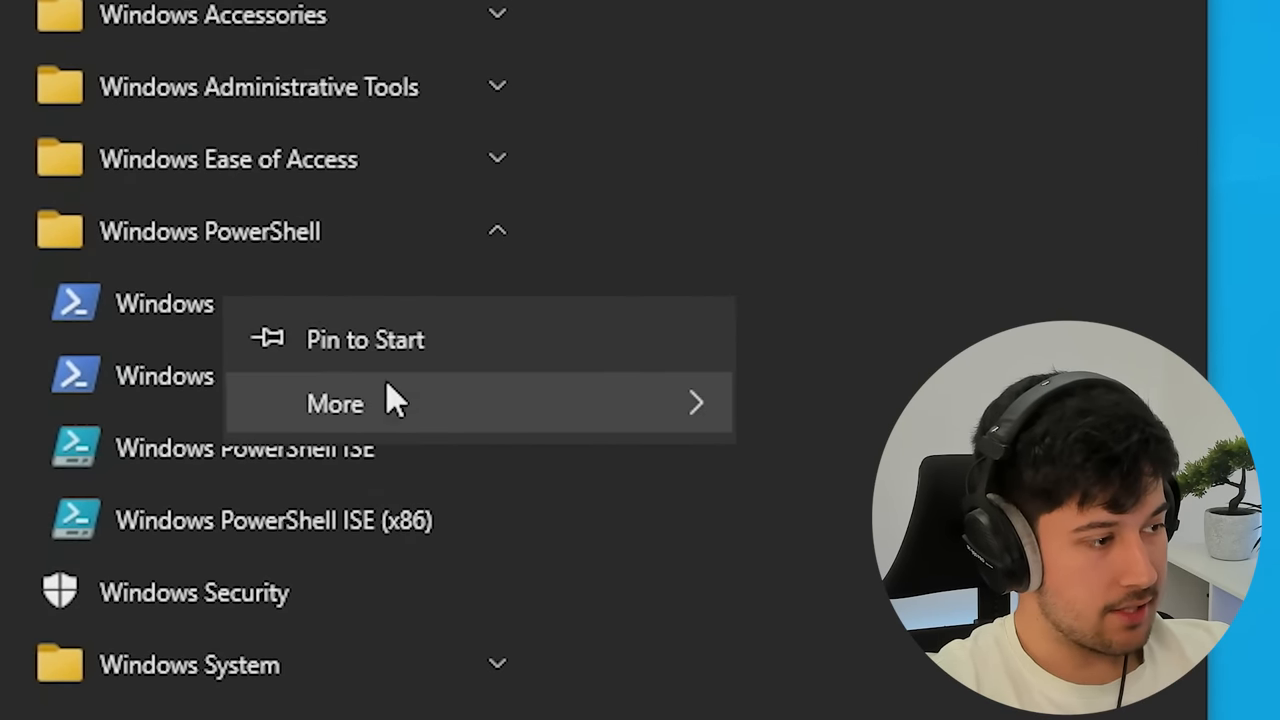
left_click(164, 304)
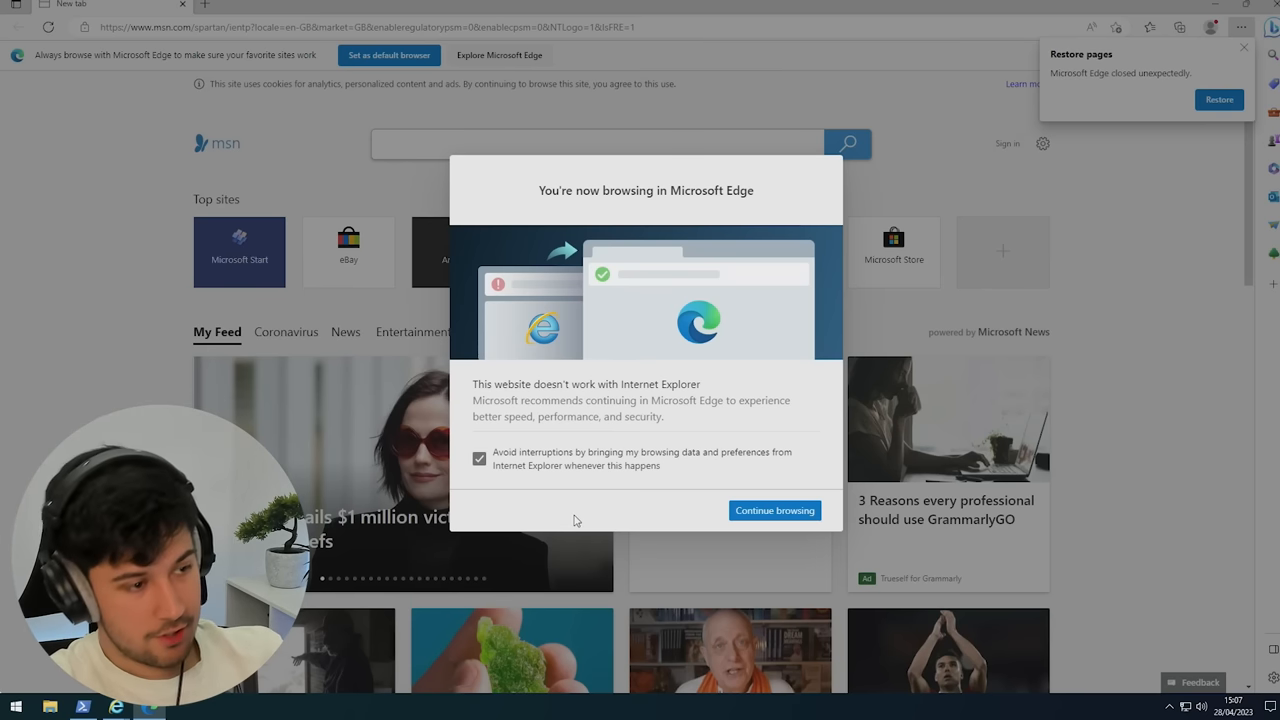
Continue browsing past Edge's Internet Explorer redirect notice
left_click(774, 510)
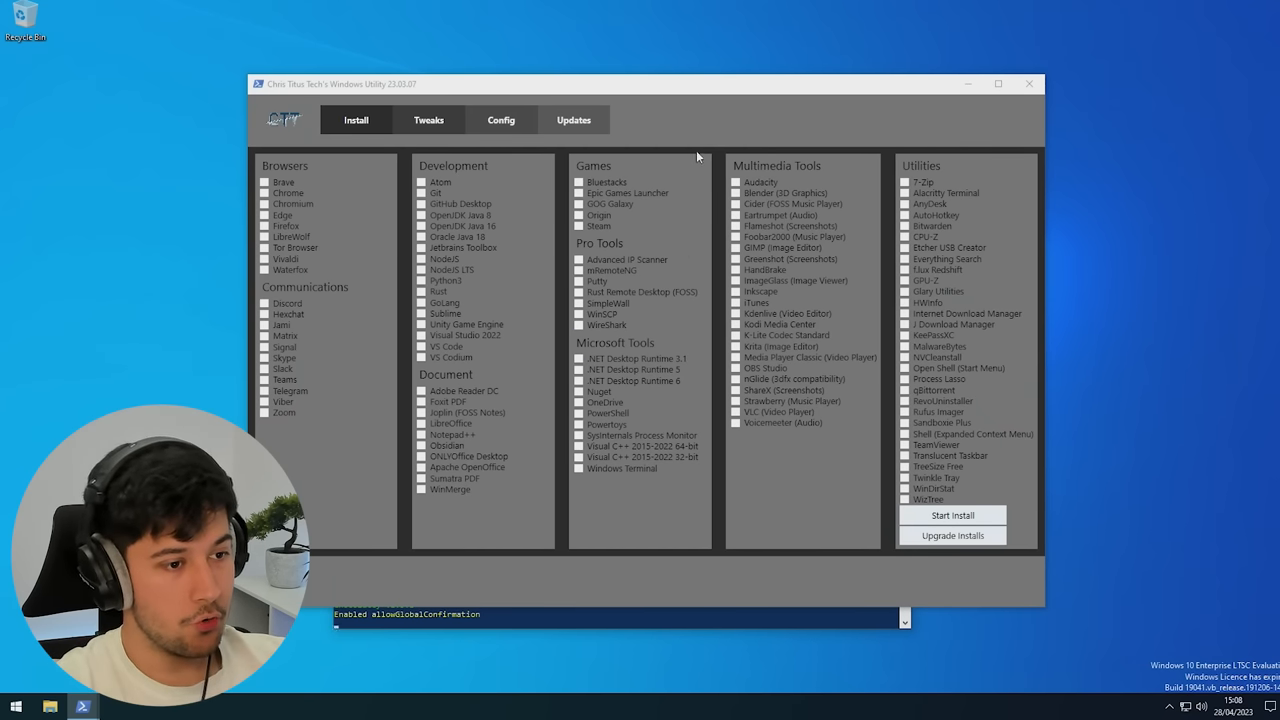
Run the Edge removal tweak from the Tweaks section and dismiss the 'Tweaks are Finished' notice
left_click(428, 120)
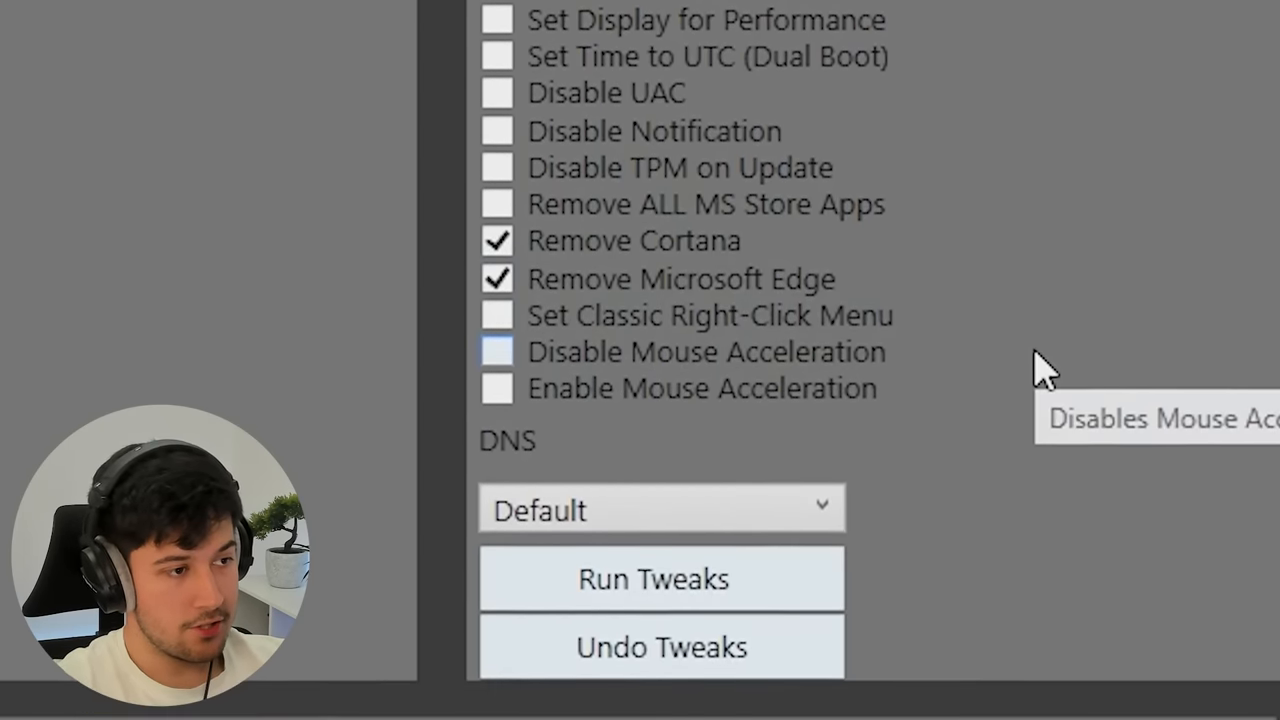
scroll("down", 3)
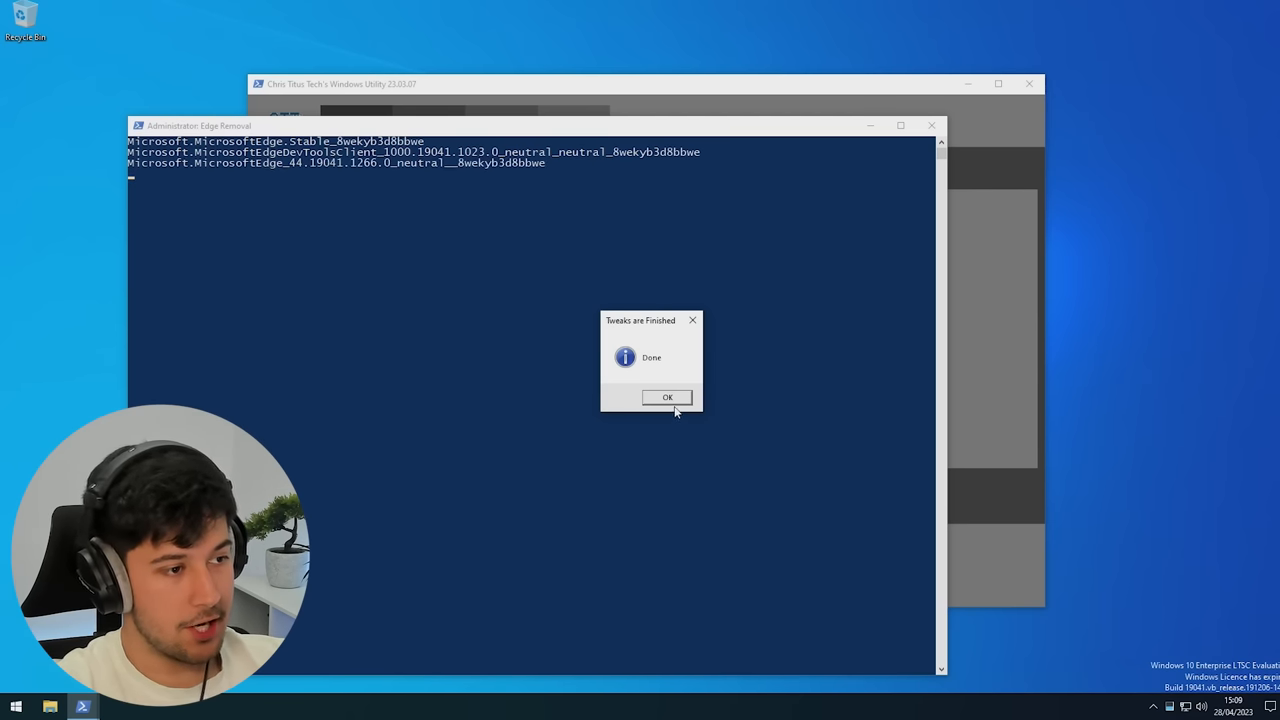
left_click(668, 396)
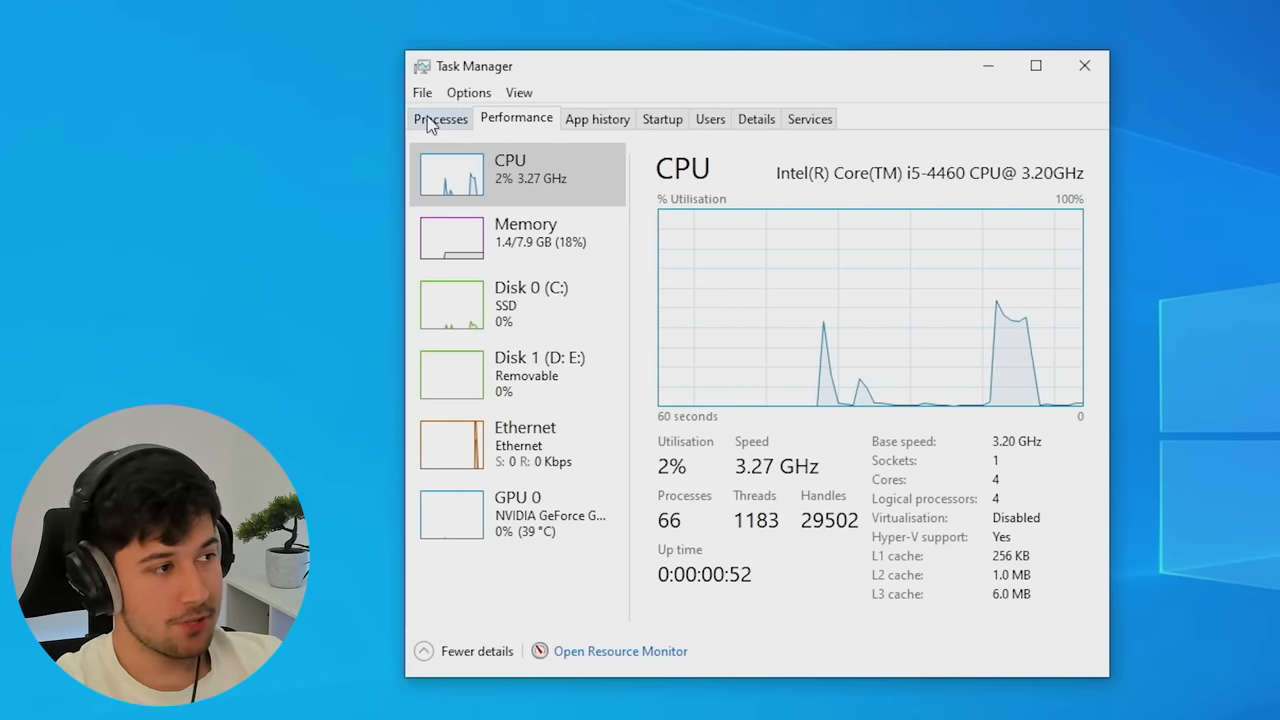
Switch Task Manager to the Processes list and scroll through the 37 Windows processes
left_click(440, 118)
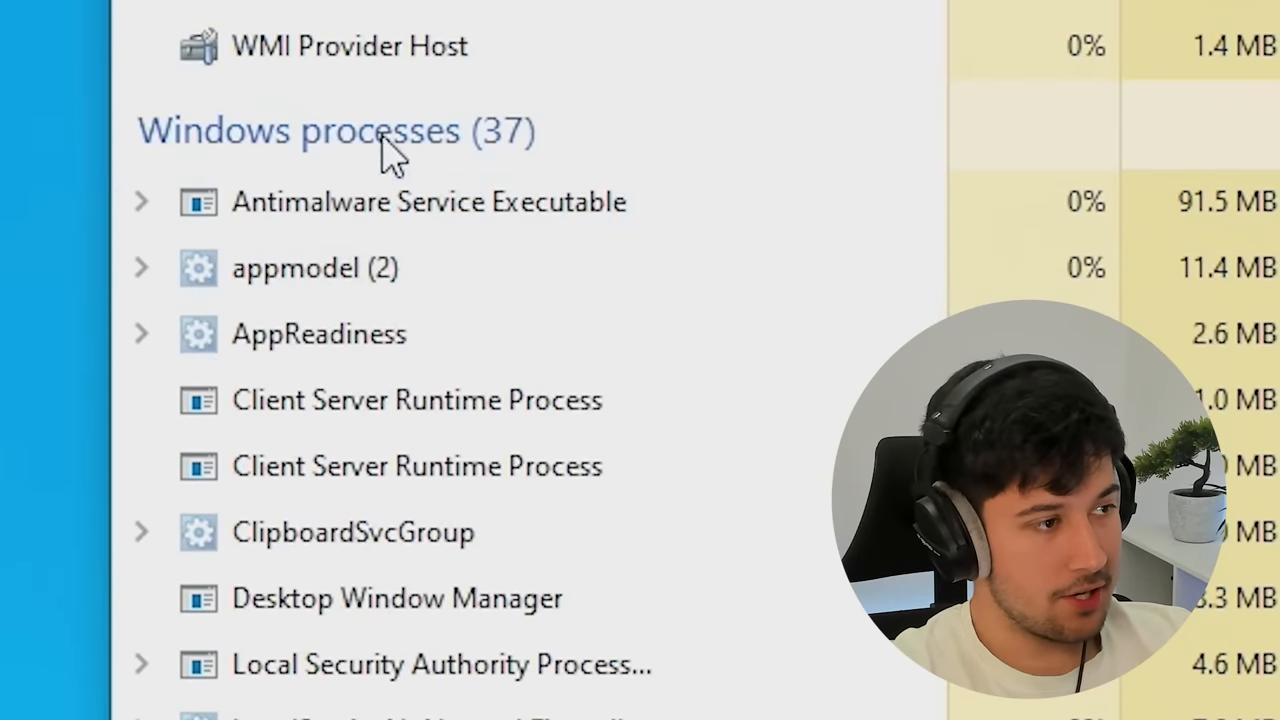
scroll("down", 3)
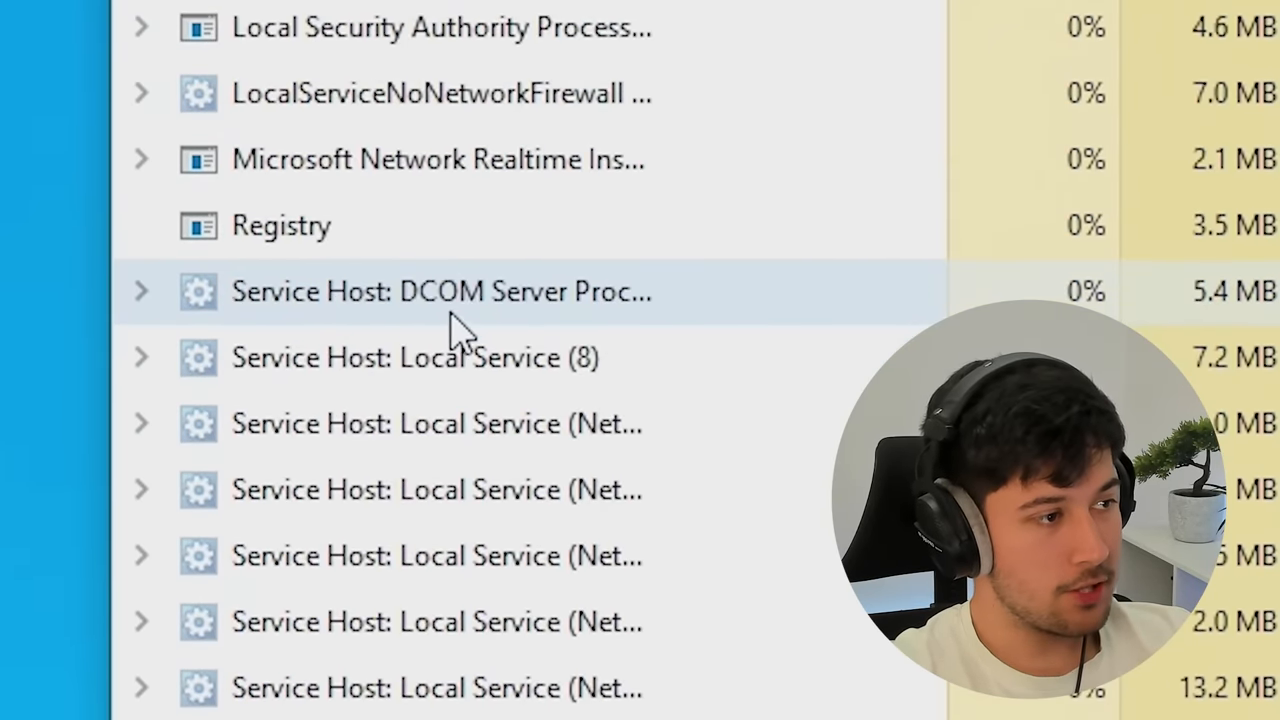
scroll("down", 3)
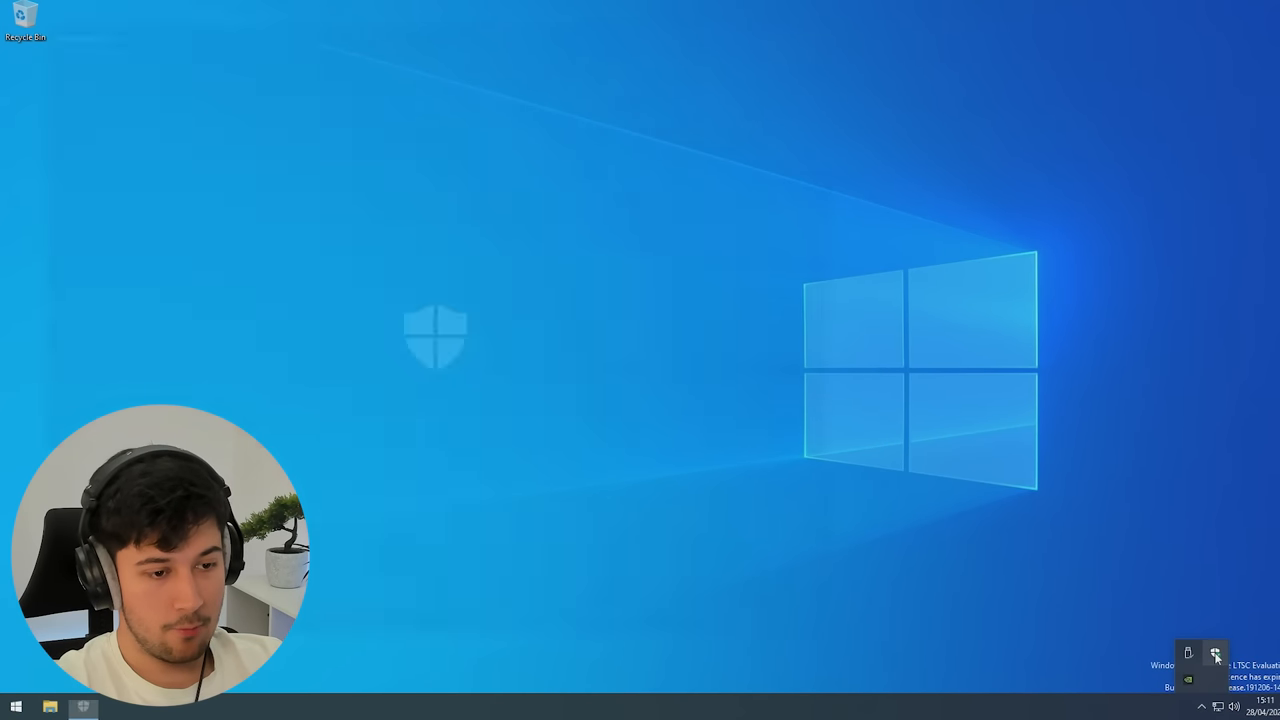
left_click(1216, 652)
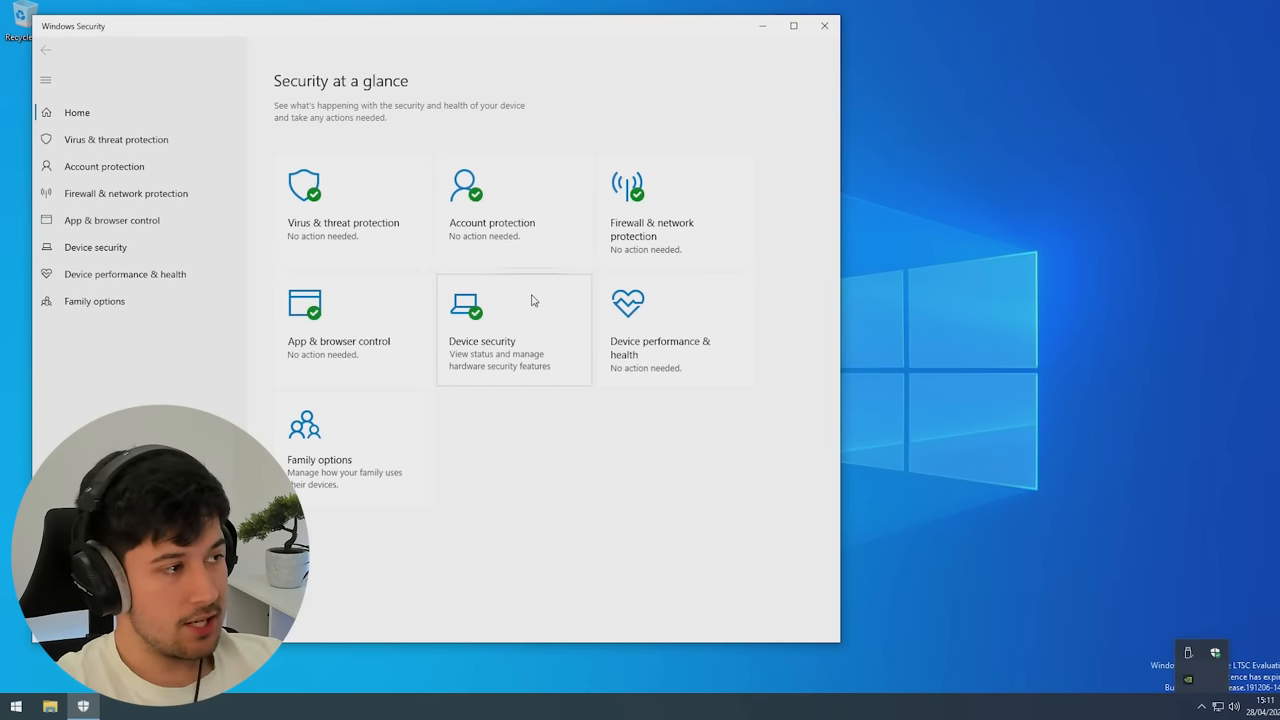
mouse_move(500, 396)
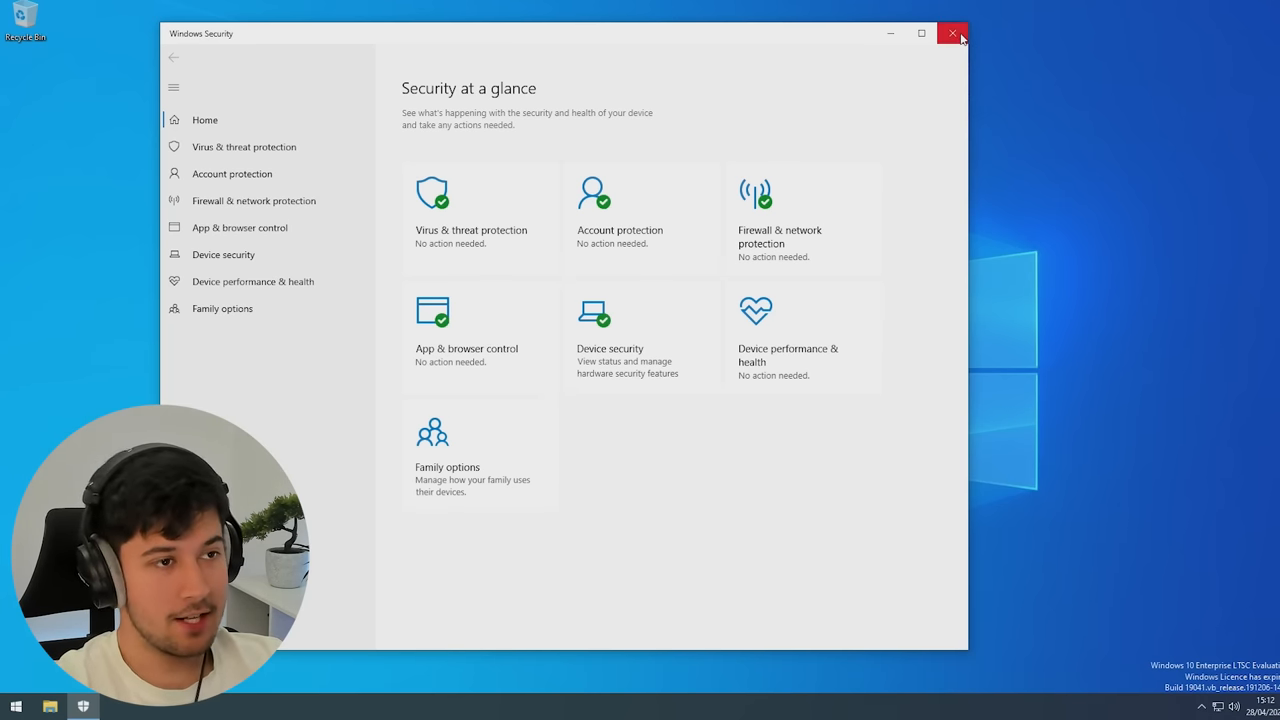
left_click(952, 32)
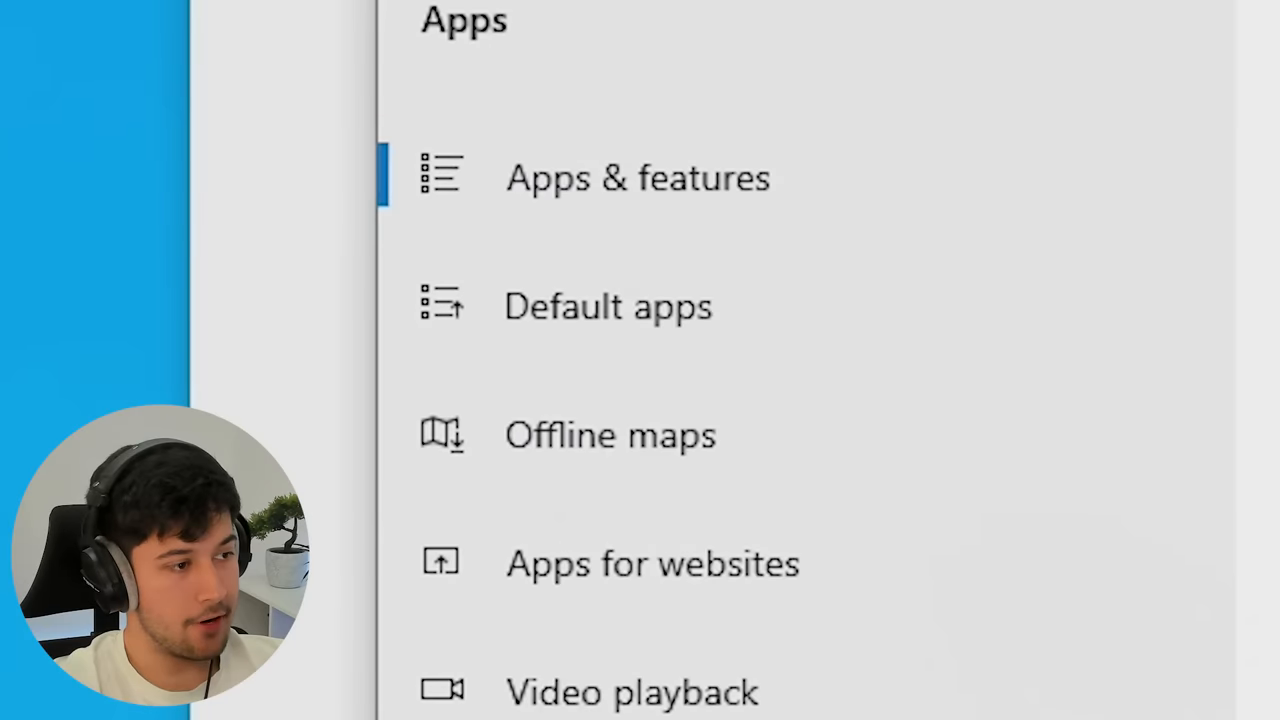
Show Default apps in Settings, scrolling through music, photo viewer, video player and web browser defaults
left_click(608, 306)
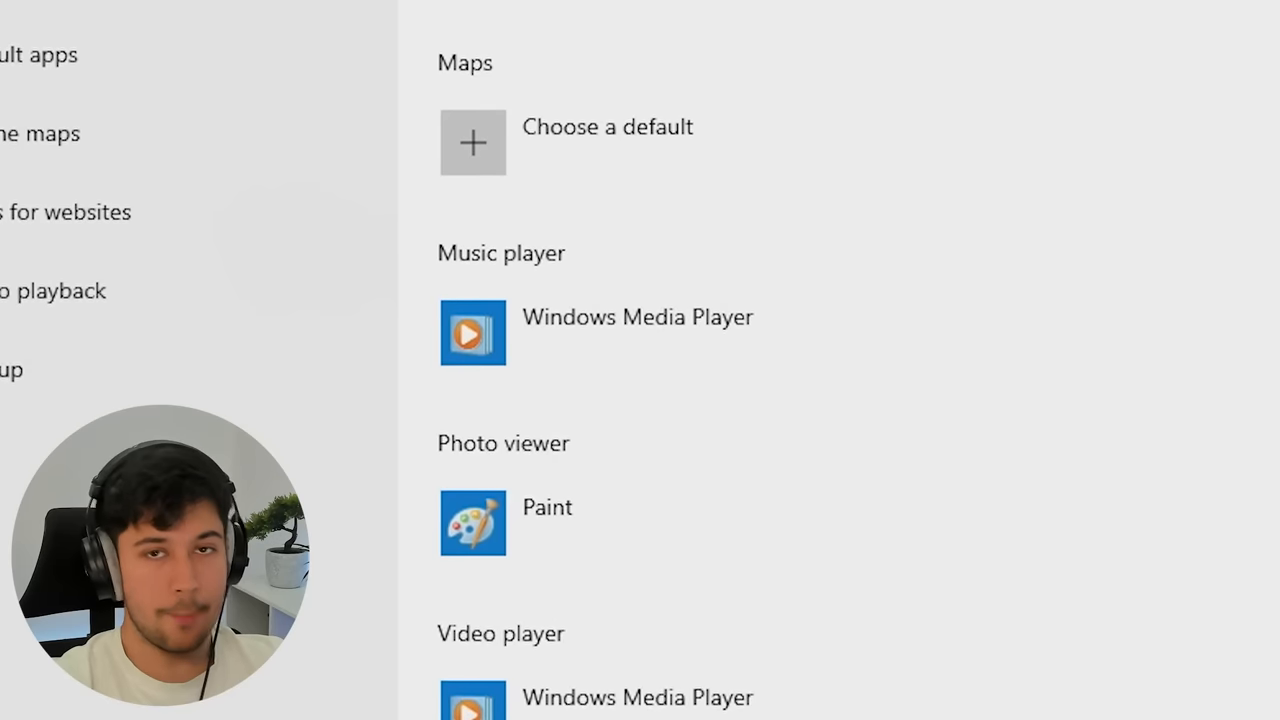
scroll("down", 3)
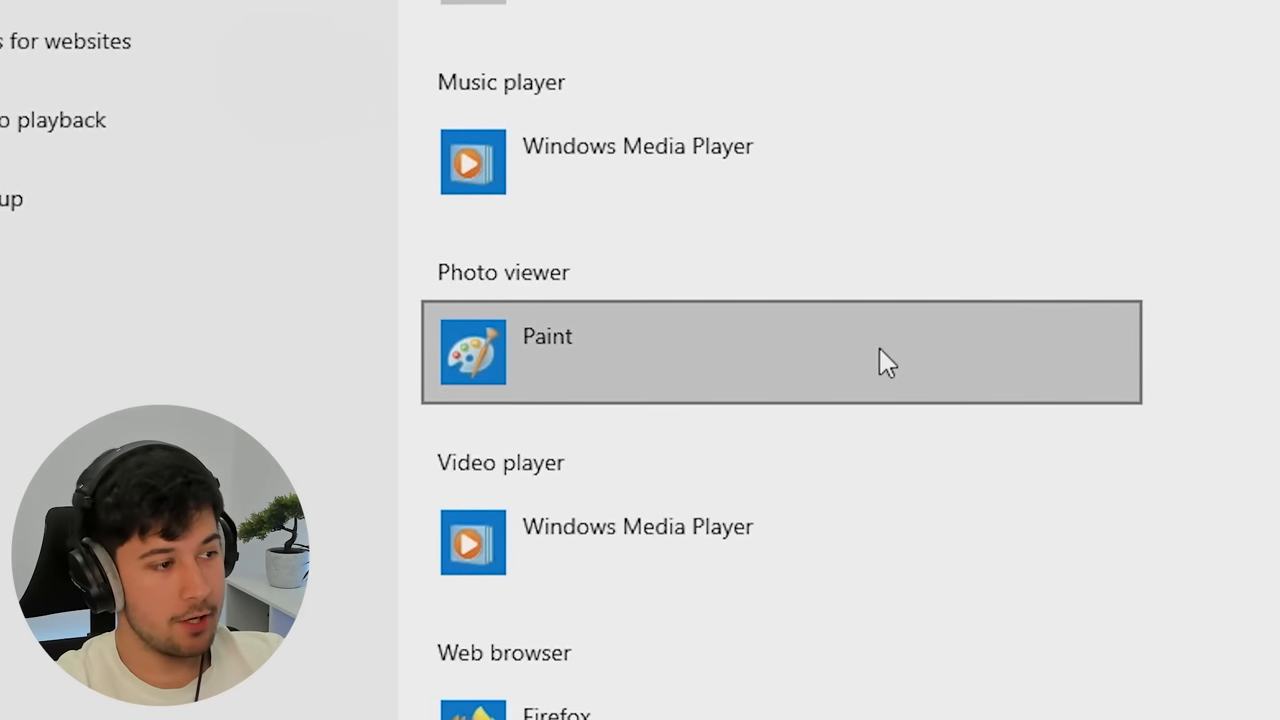
scroll("down", 3)
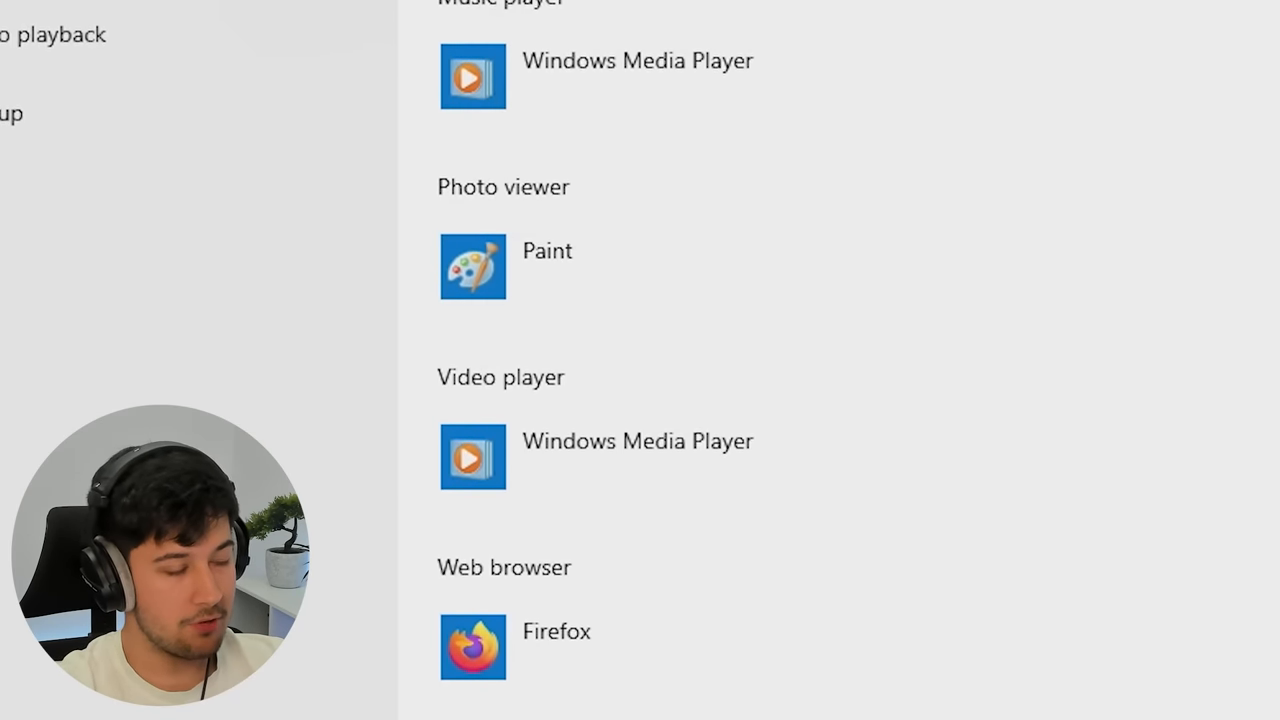
scroll("down", 3)
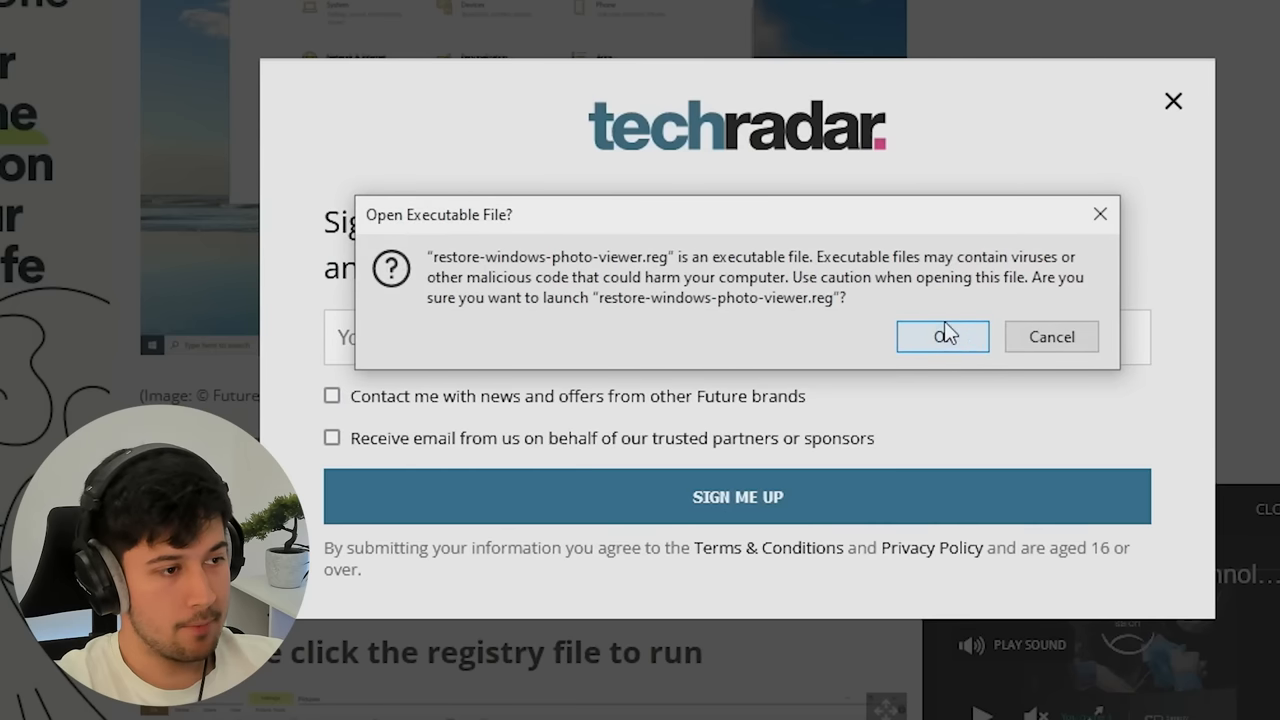
Run restore-windows-photo-viewer.reg from Firefox, then open the desktop JPG, which only offers Paint
left_click(940, 336)
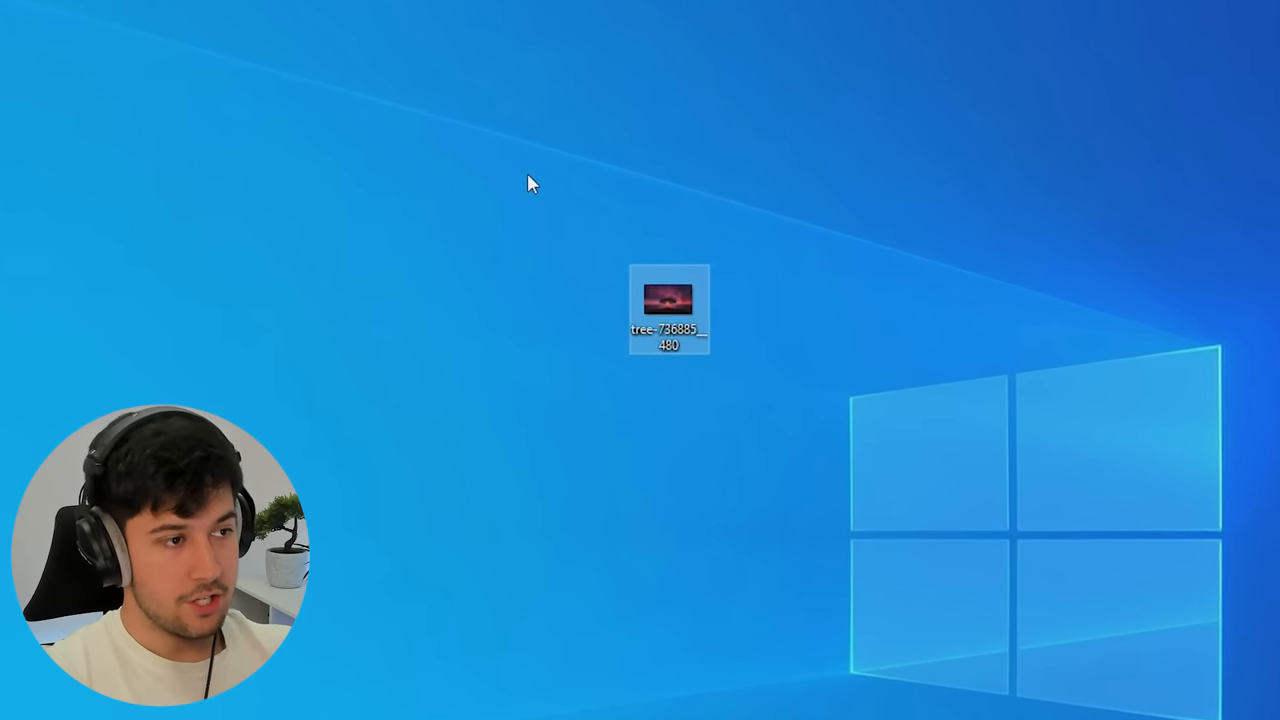
double_click(668, 300)
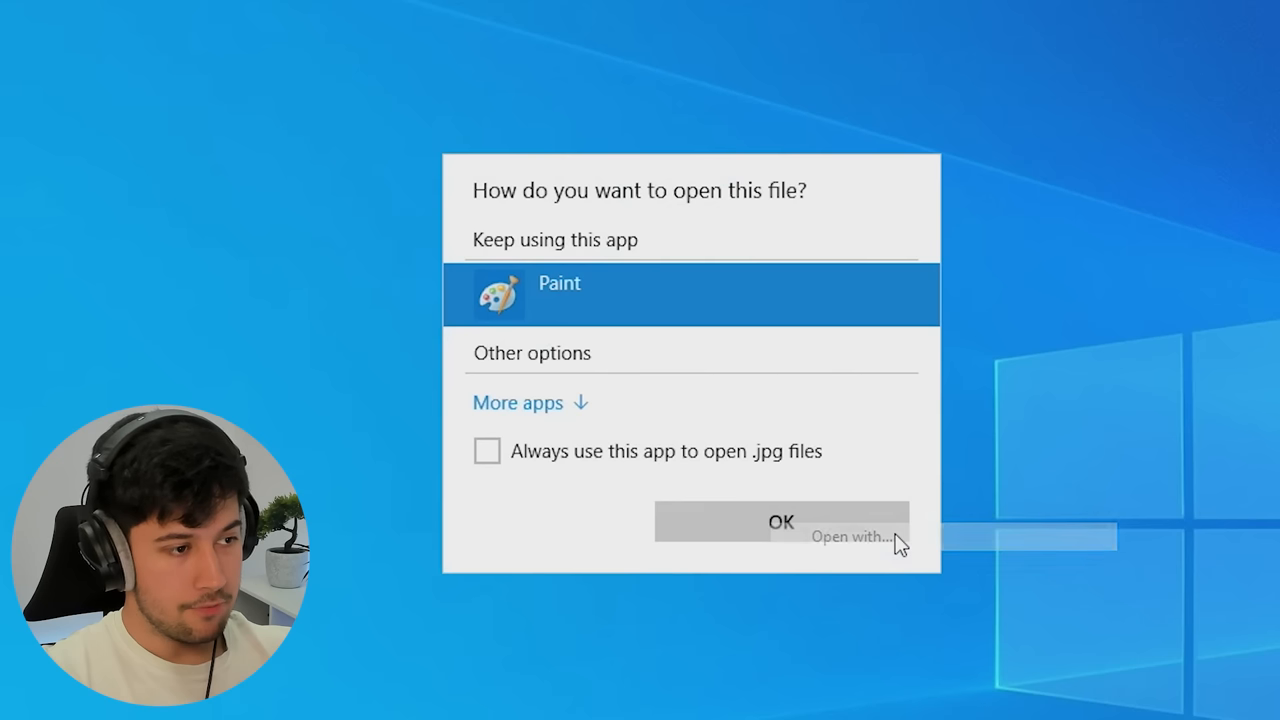
left_click(518, 402)
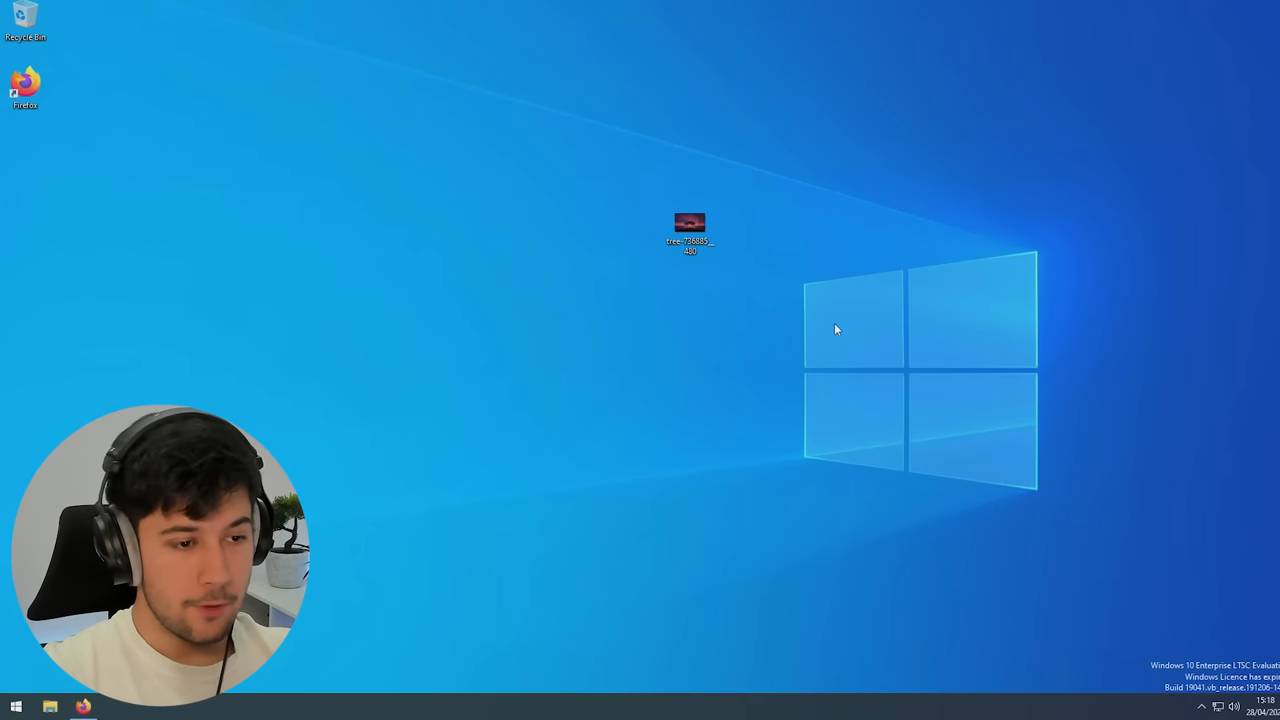
Set the sunset tree JPG as desktop background and save the edited AppsUseLightTheme value in regedit
left_click(690, 222)
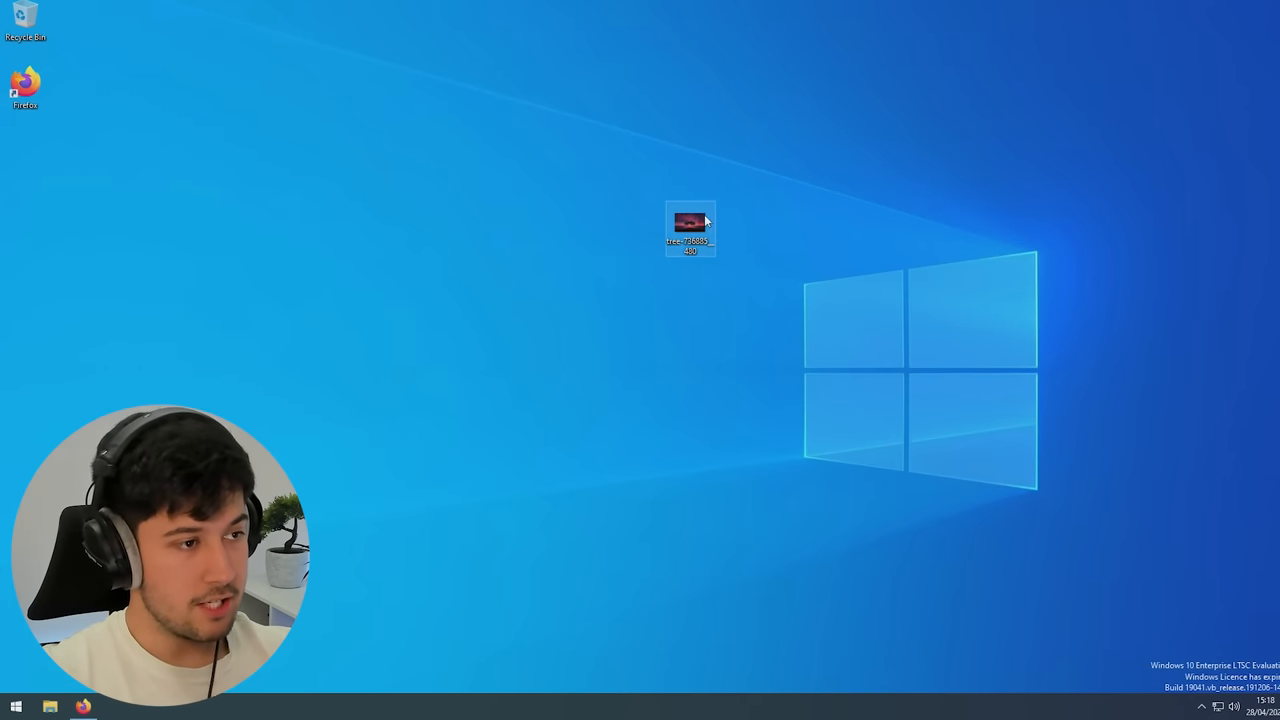
right_click(690, 228)
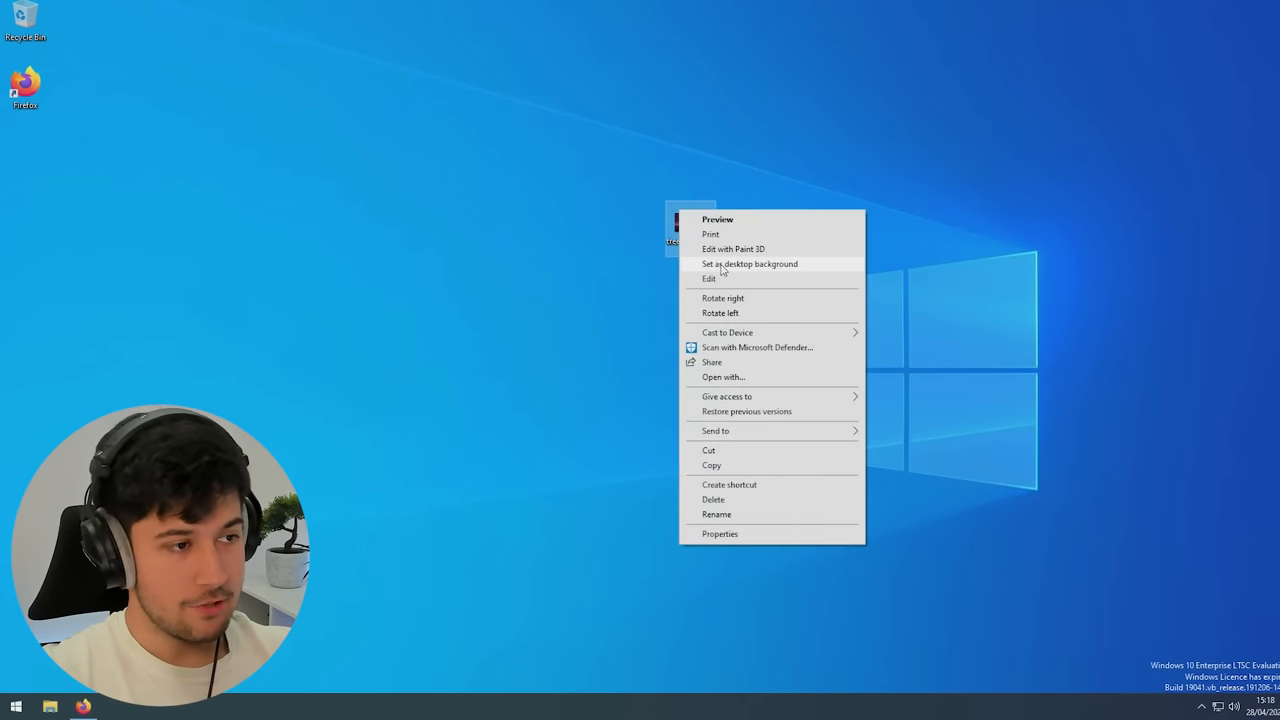
left_click(748, 264)
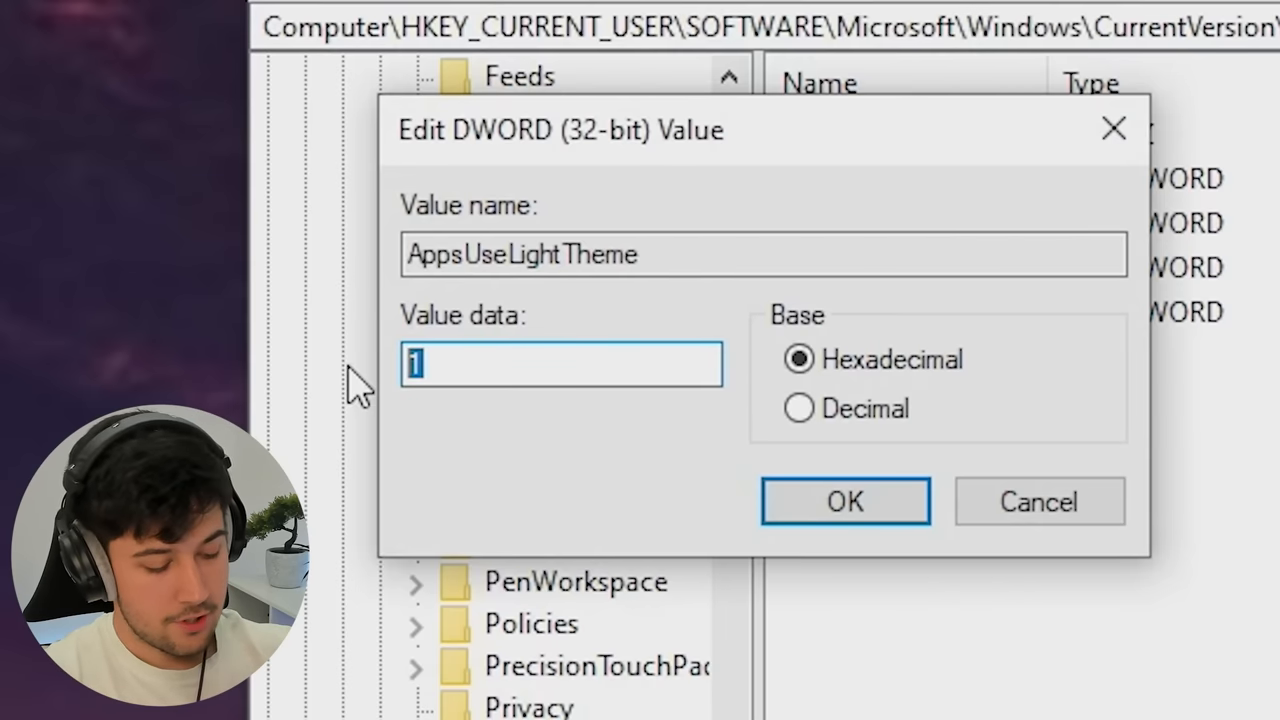
left_click(844, 500)
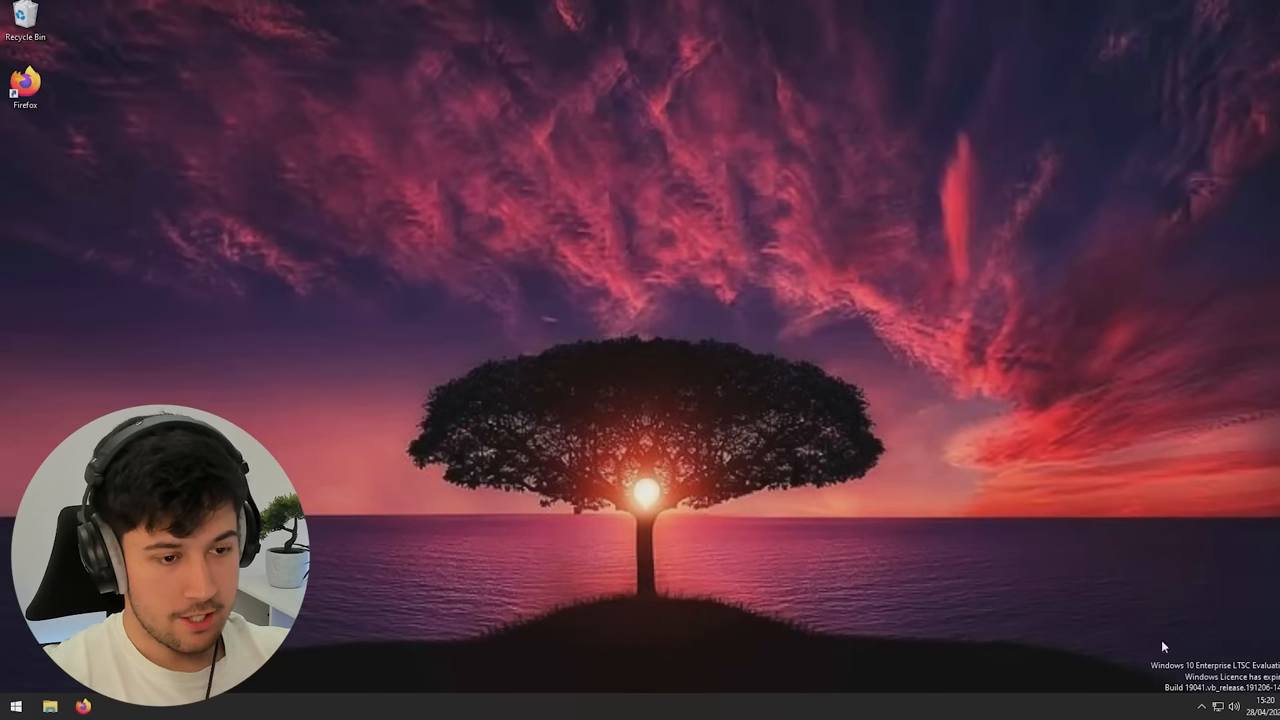
mouse_move(906, 312)
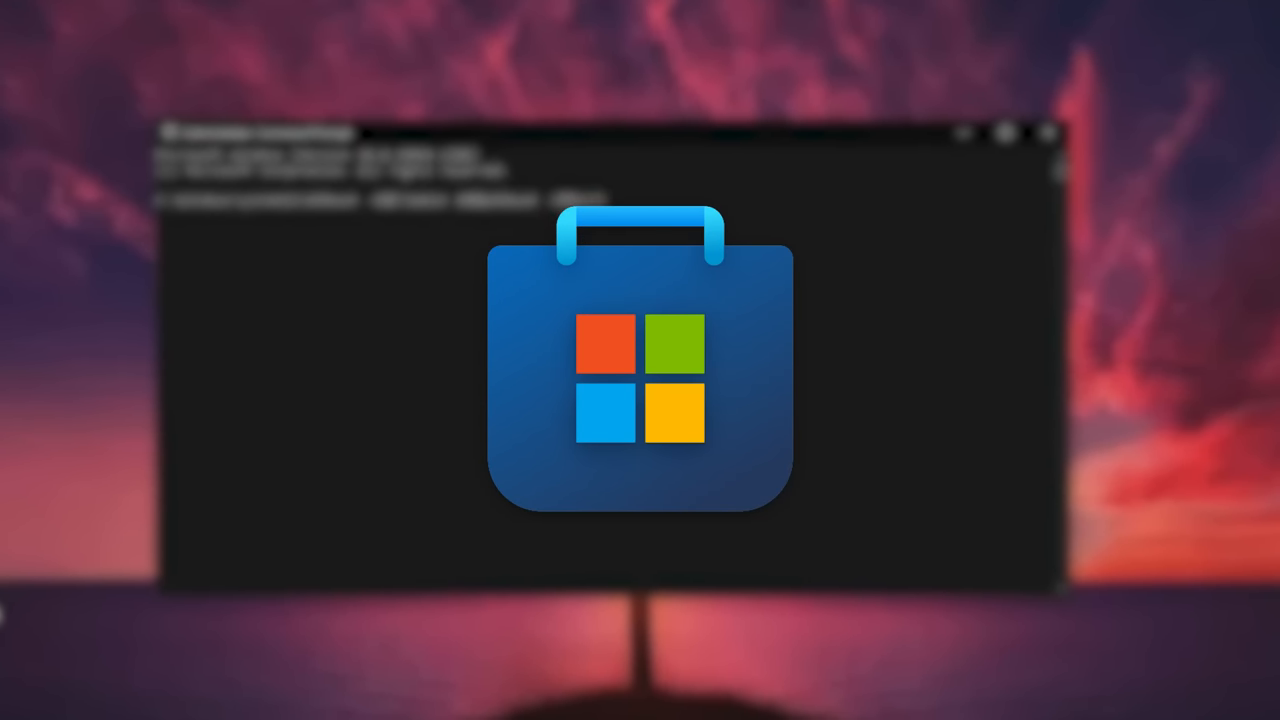
Run WSReset -i&&TimeOut 20&&WSReset -i&&exit, then launch Microsoft Store and browse its home page
type("WSReset -i&&TimeOut 20&&WSReset -i&&exit")
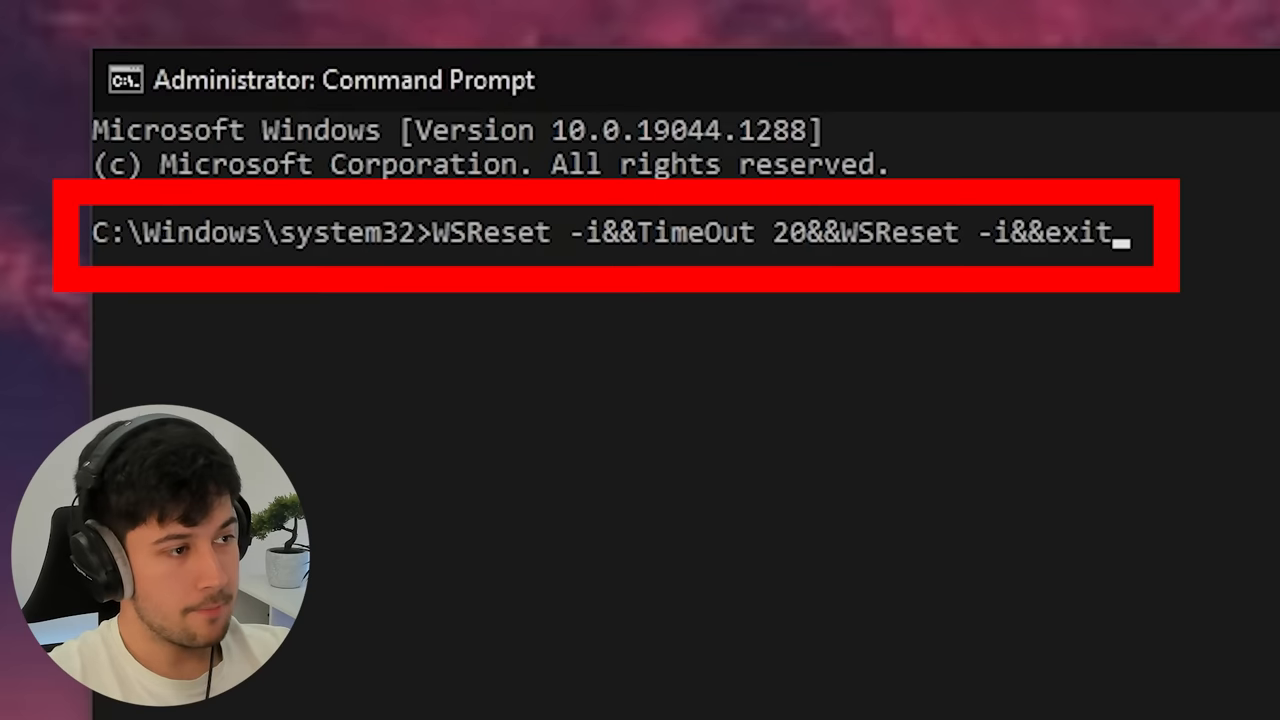
key("enter")
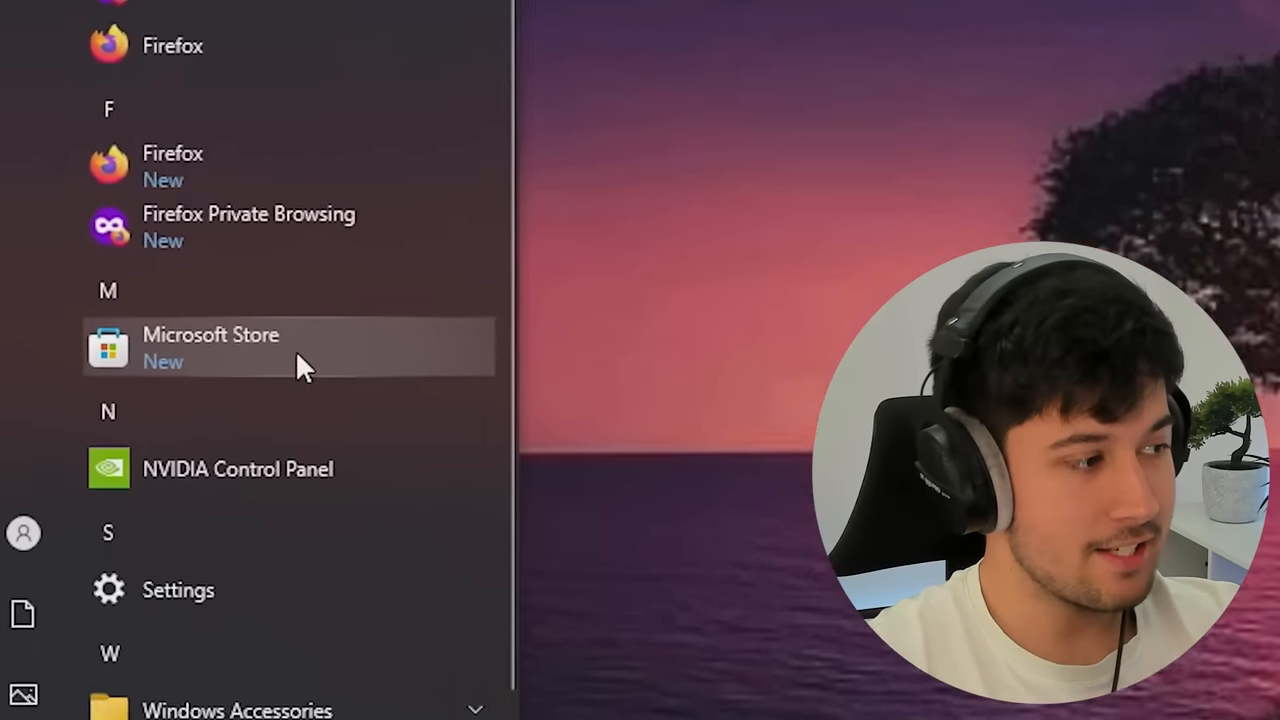
left_click(210, 348)
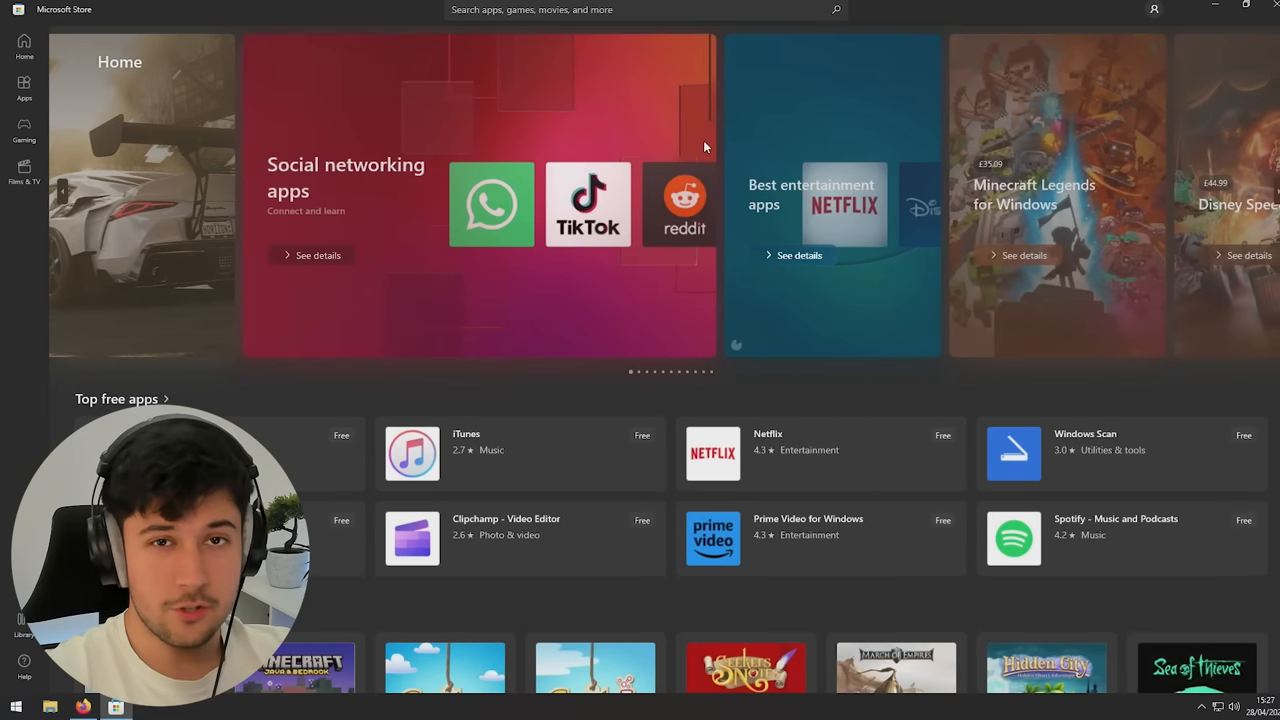
scroll("down", 3)
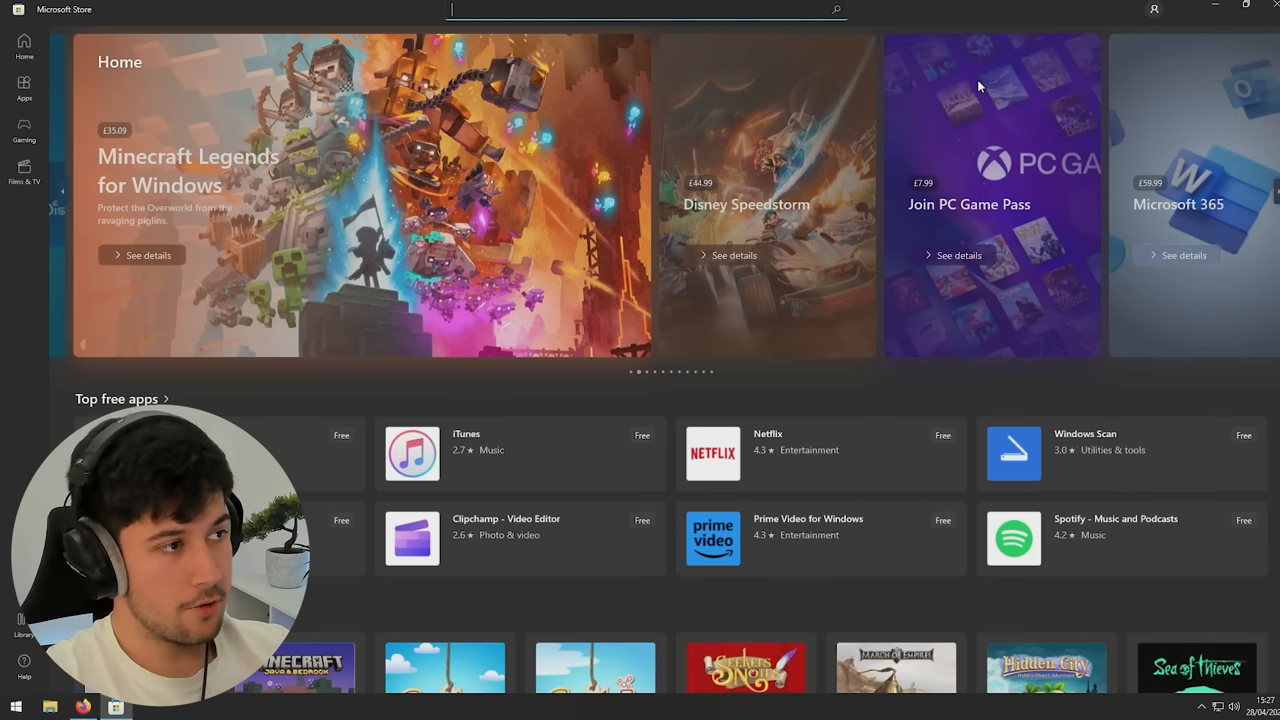
Search the Store for 'xbox', get the Xbox app and allow its UAC prompt
type("x")
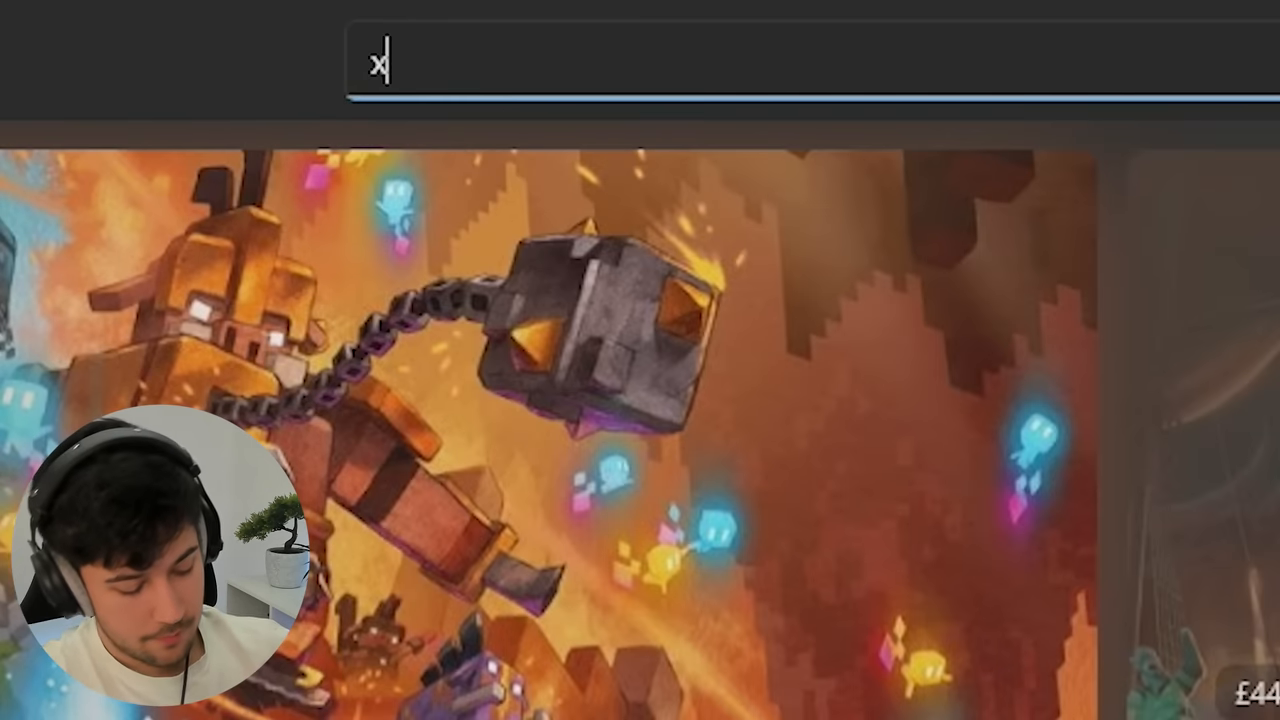
type("box")
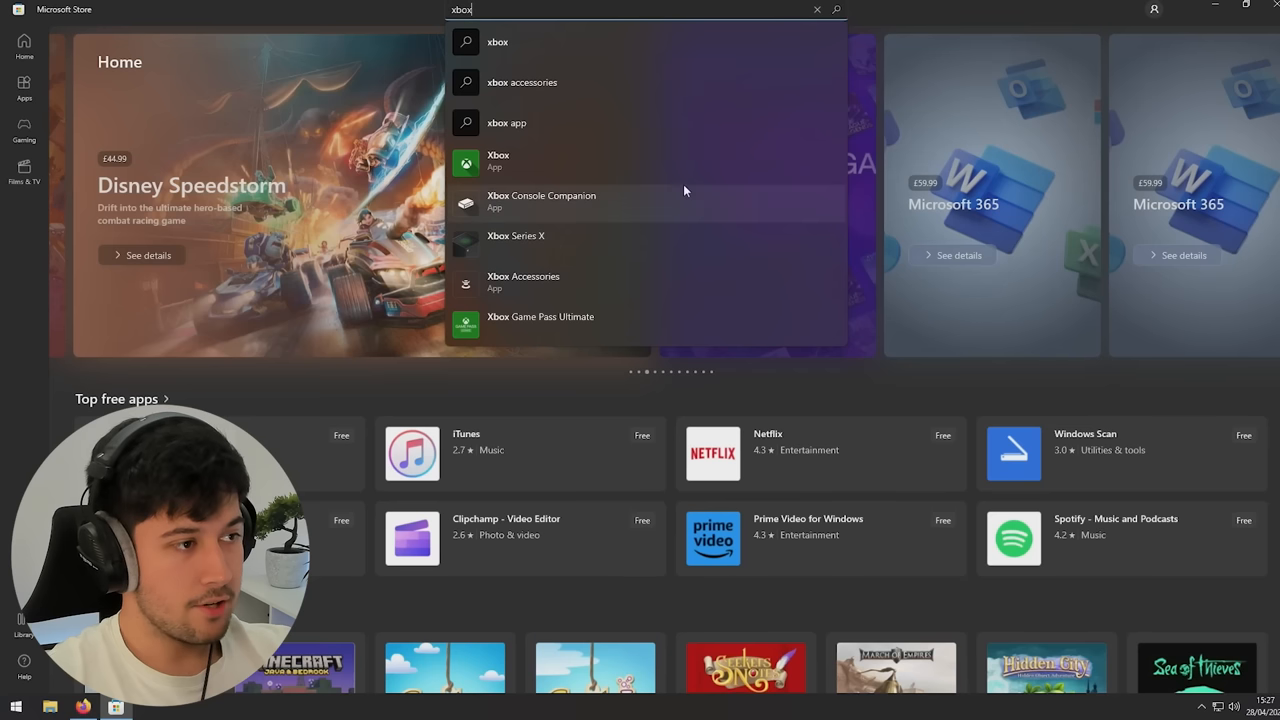
left_click(496, 160)
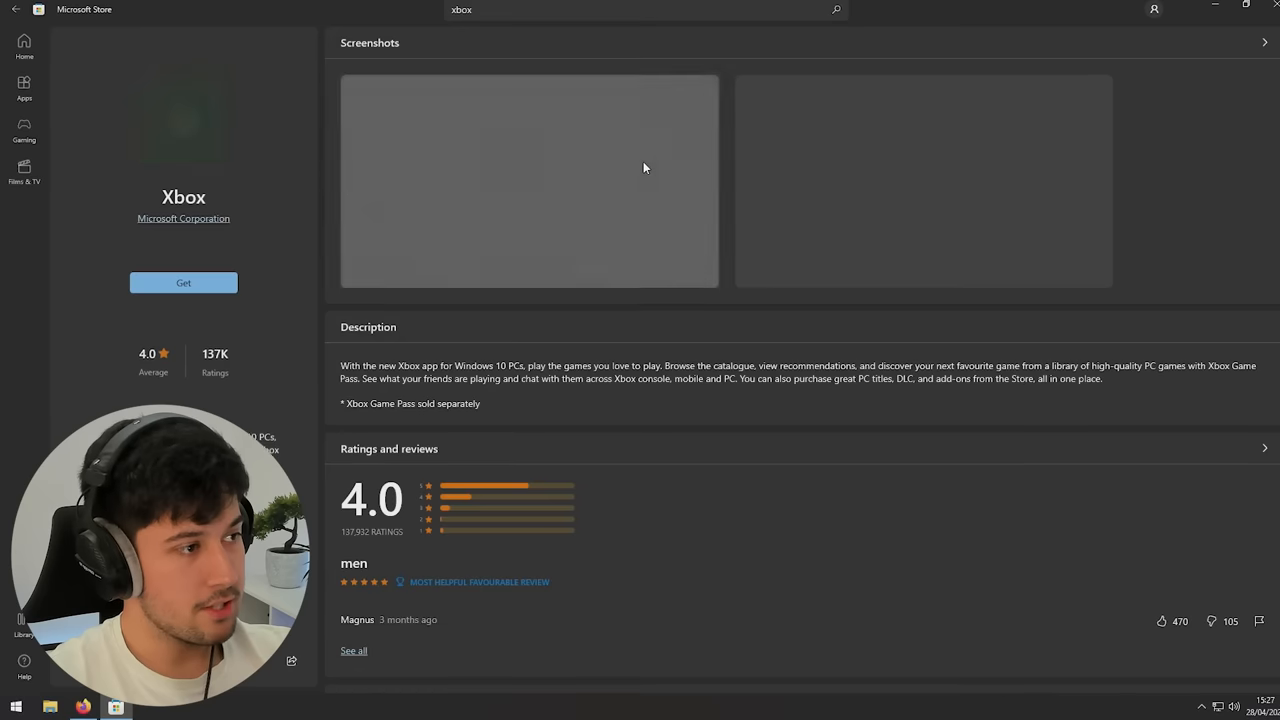
left_click(184, 282)
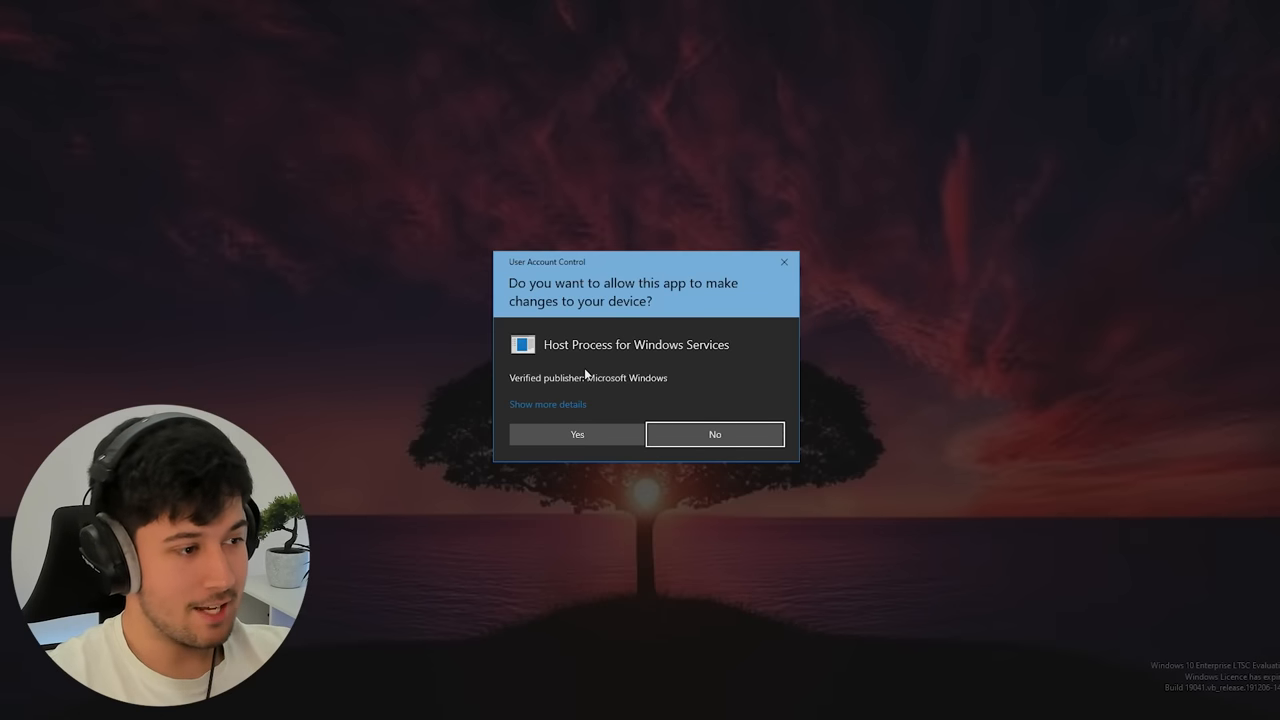
left_click(576, 434)
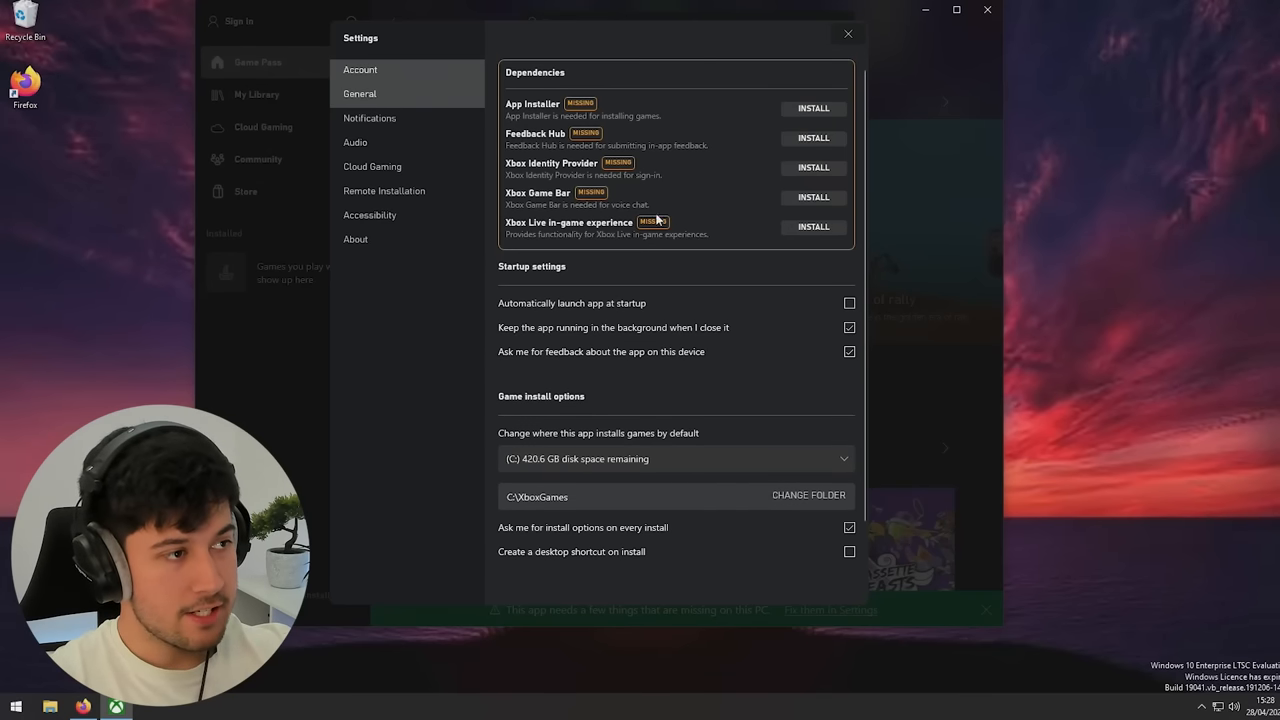
mouse_move(744, 270)
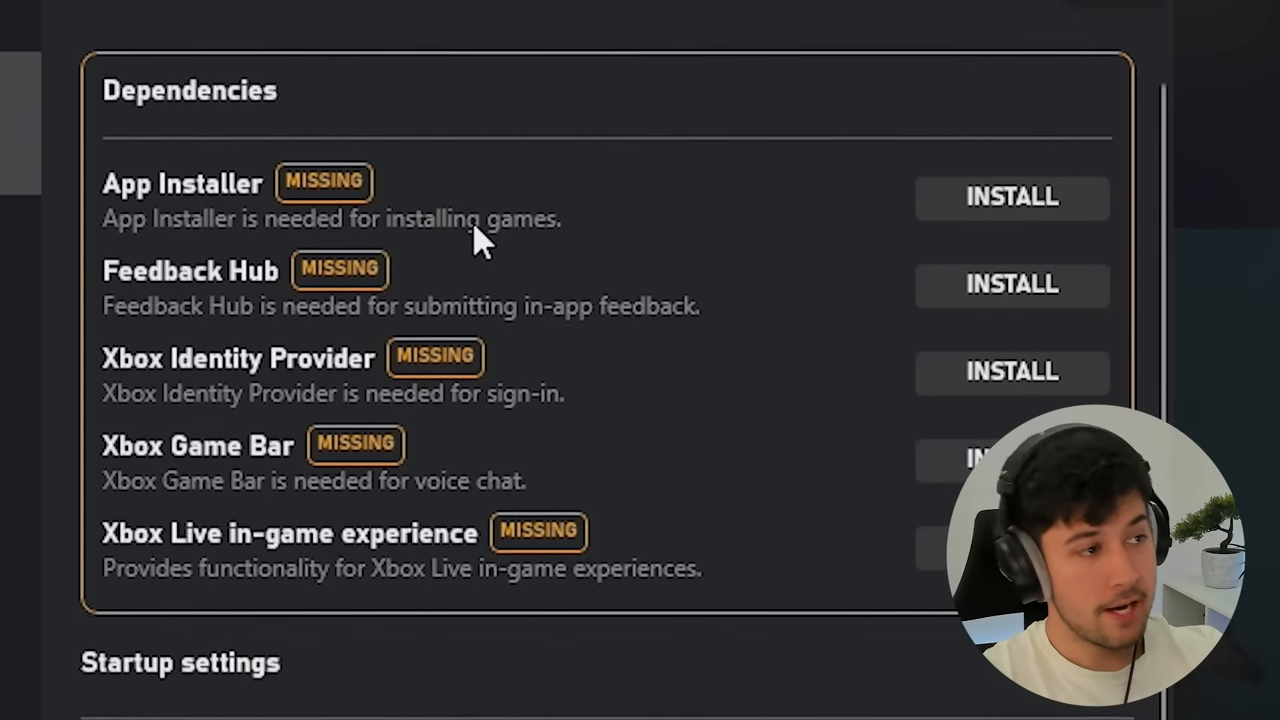
Install each MISSING dependency in Xbox Settings > General, then head to the Start menu
scroll("down", 3)
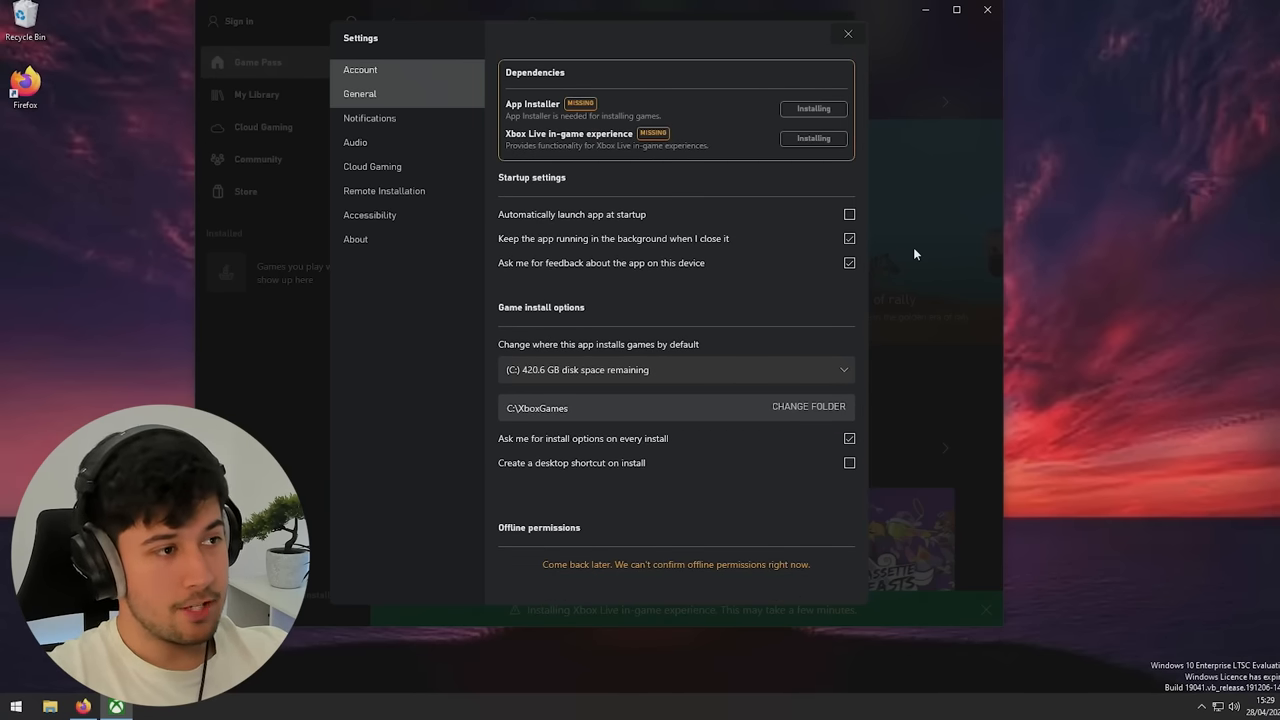
left_click(16, 708)
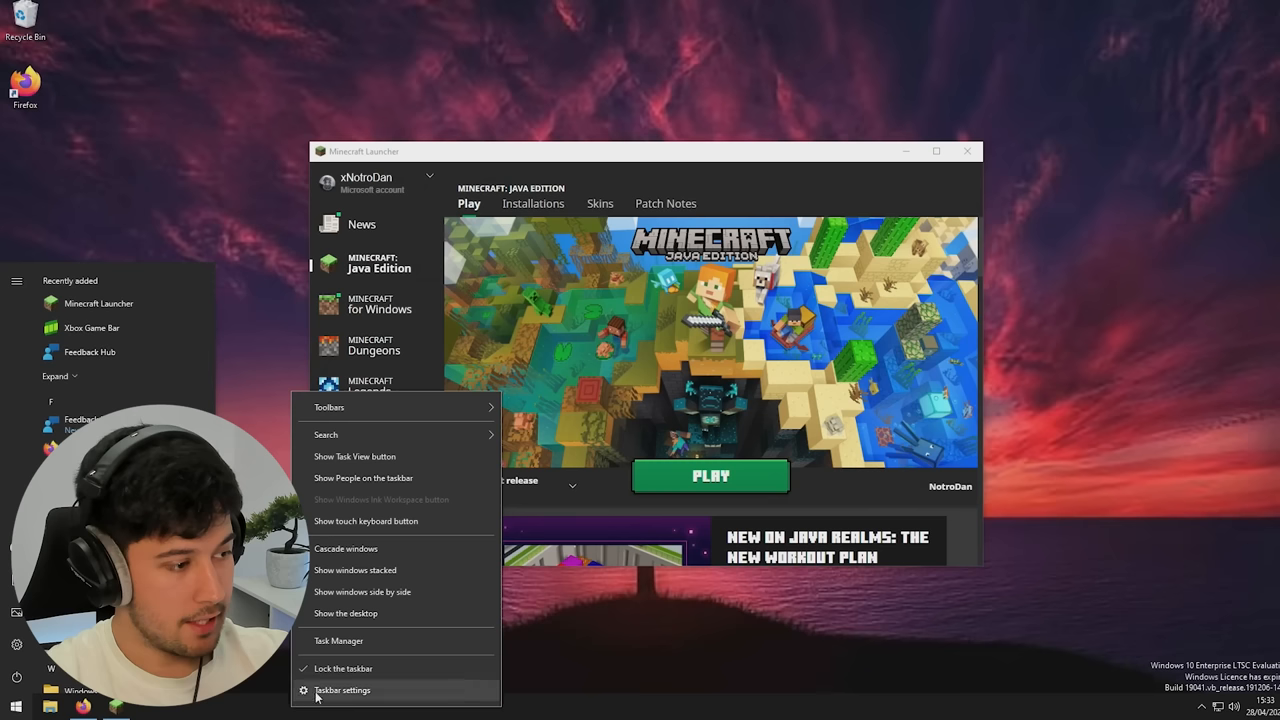
Play Java Edition from the Minecraft Launcher
left_click(338, 640)
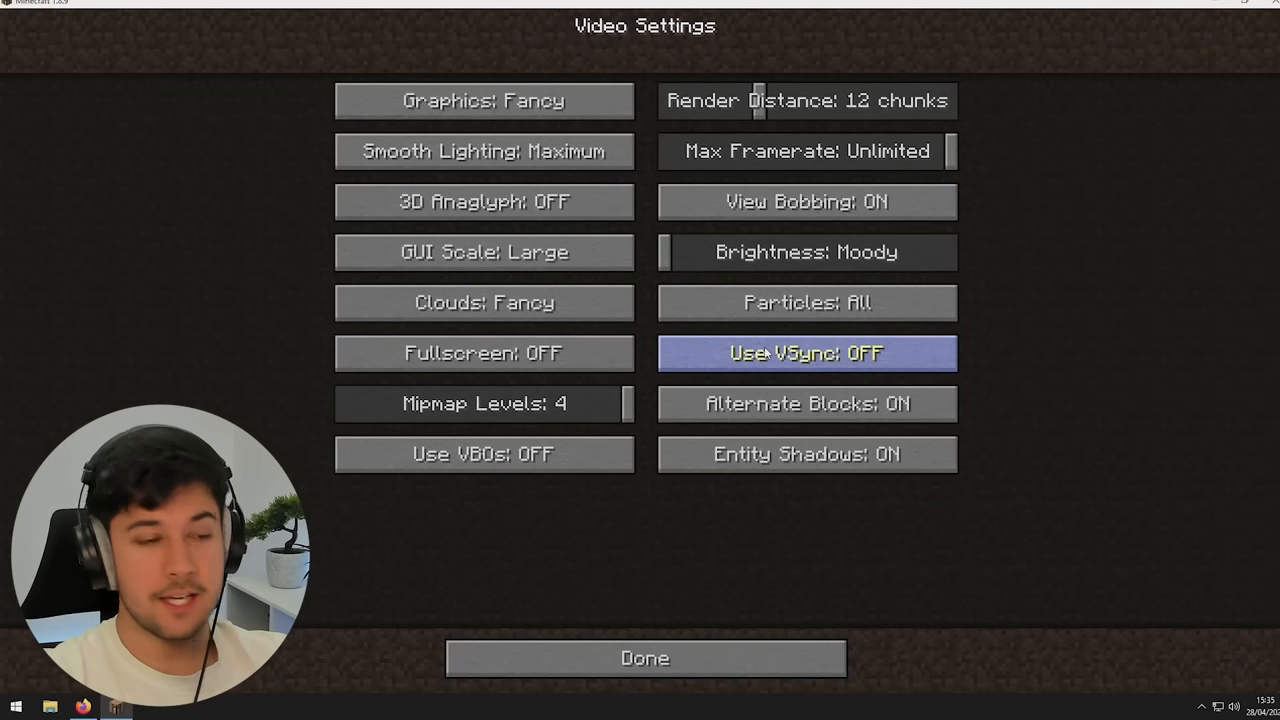
mouse_move(808, 378)
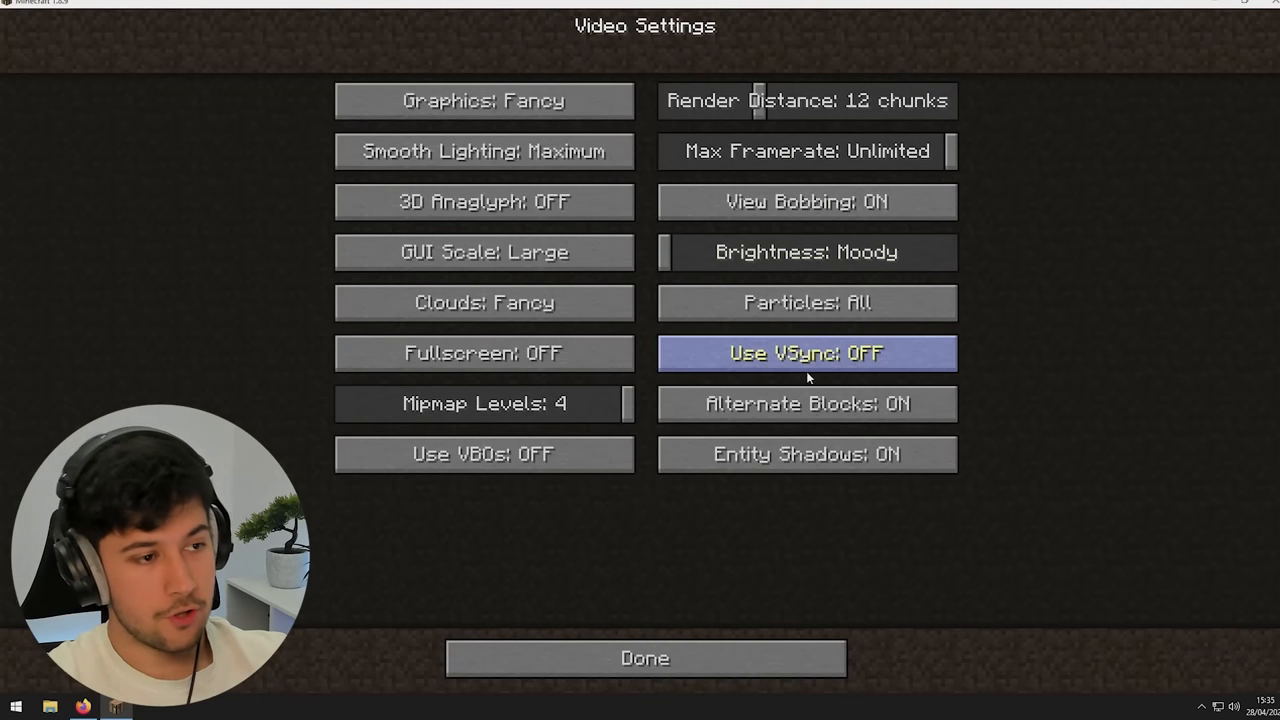
Set Render Distance to 8 chunks, Brightness to Bright and FOV to 80 in Options
left_click_drag(670, 252, 940, 252)
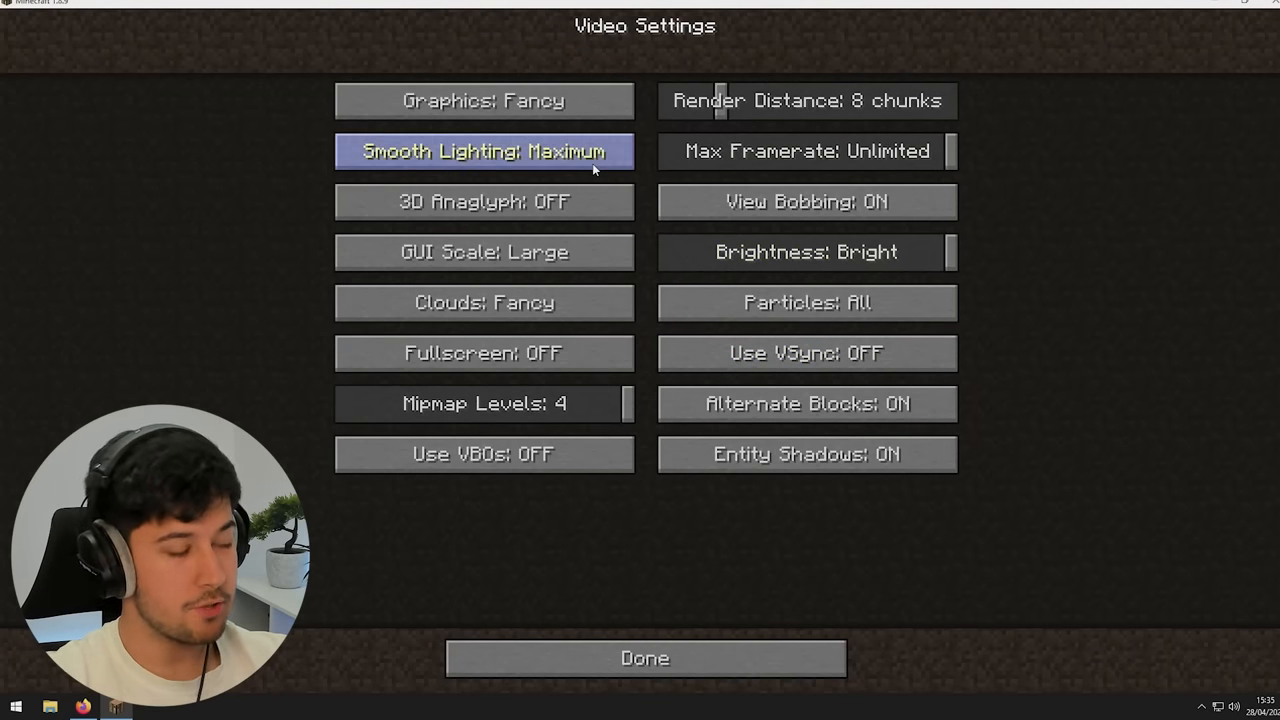
left_click(644, 658)
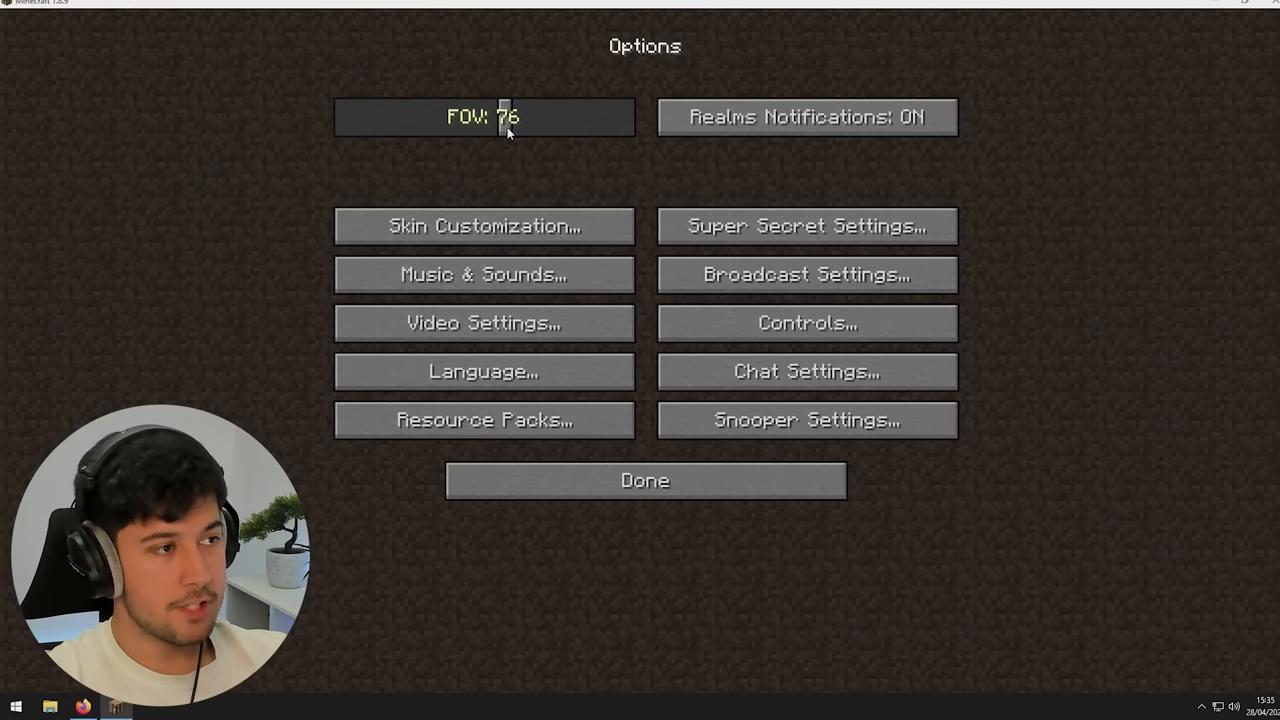
left_click_drag(512, 116, 524, 116)
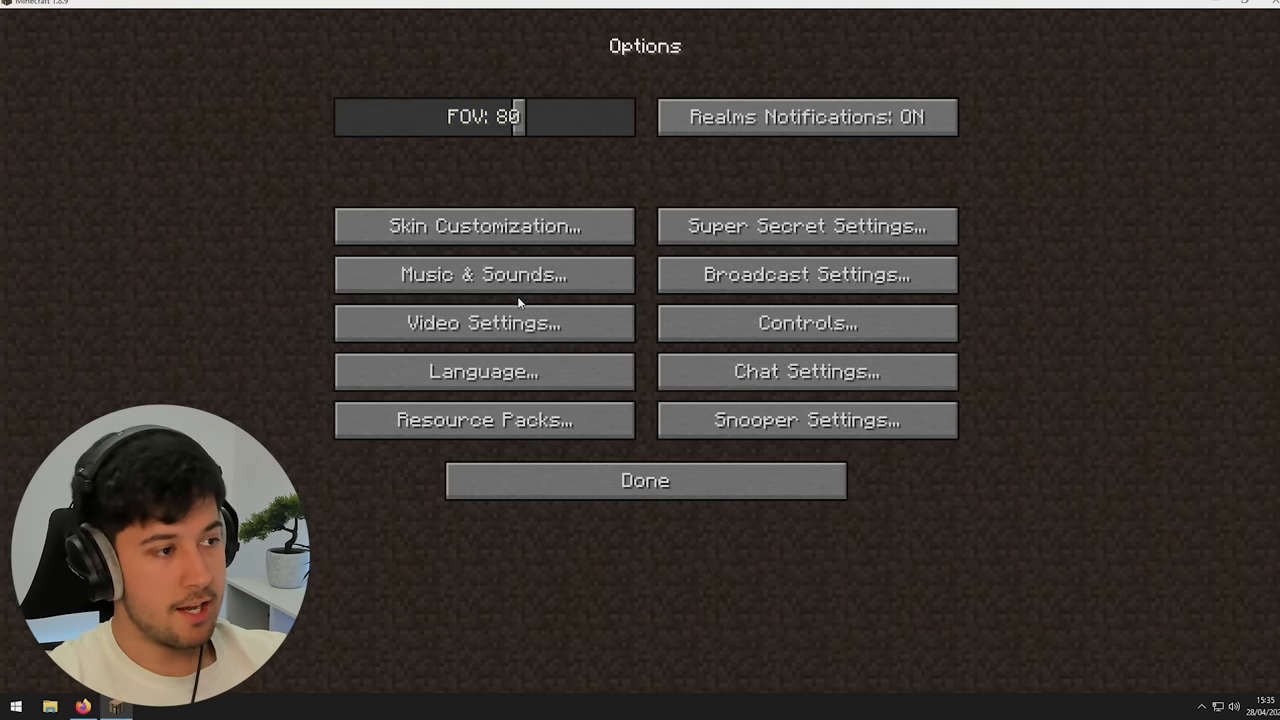
left_click(484, 322)
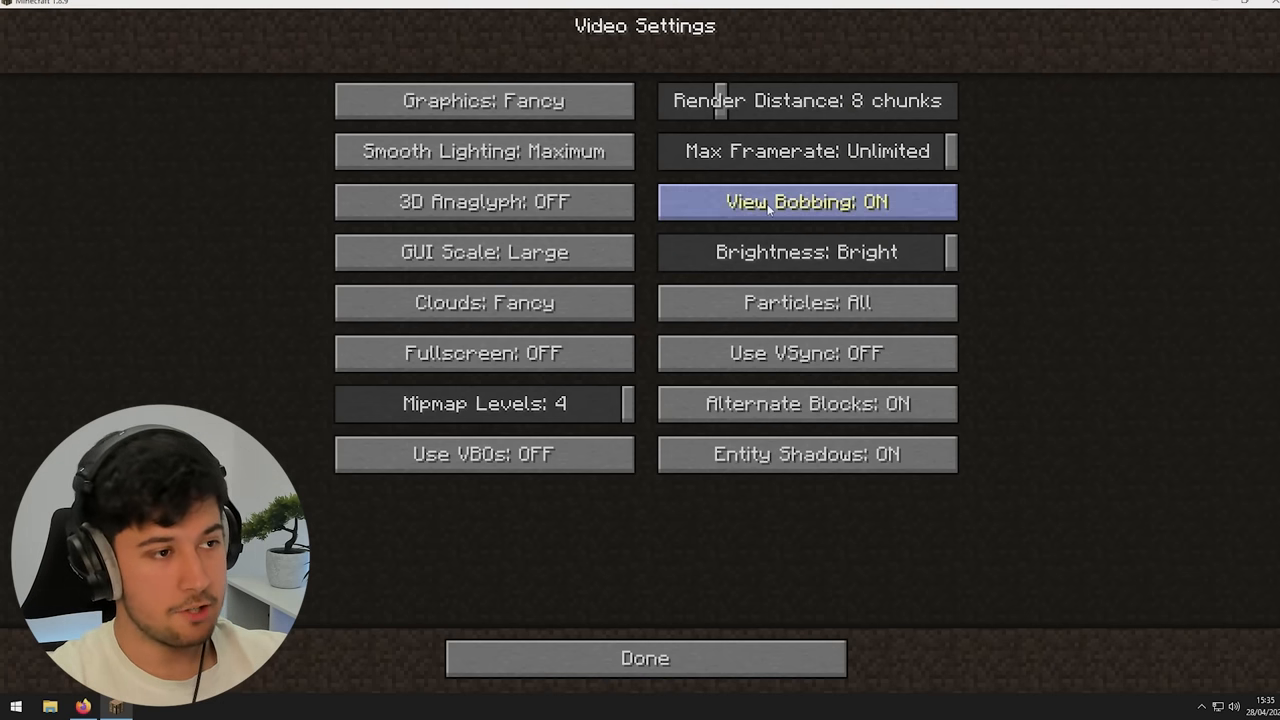
left_click(644, 658)
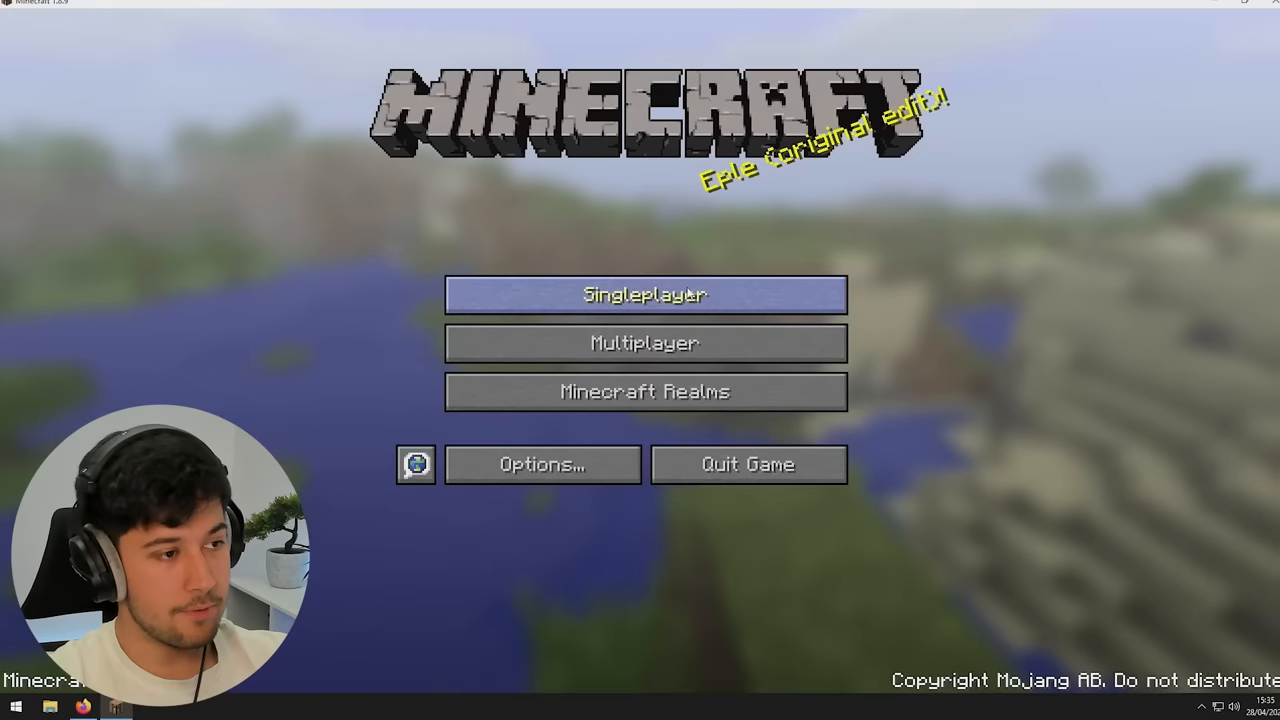
Start creating a new Singleplayer world
left_click(644, 294)
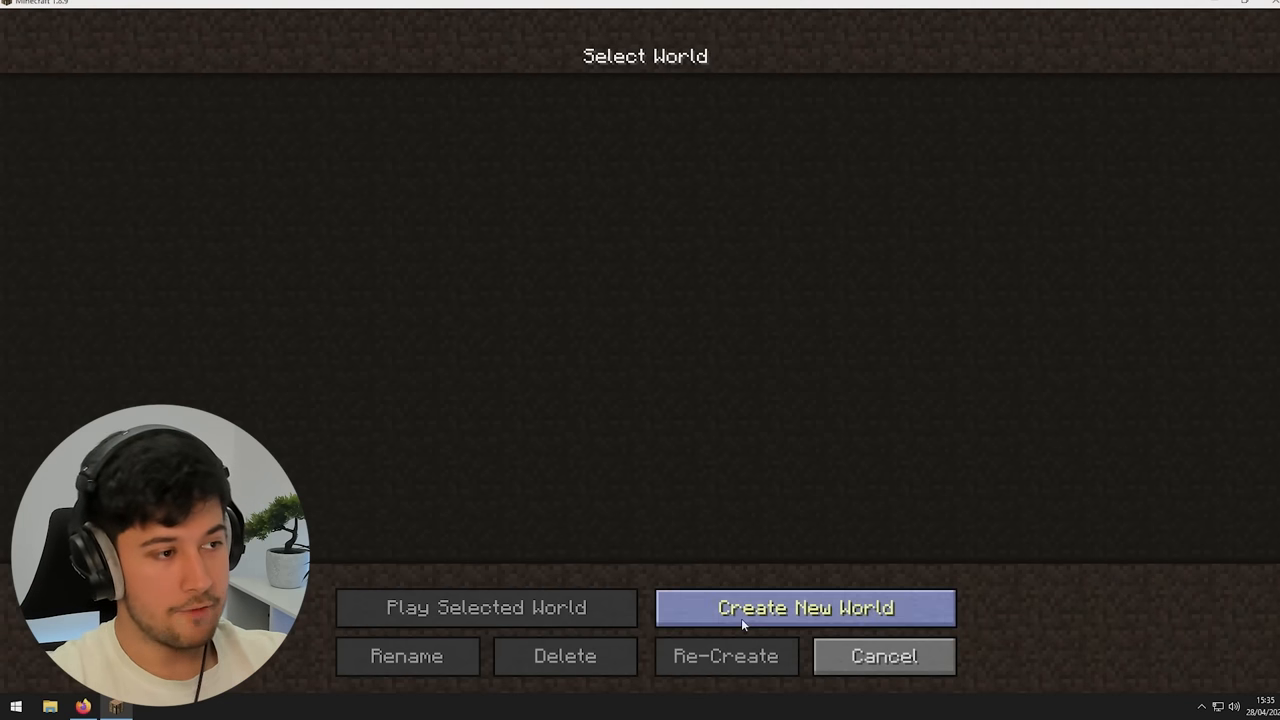
left_click(804, 608)
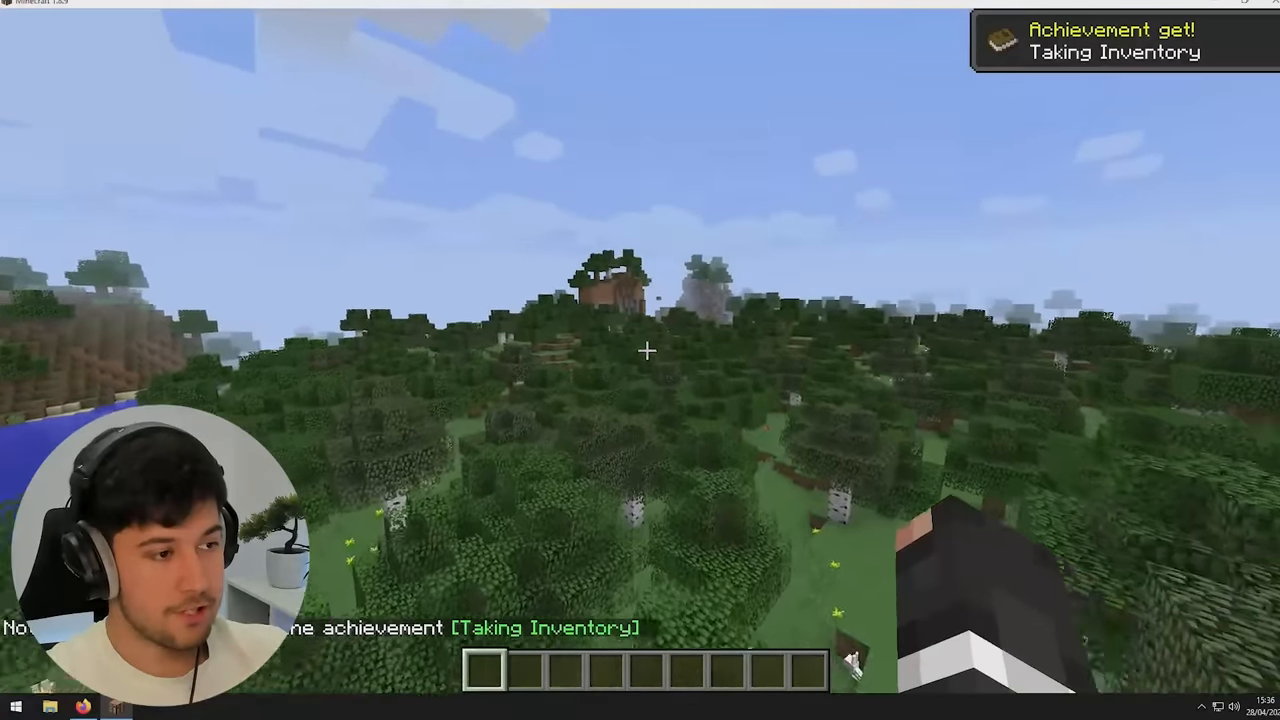
mouse_move(644, 350)
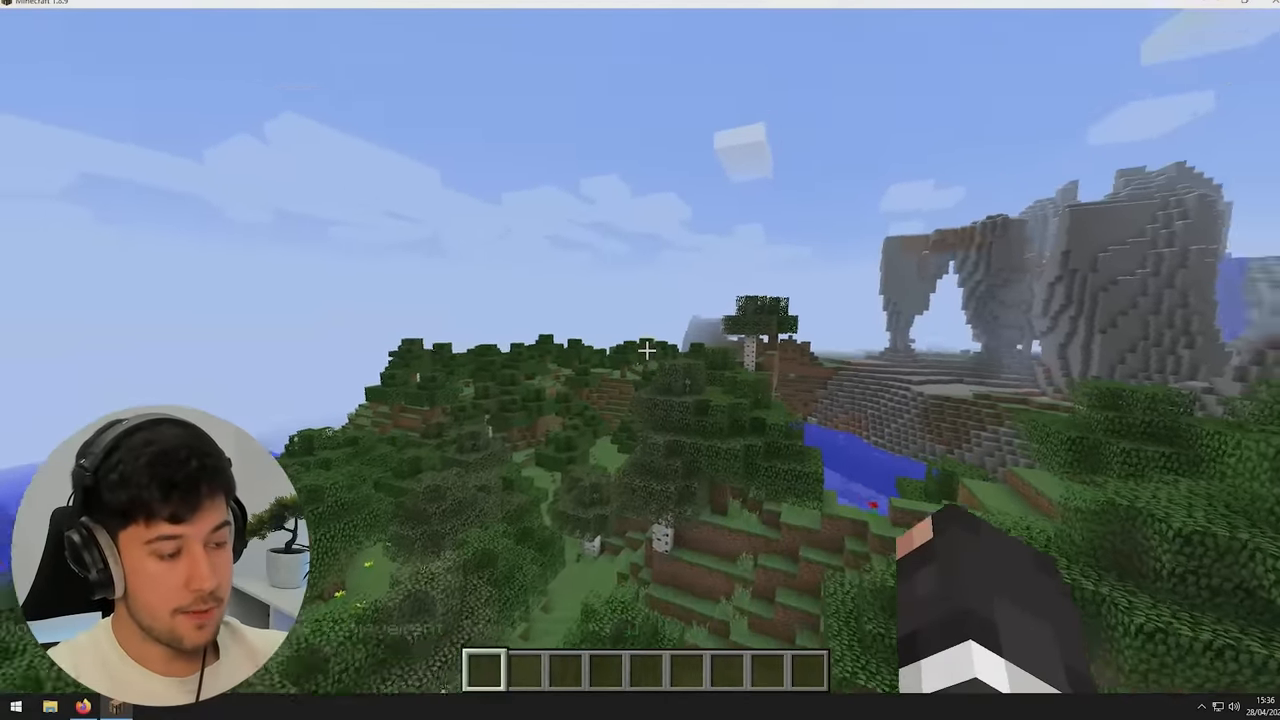
Turn View Bobbing off, check the creative inventory, show the F3 debug overlay near 239 fps and resume playing
key("F3")
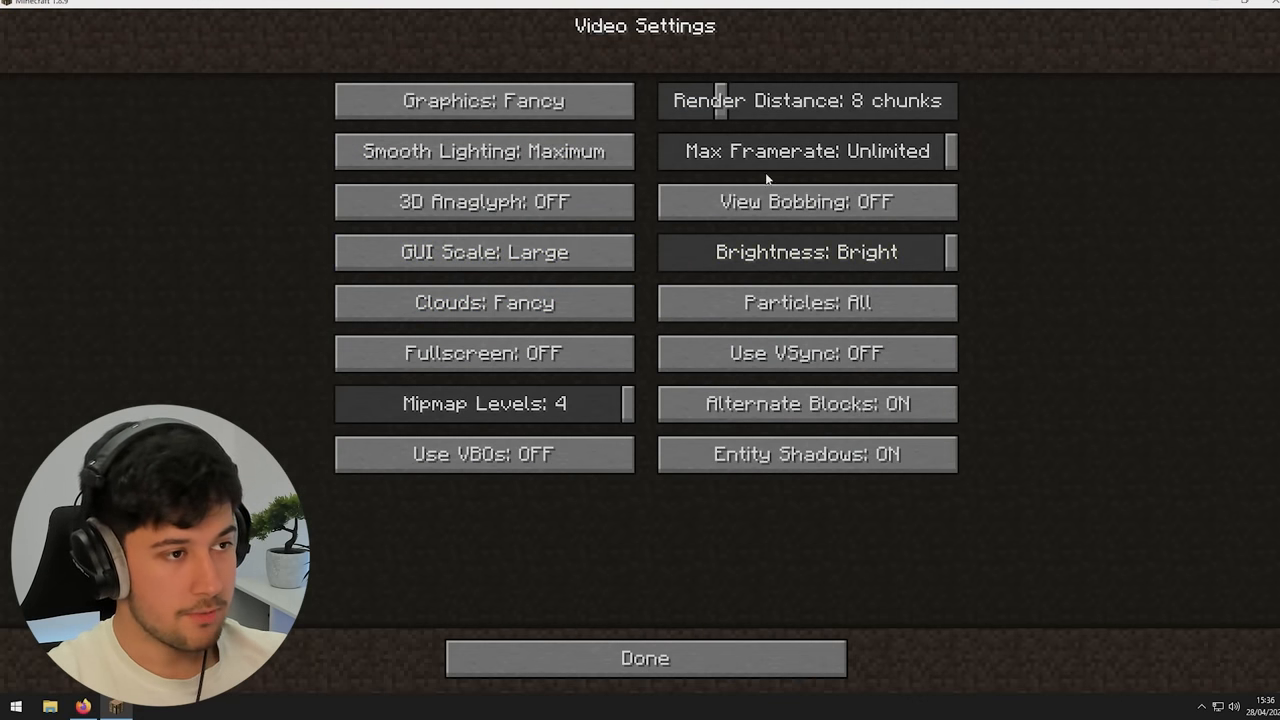
left_click(644, 656)
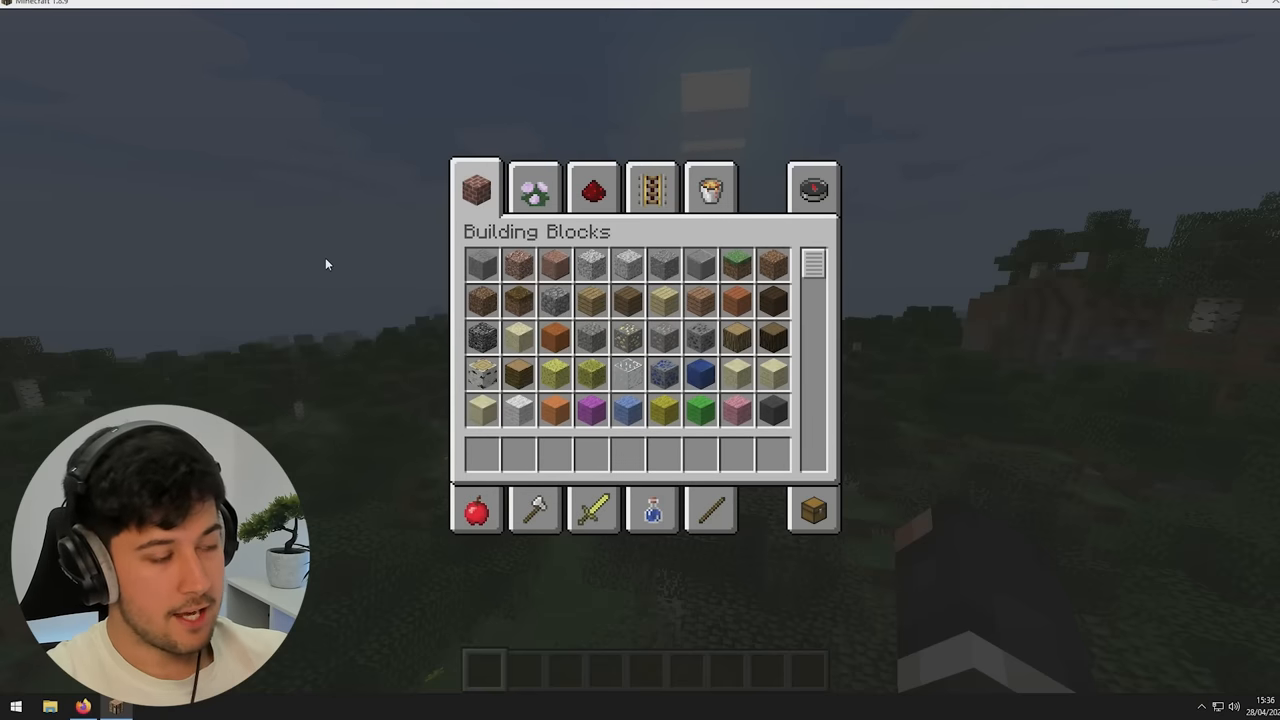
key("E")
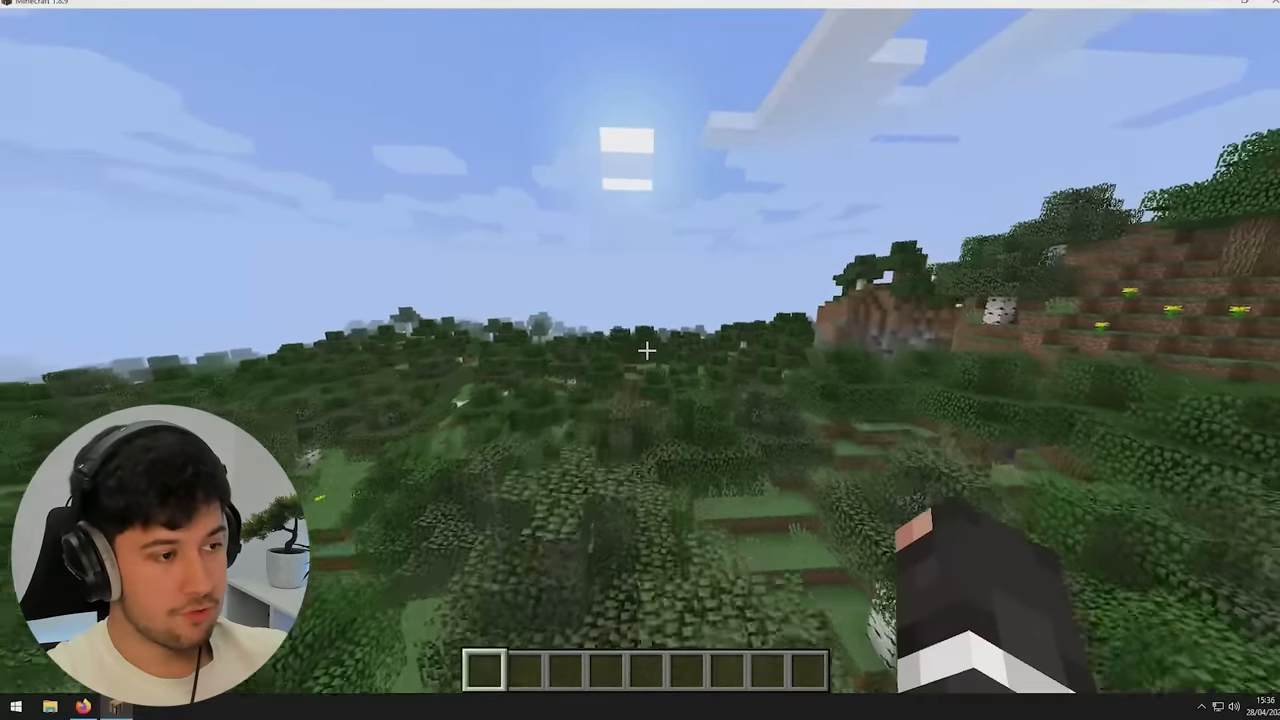
key("F3")
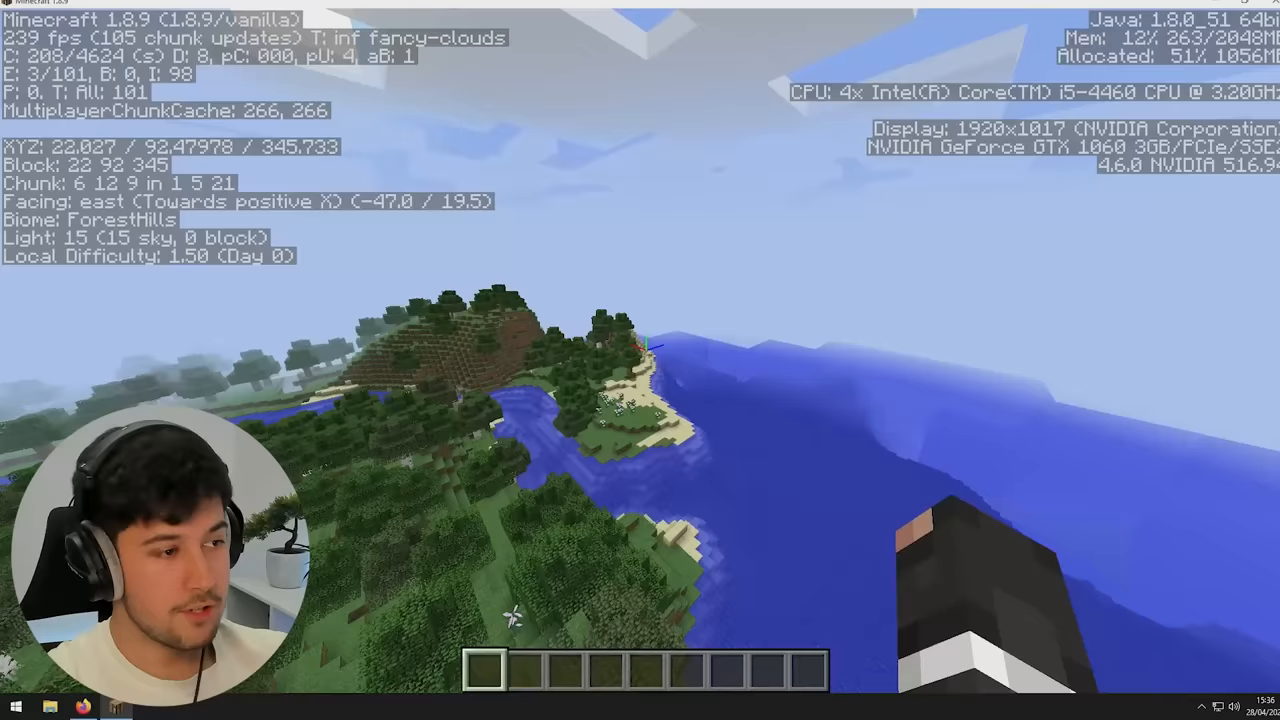
key("Escape")
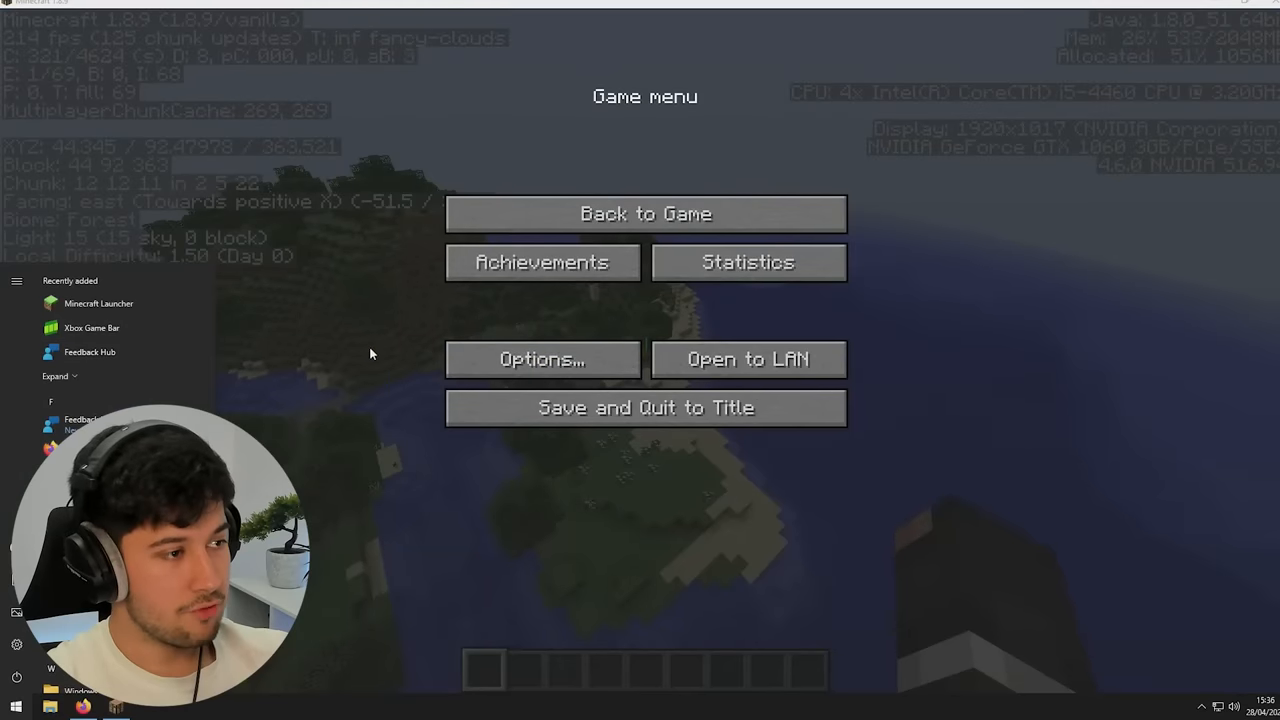
left_click(644, 212)
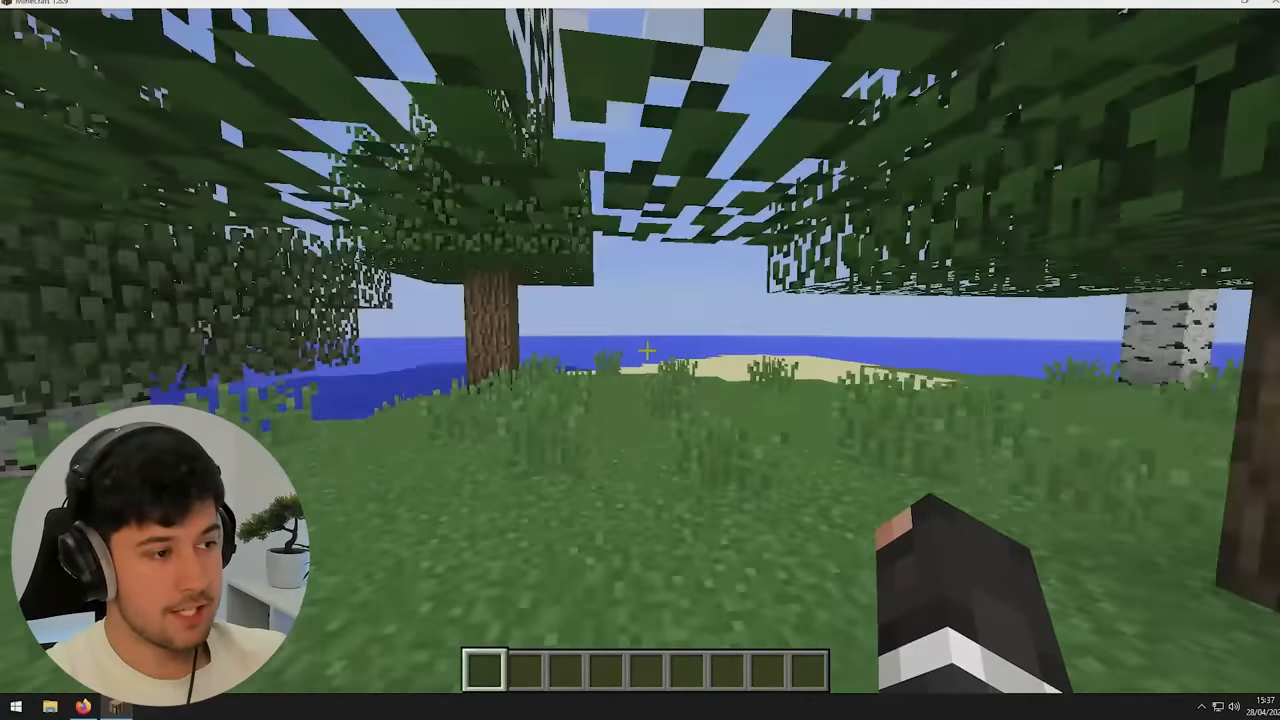
mouse_move(640, 360)
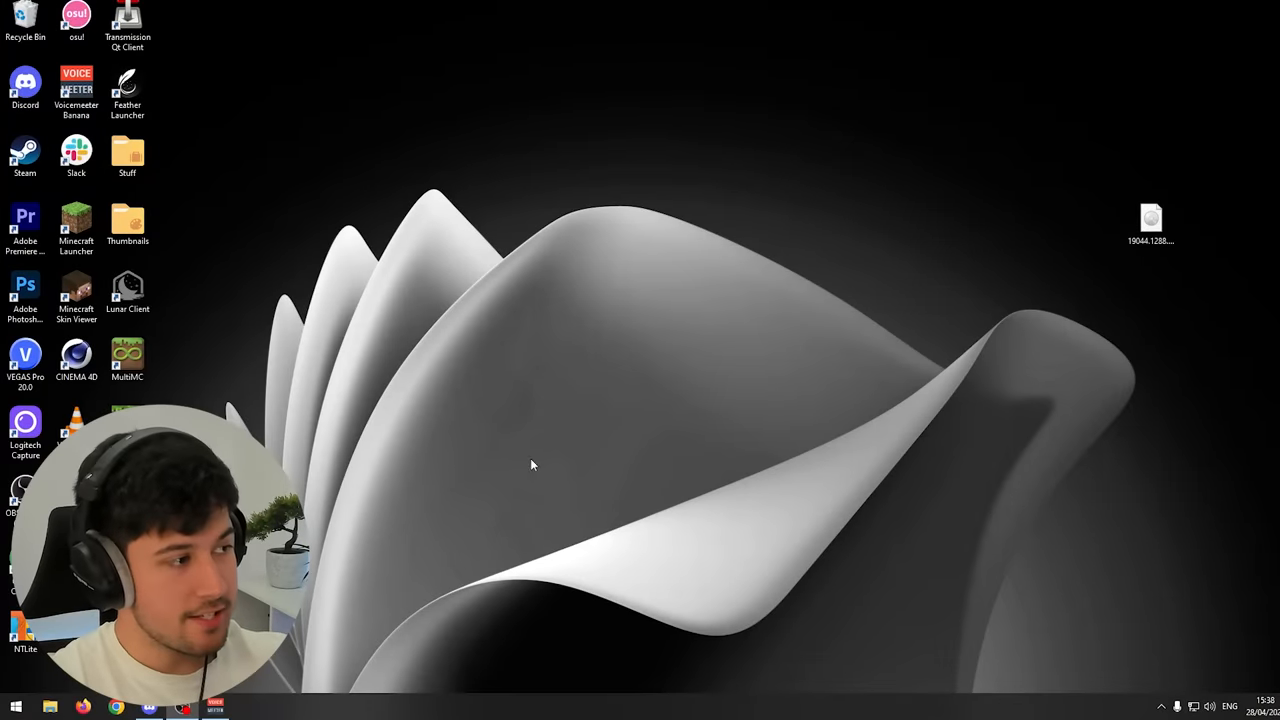
mouse_move(528, 536)
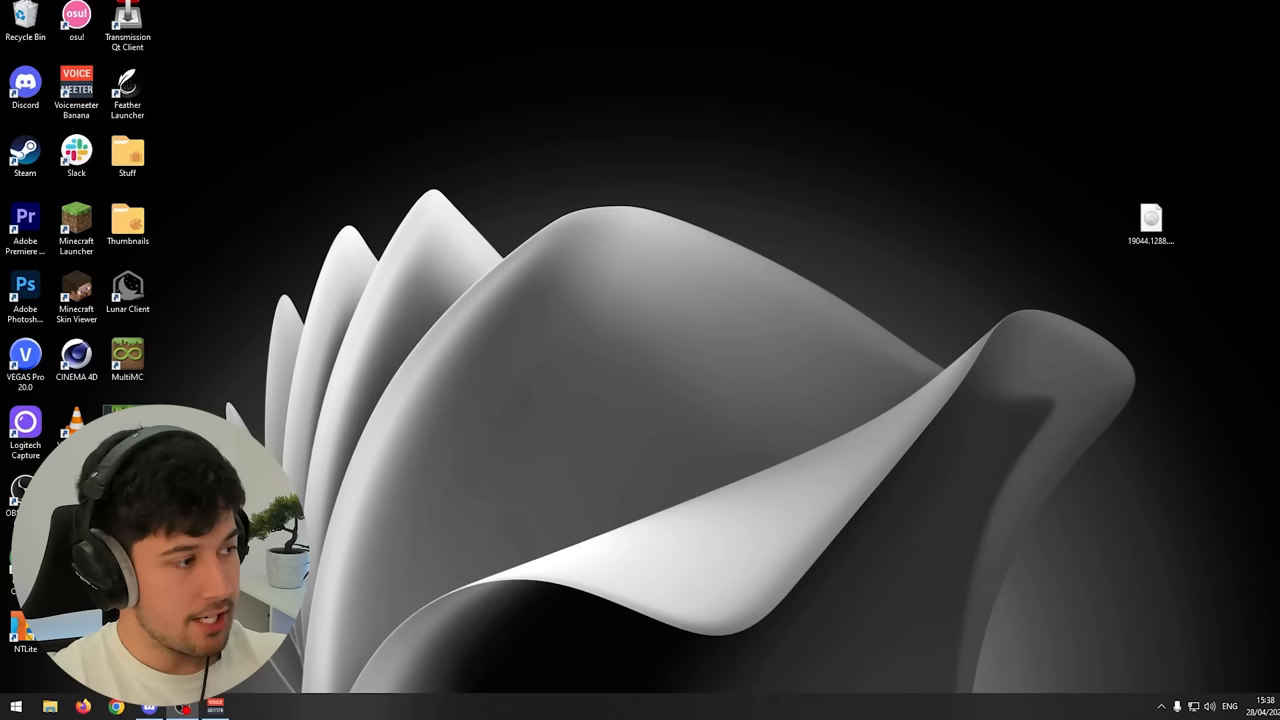
Launch Minecraft Launcher from the desktop and open Task Manager from the taskbar
double_click(76, 224)
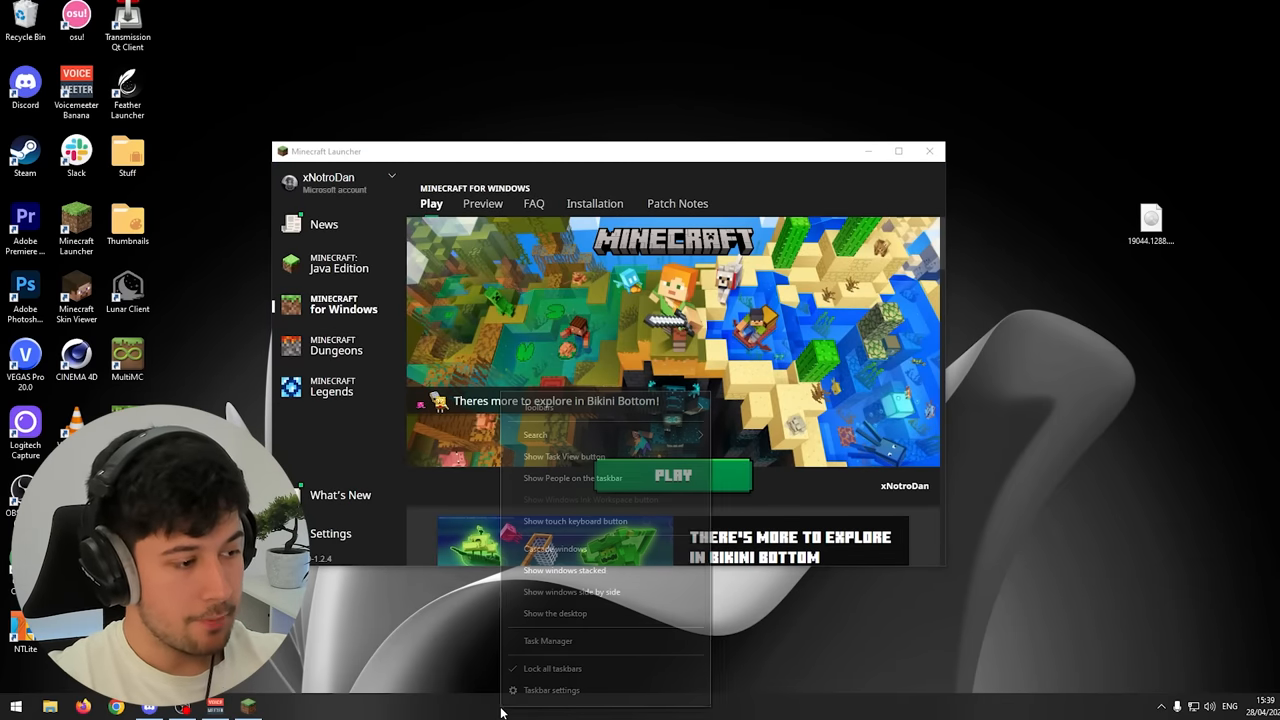
left_click(548, 640)
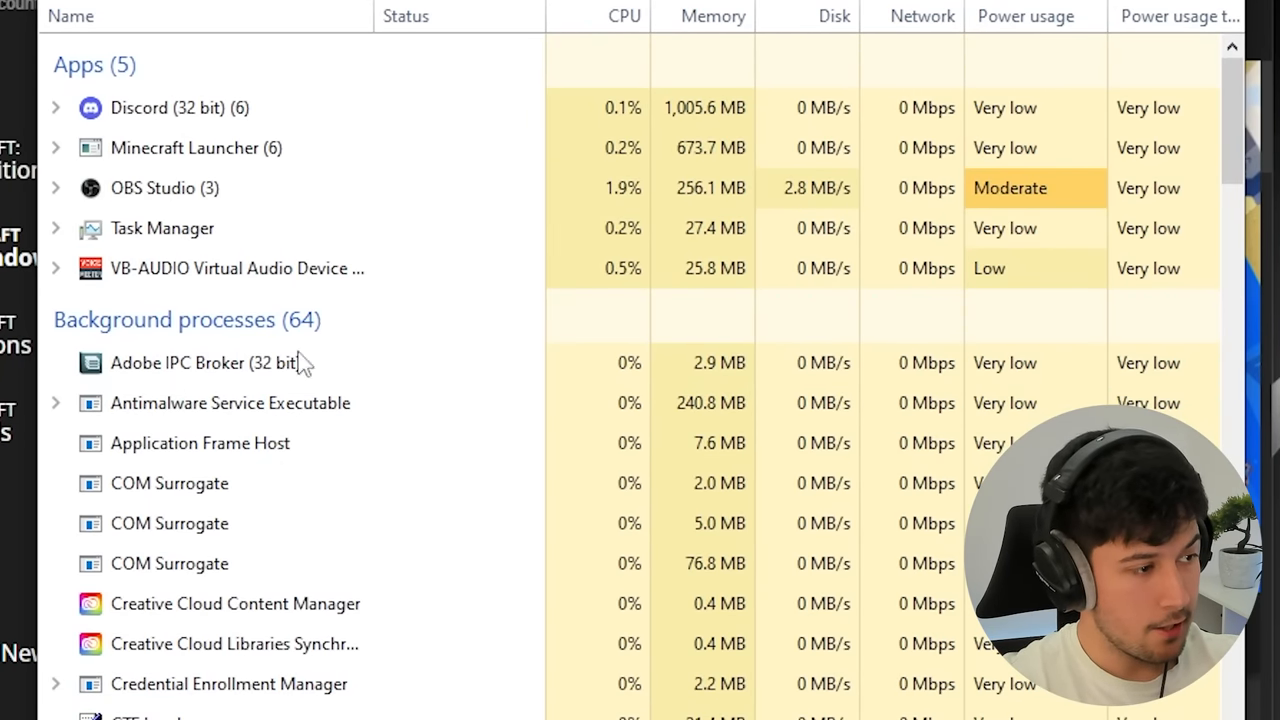
Scroll through the Processes list, view the Ryzen 9 5900X CPU graph at 4%, then reach the Start menu
scroll("down", 3)
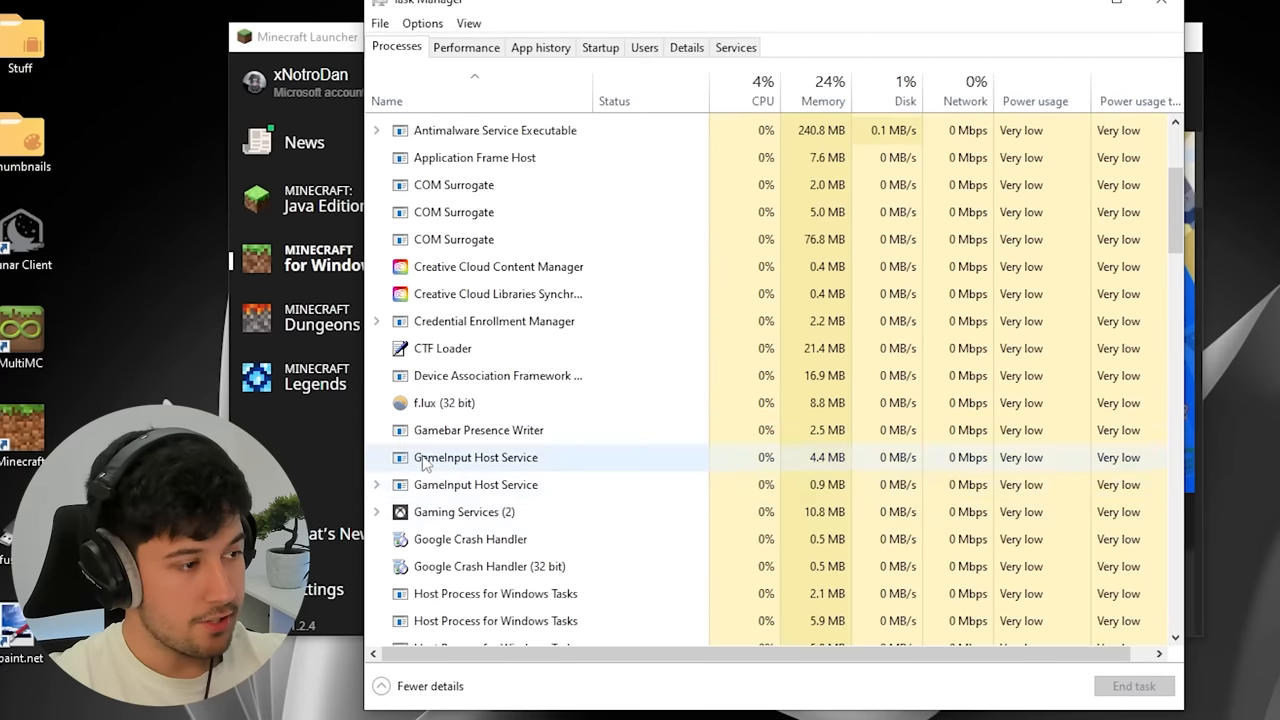
scroll("down", 3)
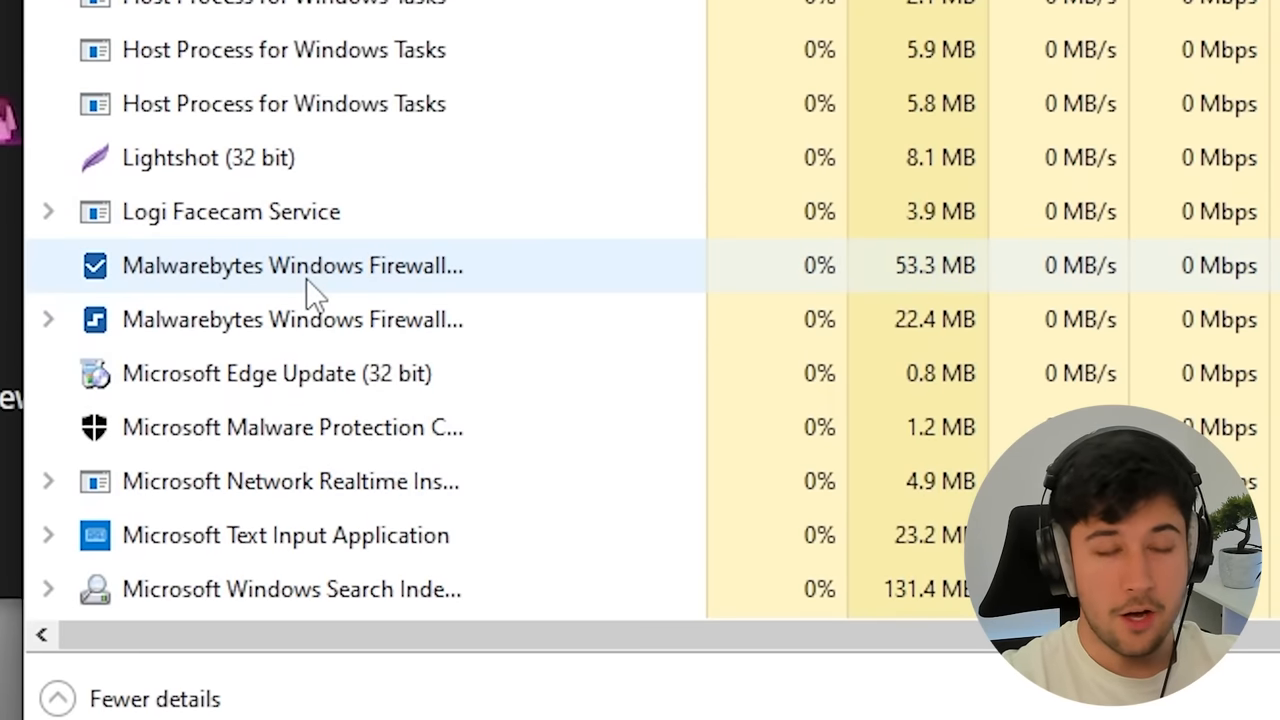
scroll("down", 3)
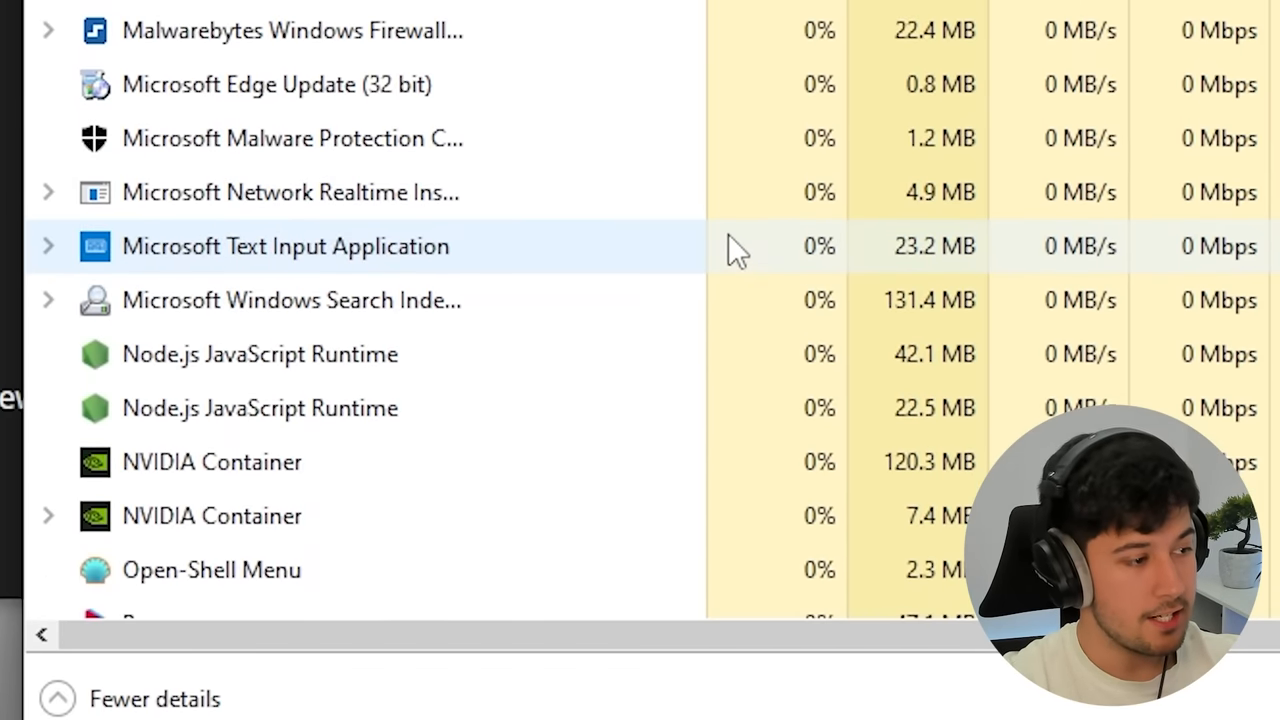
scroll("down", 3)
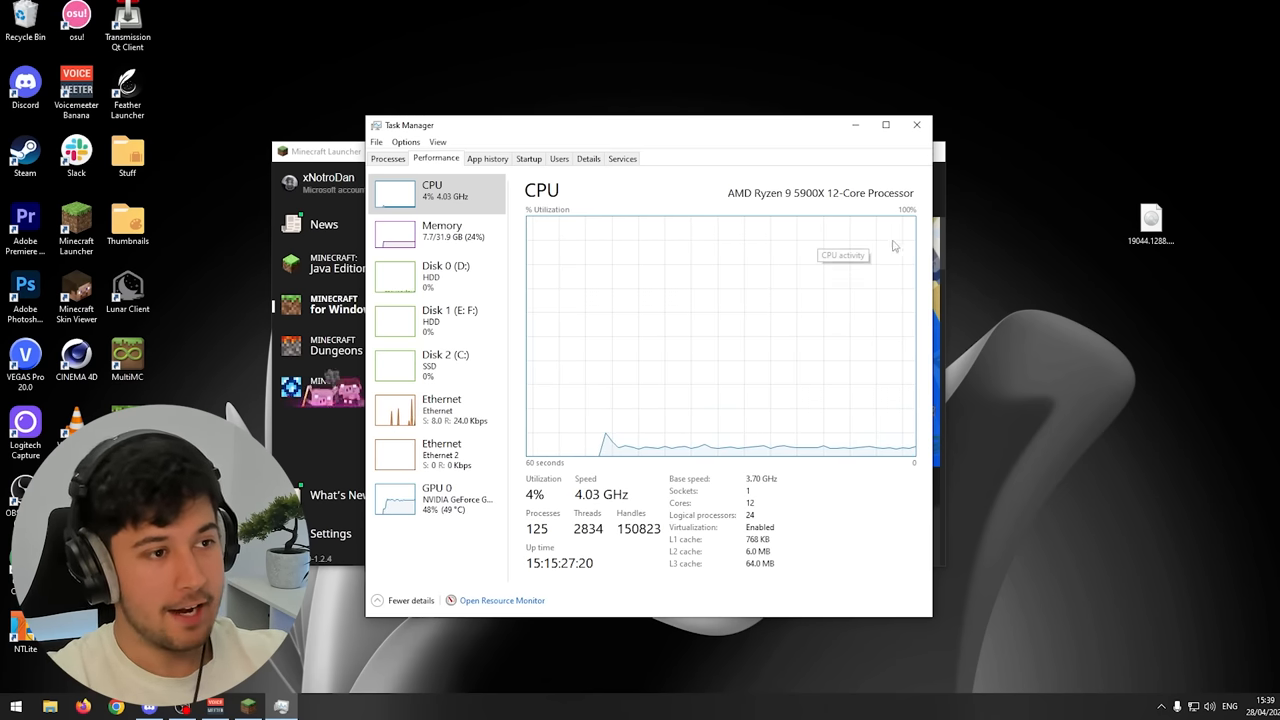
left_click(14, 708)
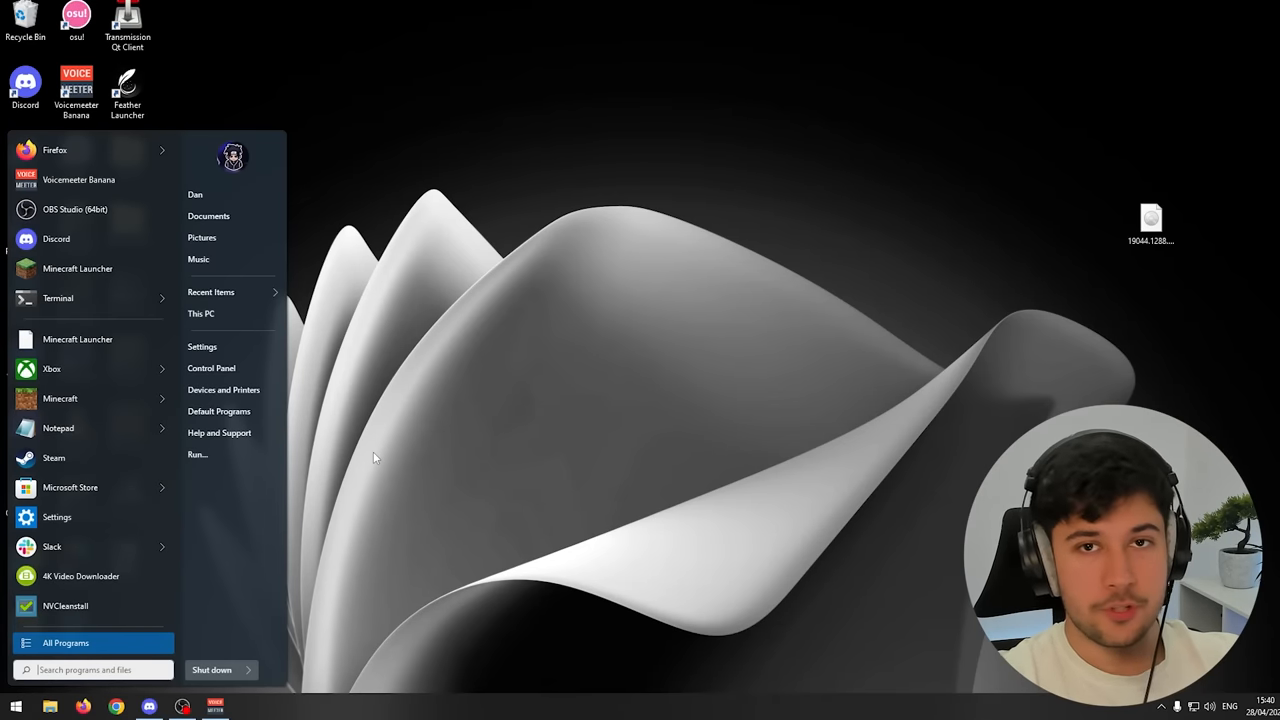
Show Open-Shell's Skin settings with the Fluent skin options, centred on screen
left_click(14, 708)
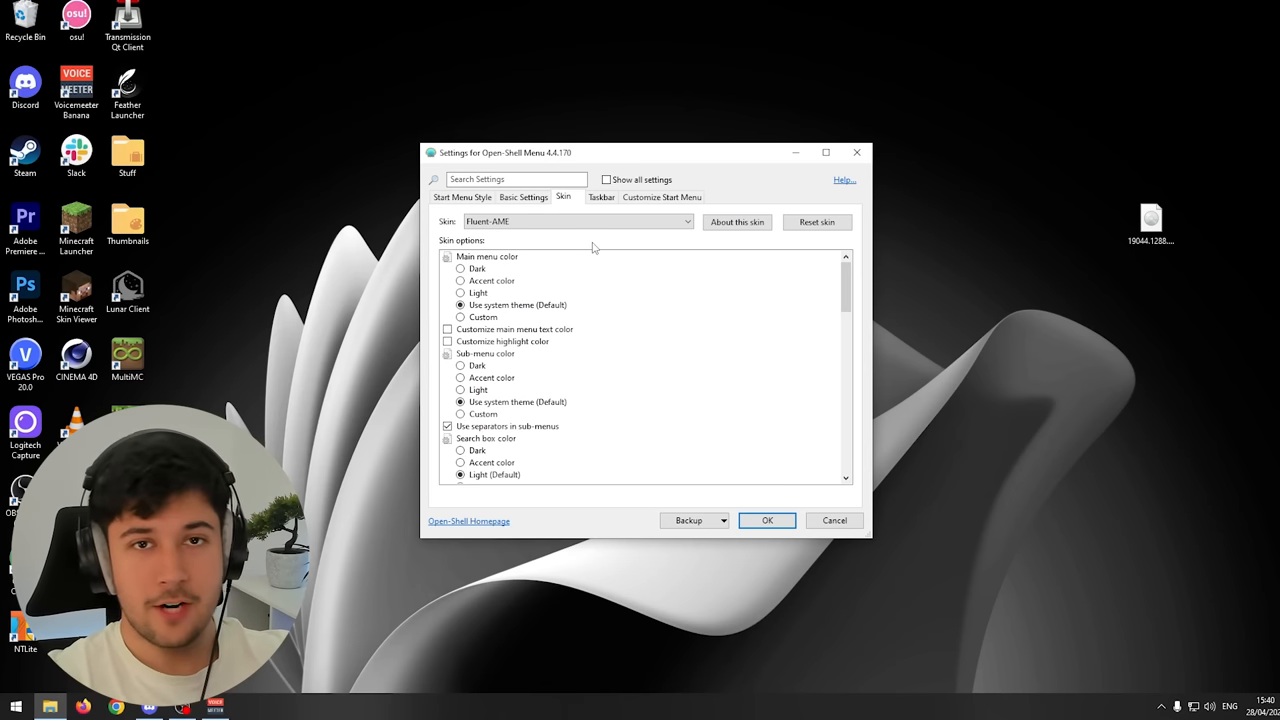
left_click_drag(640, 152, 644, 172)
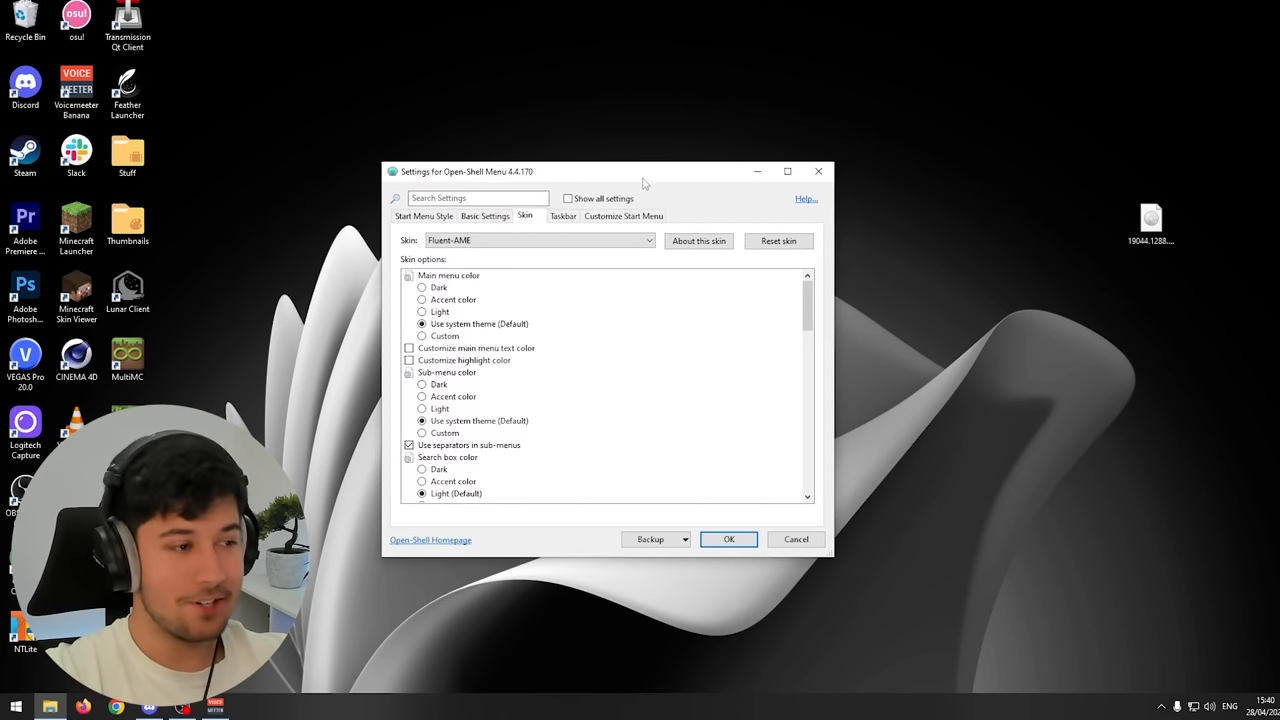
mouse_move(714, 400)
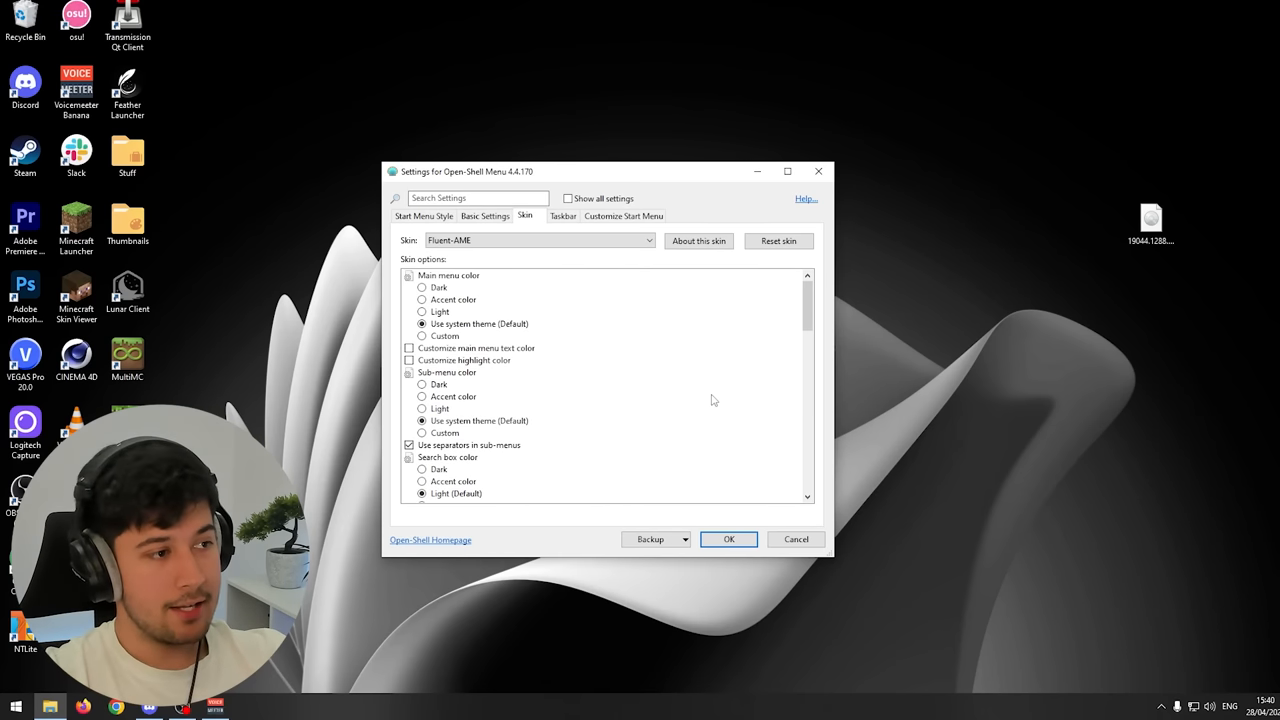
mouse_move(612, 322)
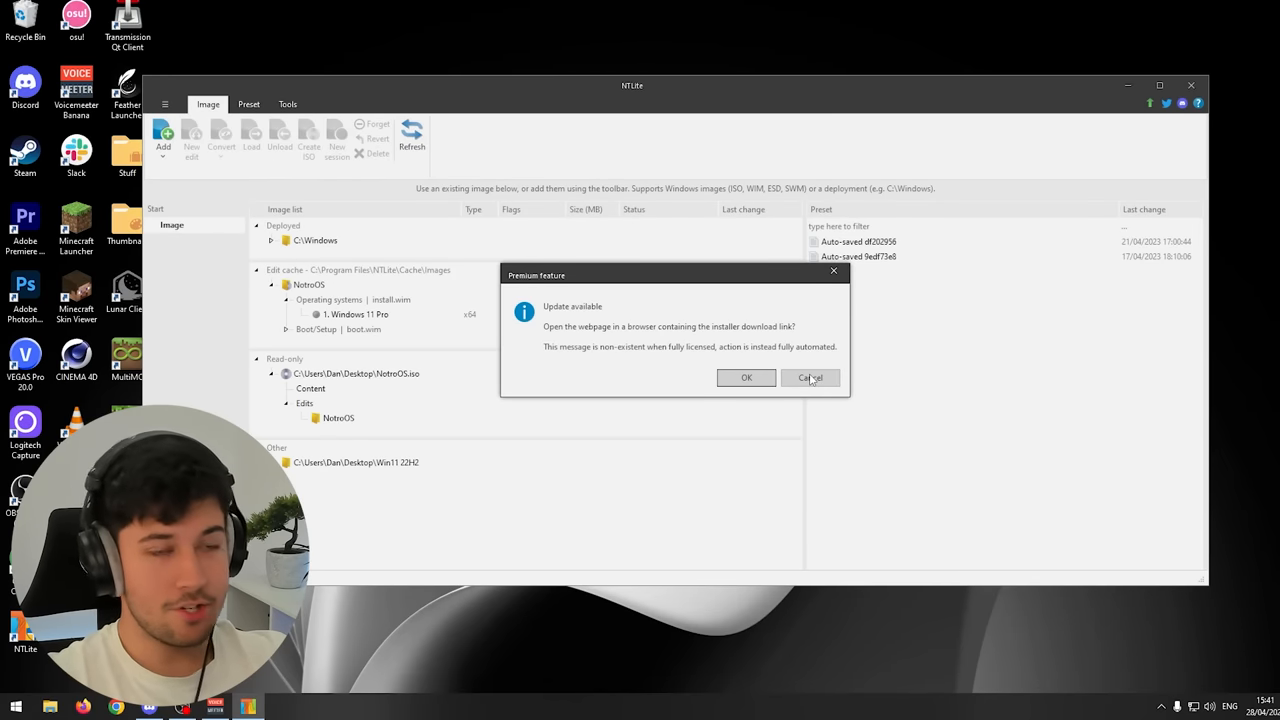
Decline the update download so NTLite's Windows image list stays visible
left_click(810, 376)
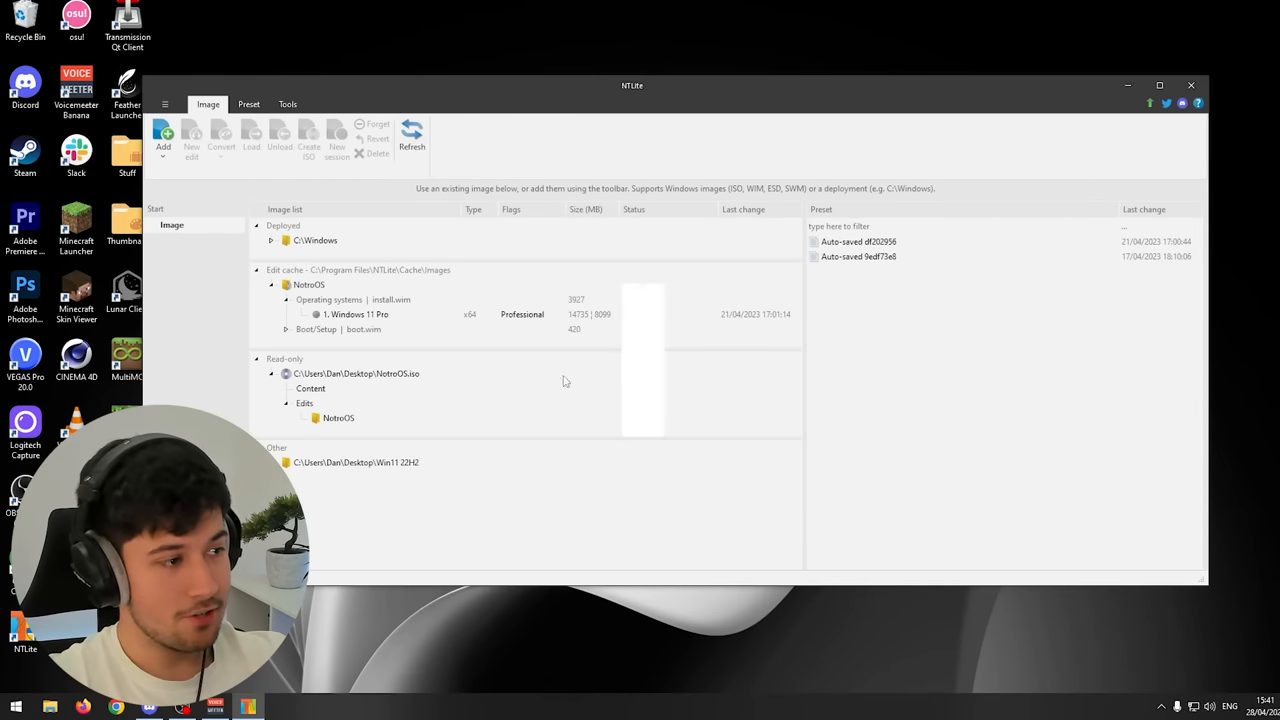